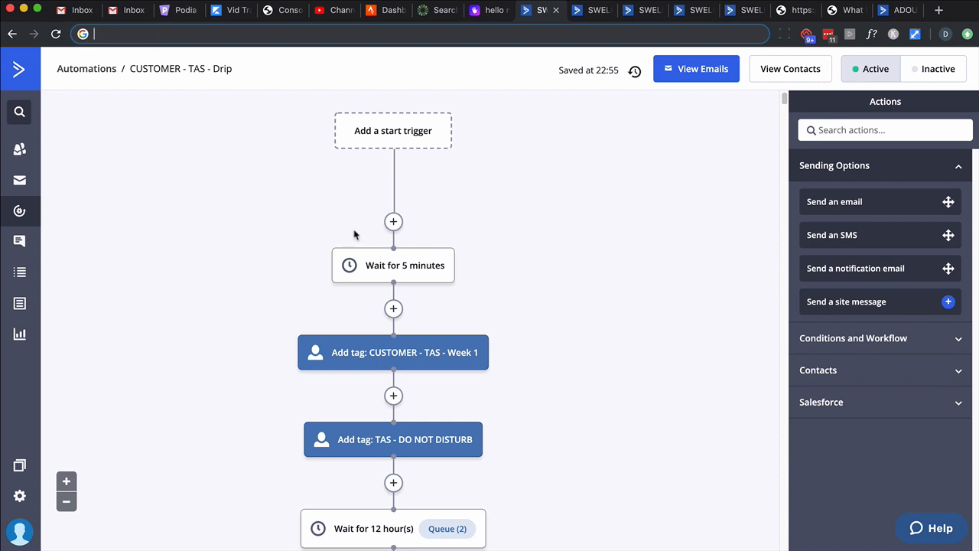
pyautogui.moveTo(456, 266)
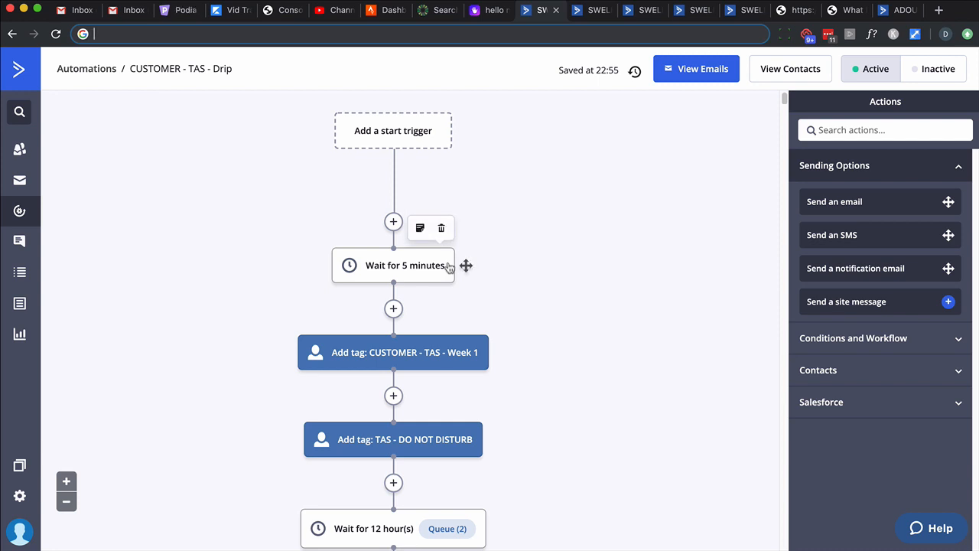
# Return via the breadcrumb to the five 'date -' automations and bring up link options for First Date - Subscribe.
pyautogui.scroll(-3)
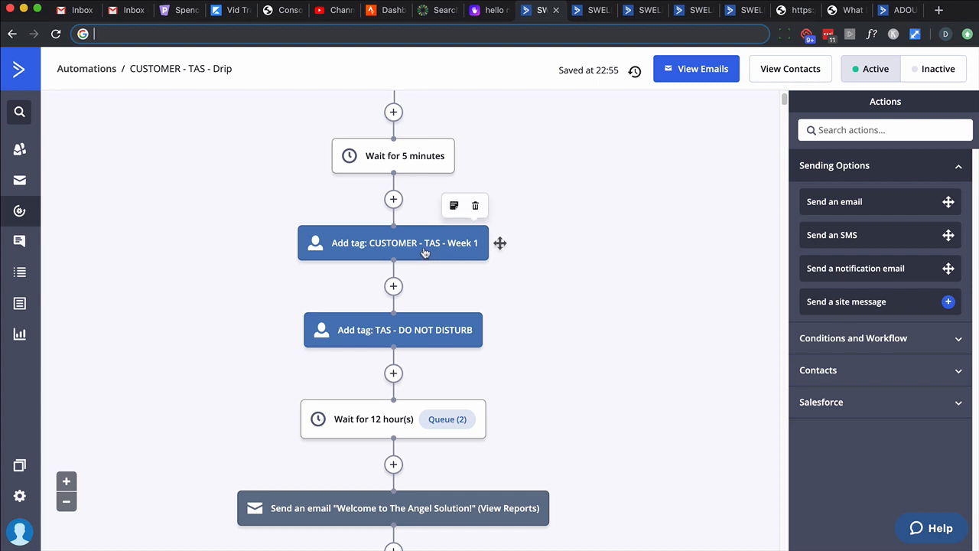
pyautogui.moveTo(410, 247)
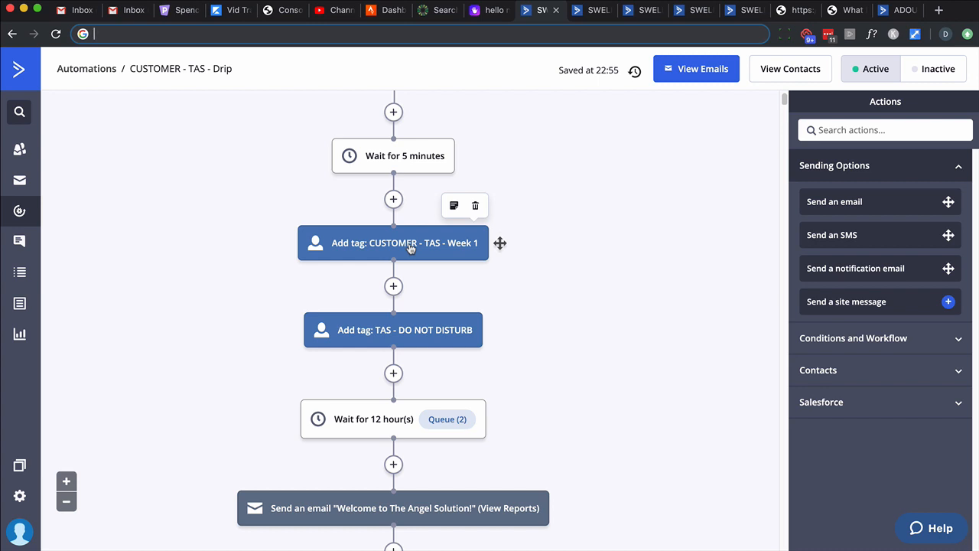
pyautogui.moveTo(390, 330)
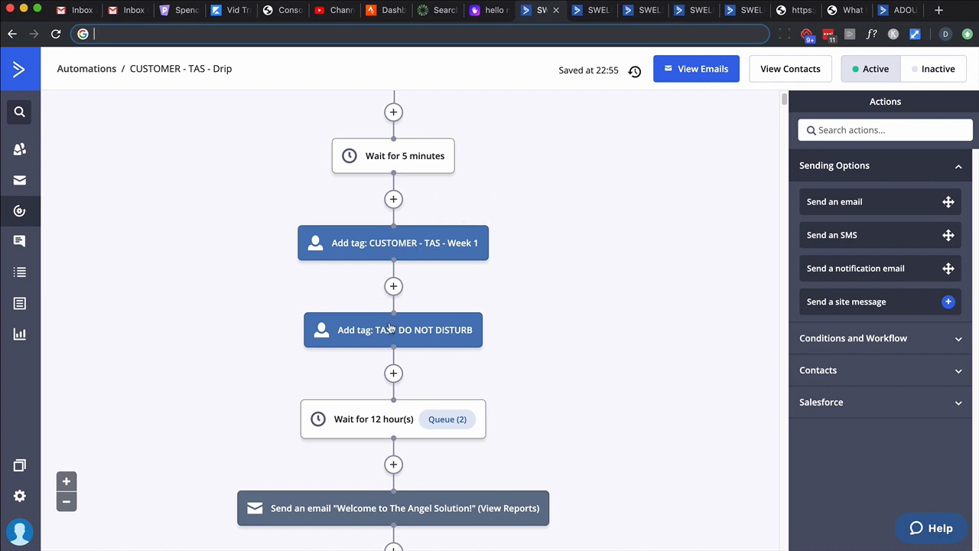
pyautogui.scroll(-3)
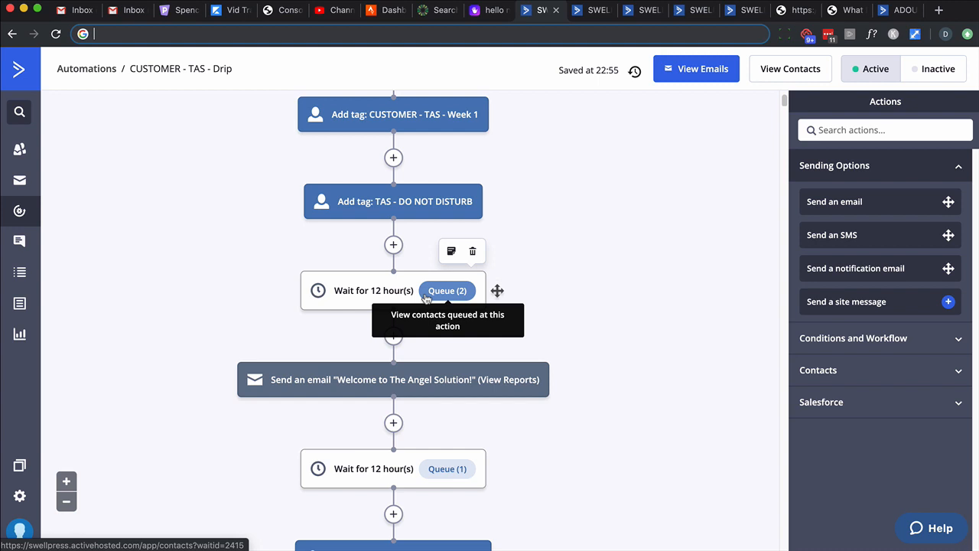
pyautogui.scroll(-3)
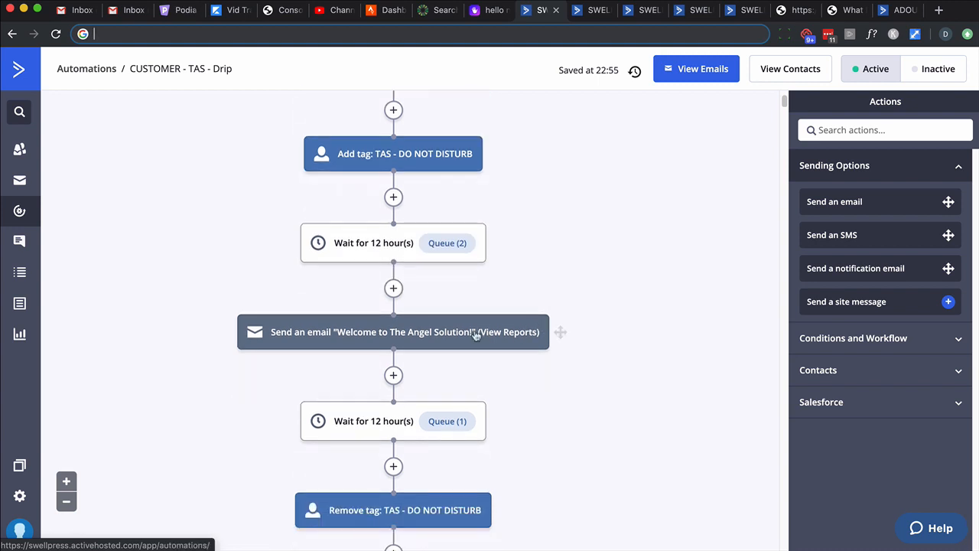
pyautogui.scroll(-3)
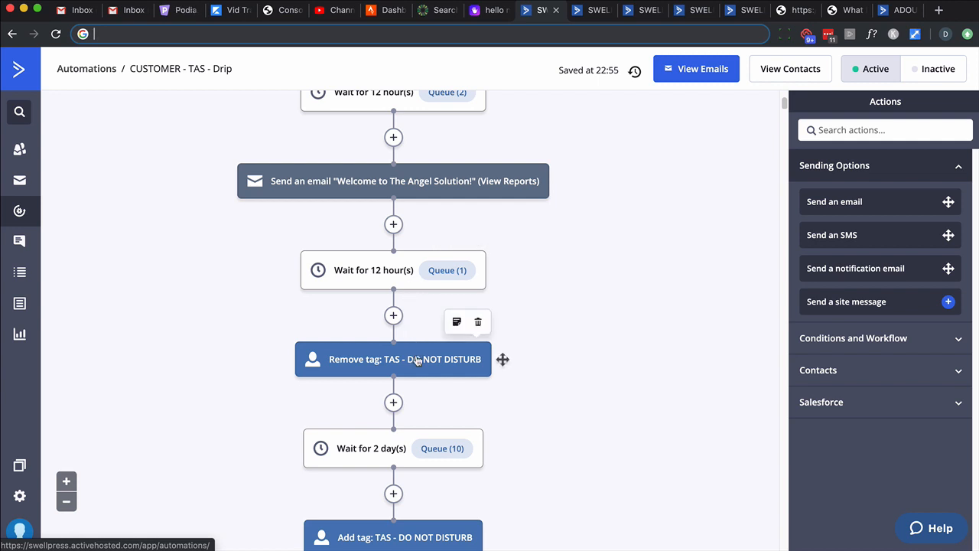
pyautogui.moveTo(393, 446)
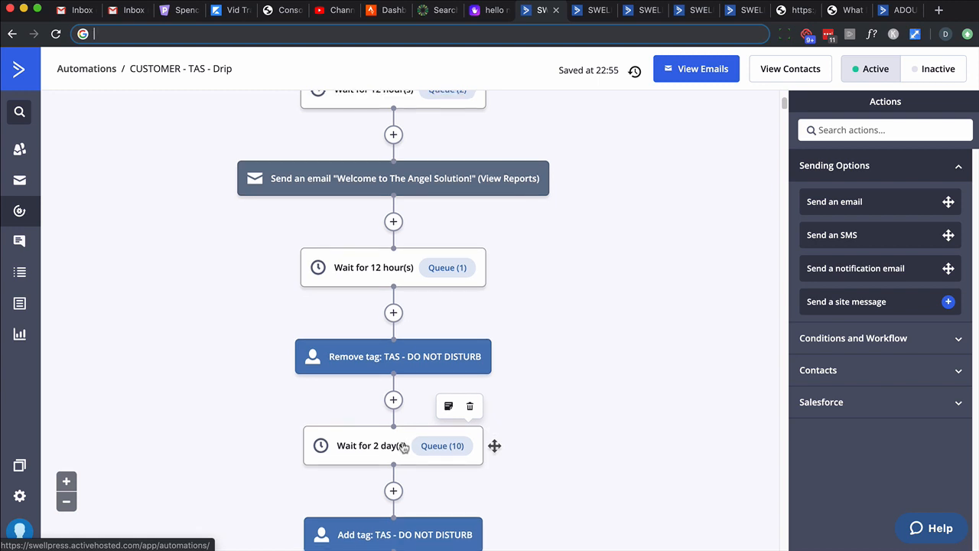
pyautogui.scroll(-3)
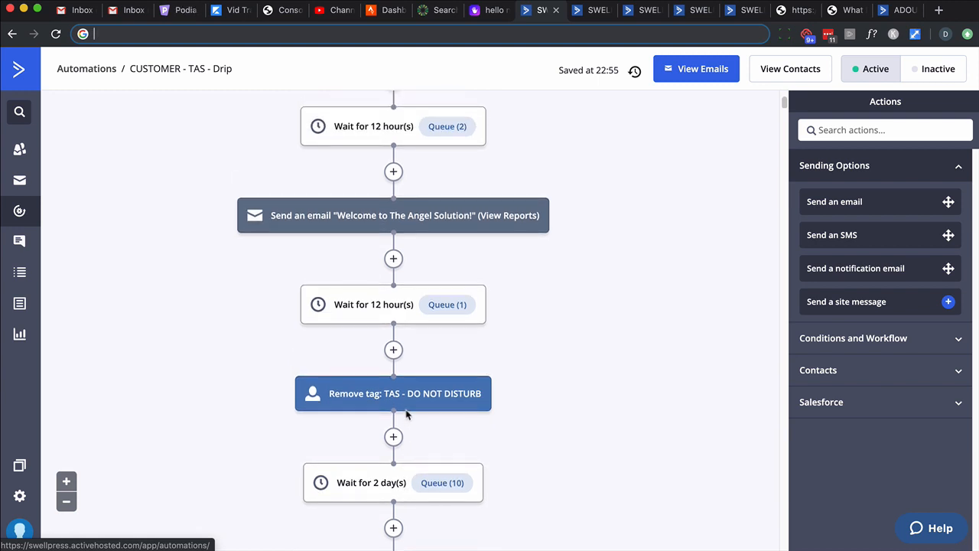
pyautogui.scroll(-3)
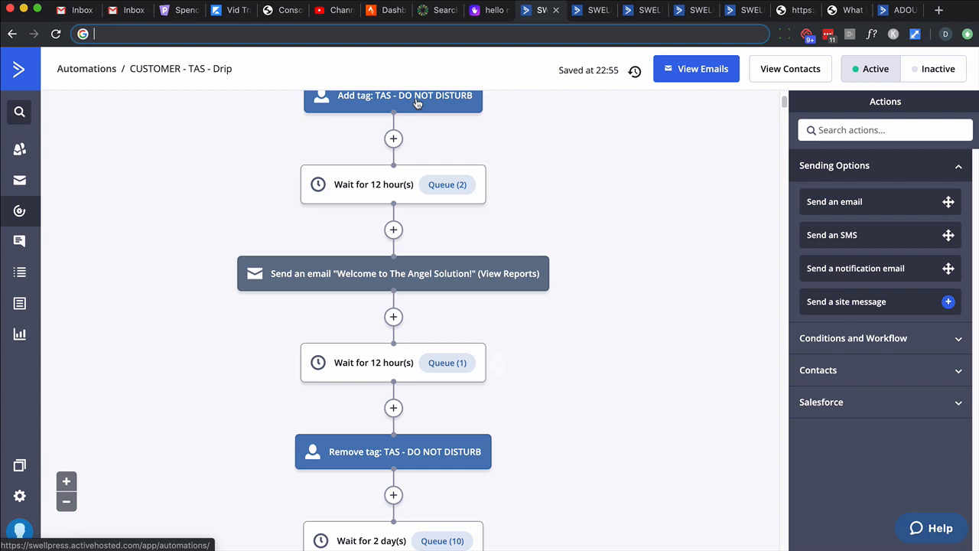
pyautogui.moveTo(416, 410)
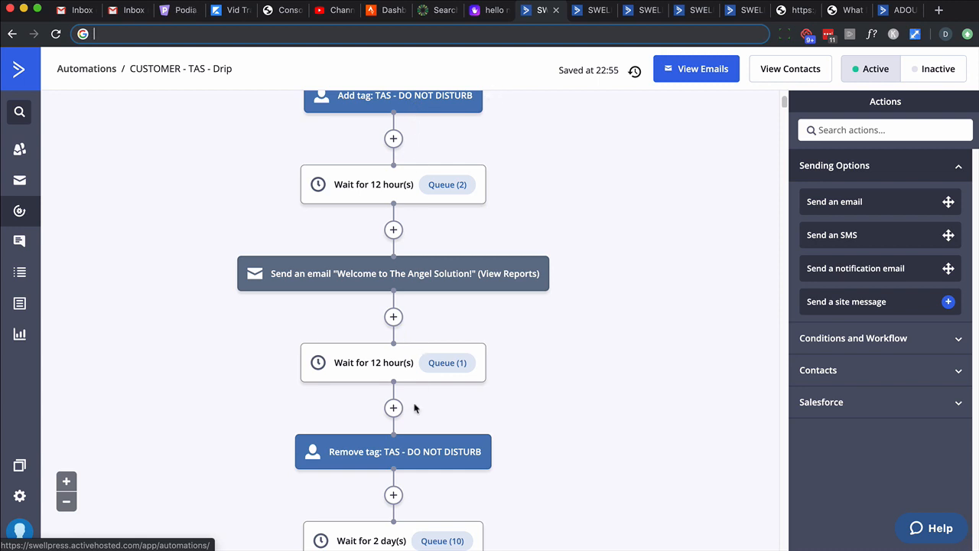
pyautogui.moveTo(435, 107)
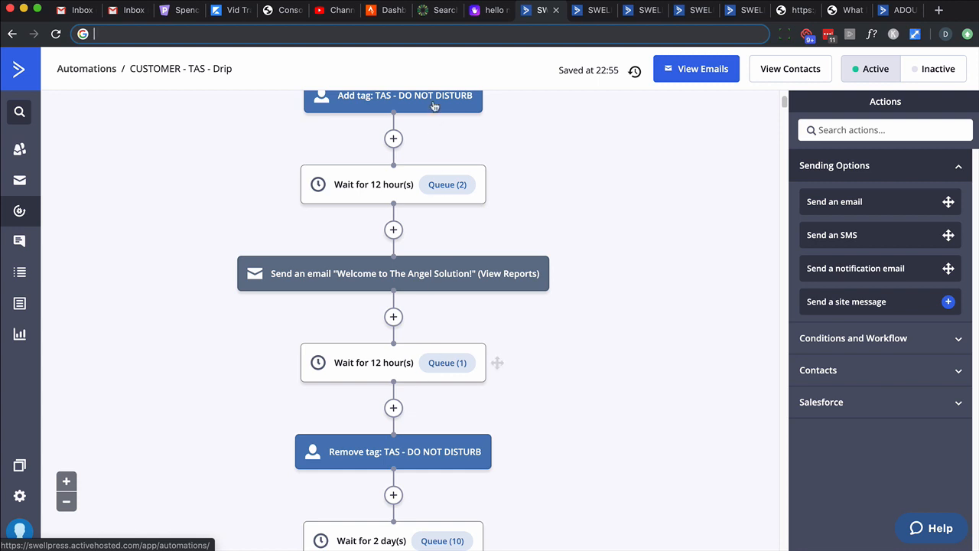
pyautogui.moveTo(434, 105)
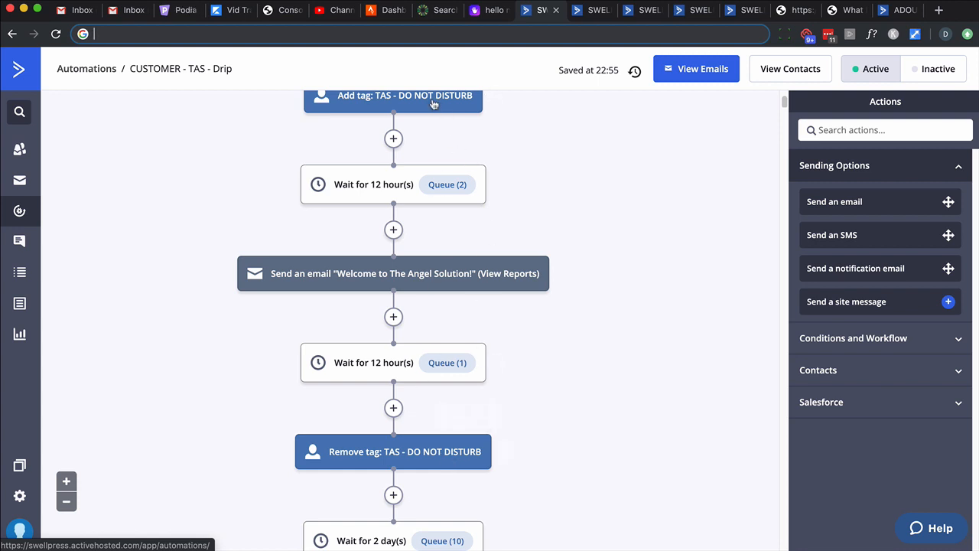
pyautogui.scroll(-3)
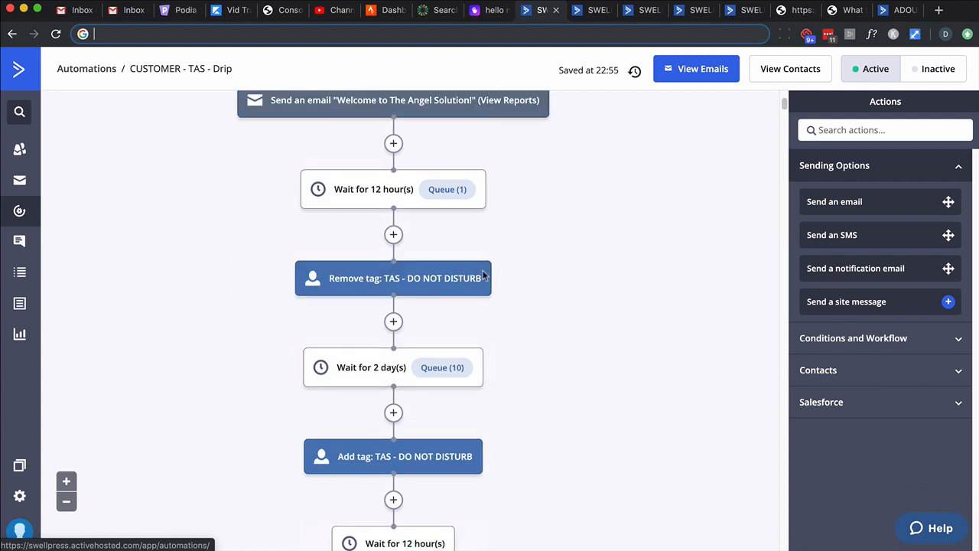
pyautogui.scroll(-3)
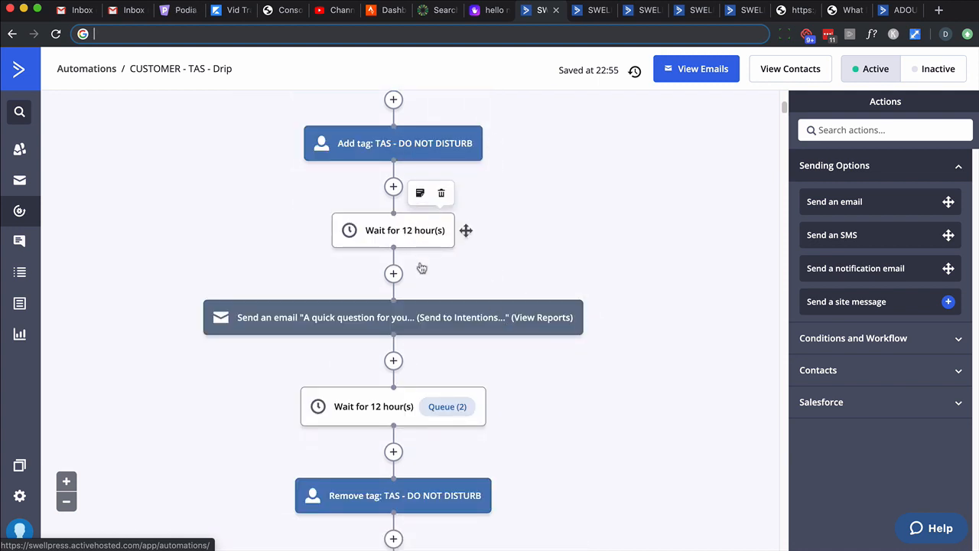
pyautogui.scroll(-3)
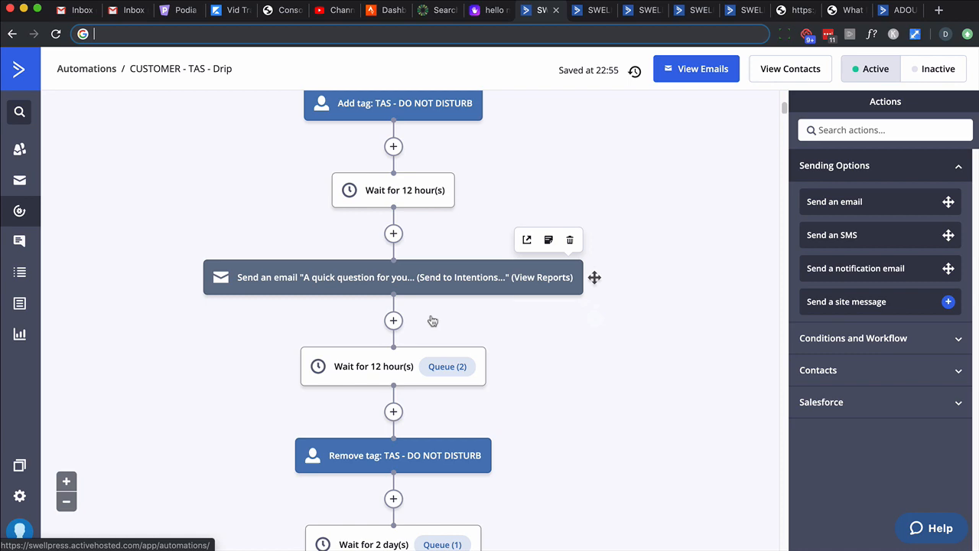
pyautogui.scroll(-3)
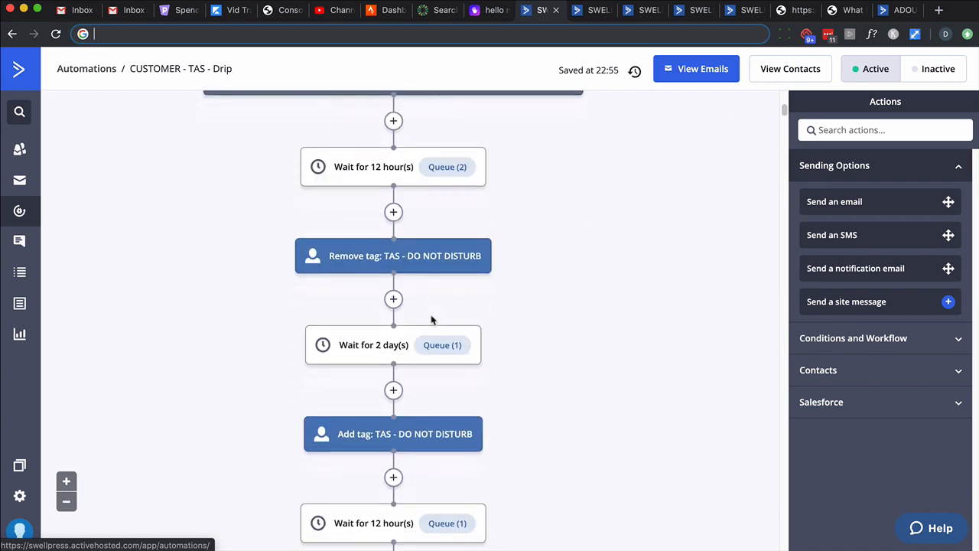
pyautogui.scroll(-3)
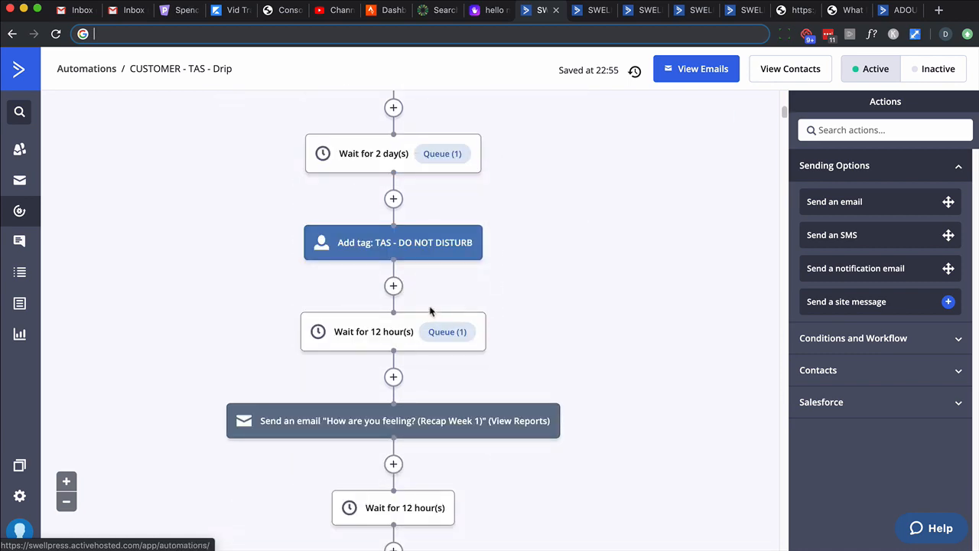
pyautogui.scroll(-3)
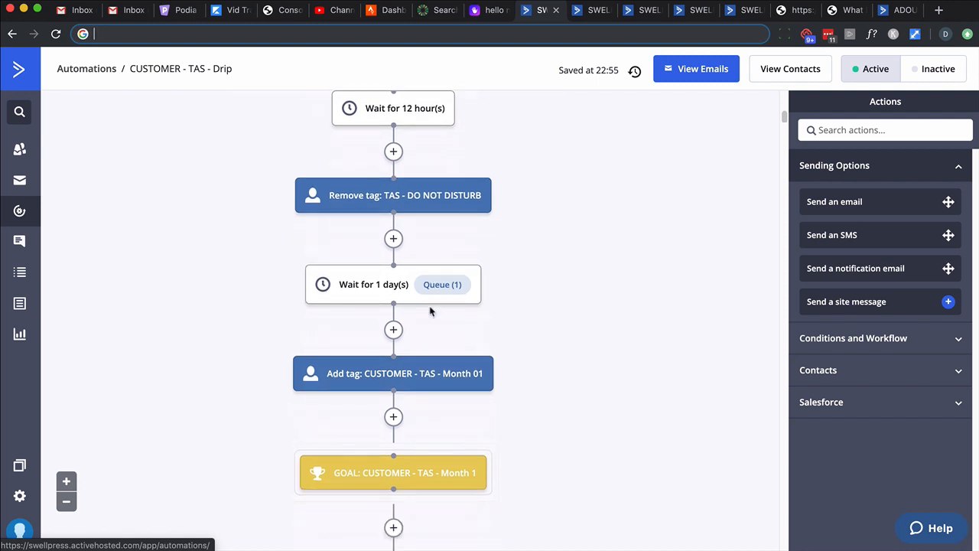
pyautogui.scroll(-3)
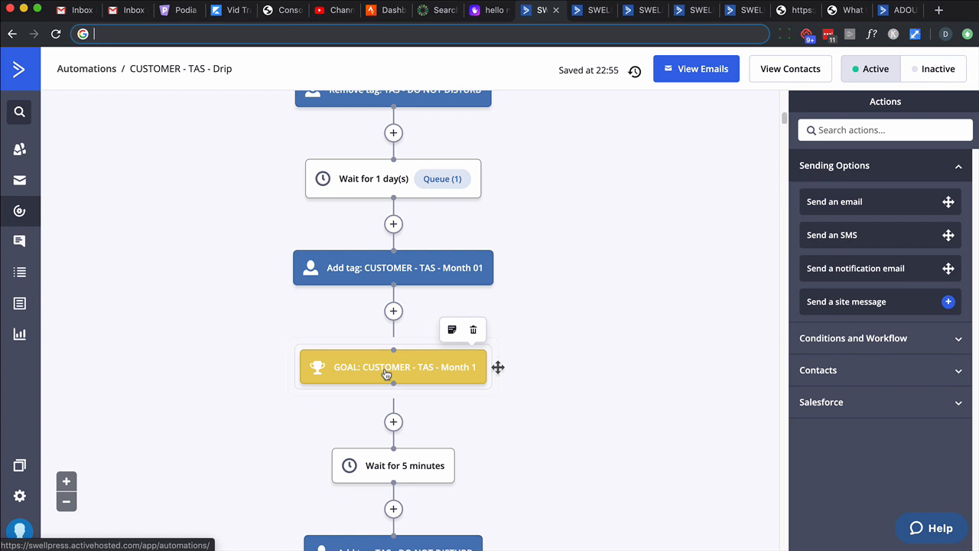
pyautogui.moveTo(447, 380)
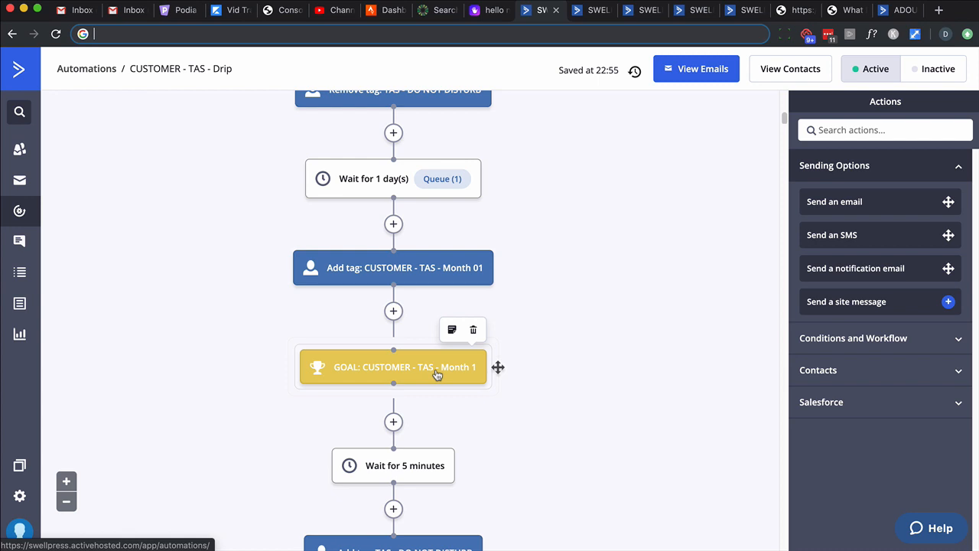
pyautogui.moveTo(419, 349)
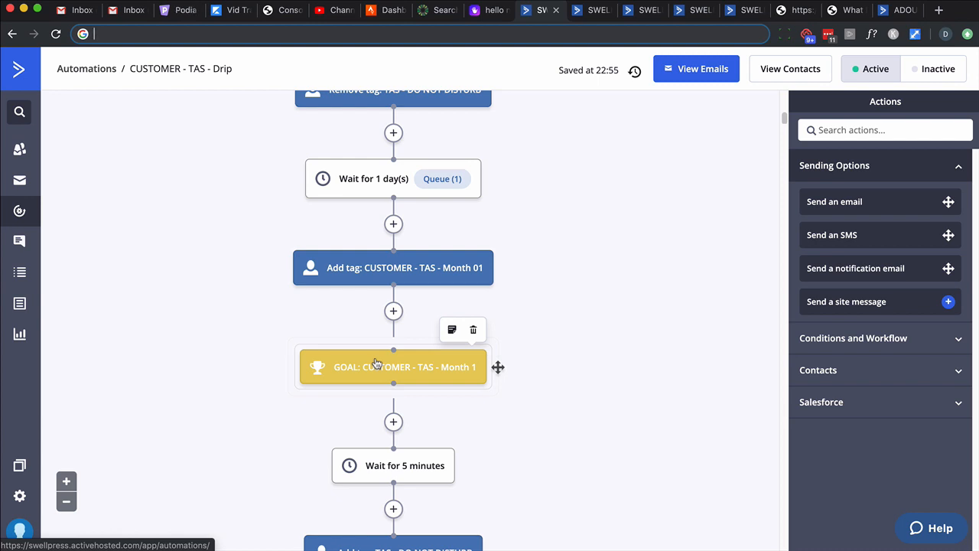
pyautogui.scroll(-3)
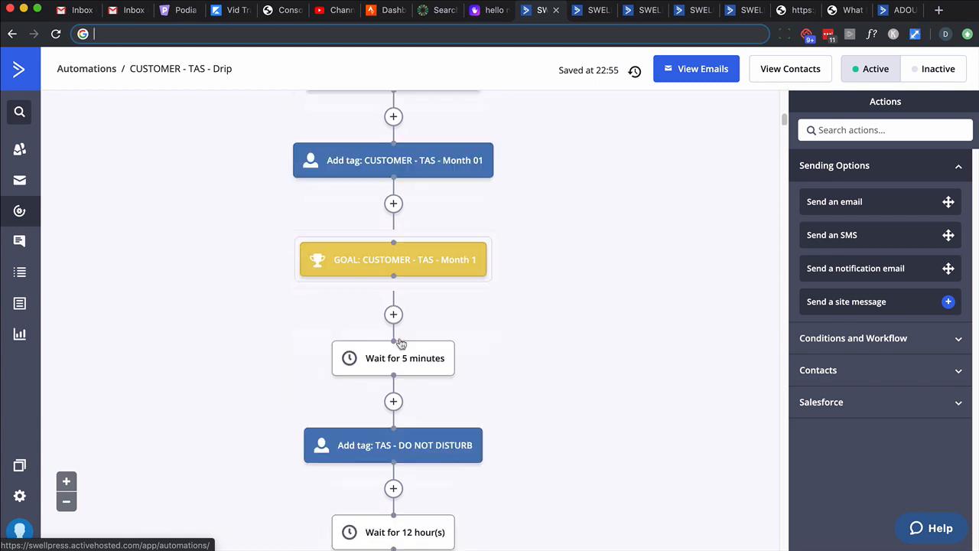
pyautogui.scroll(-3)
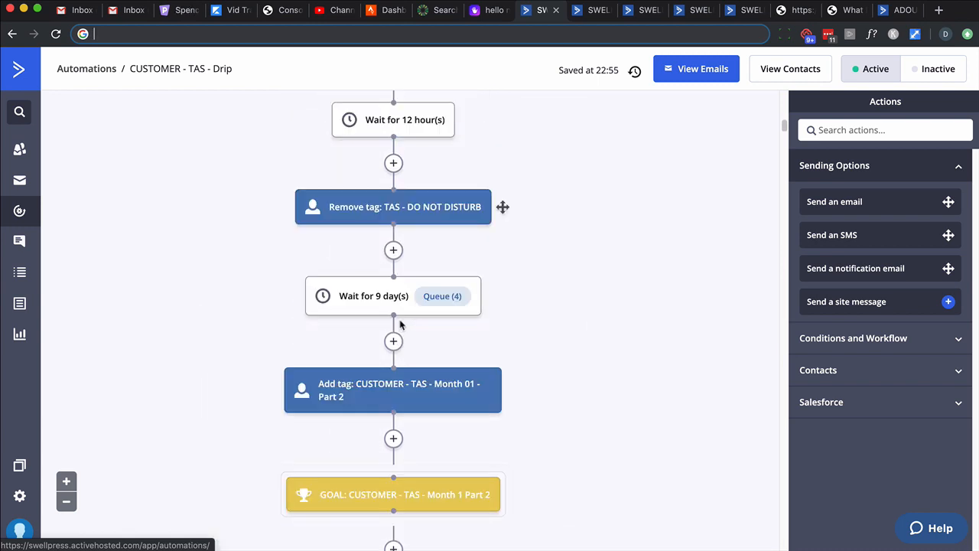
pyautogui.scroll(-3)
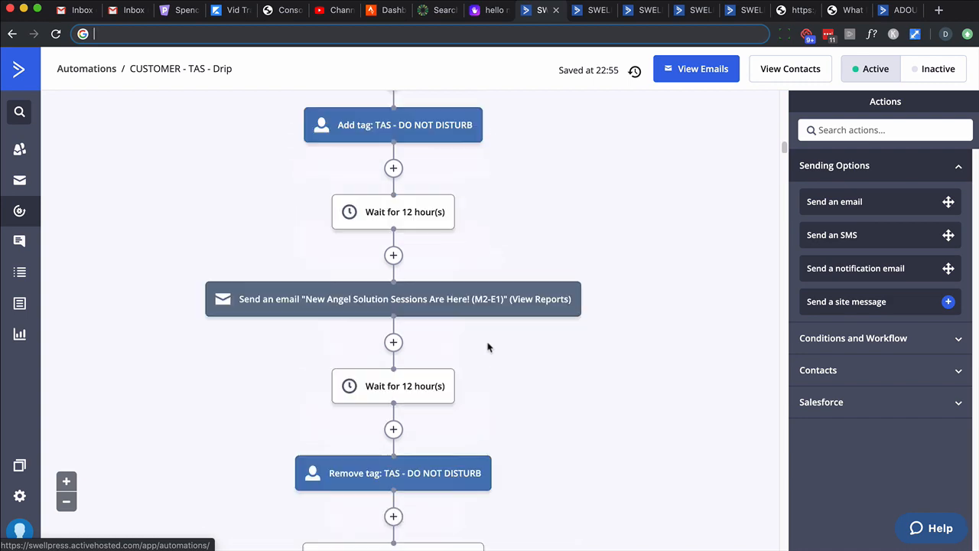
pyautogui.scroll(-3)
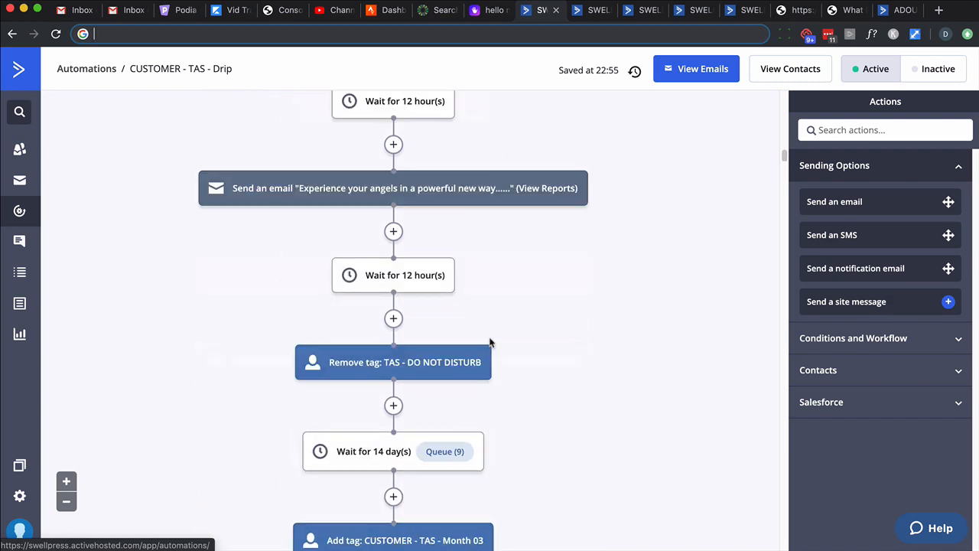
pyautogui.scroll(-3)
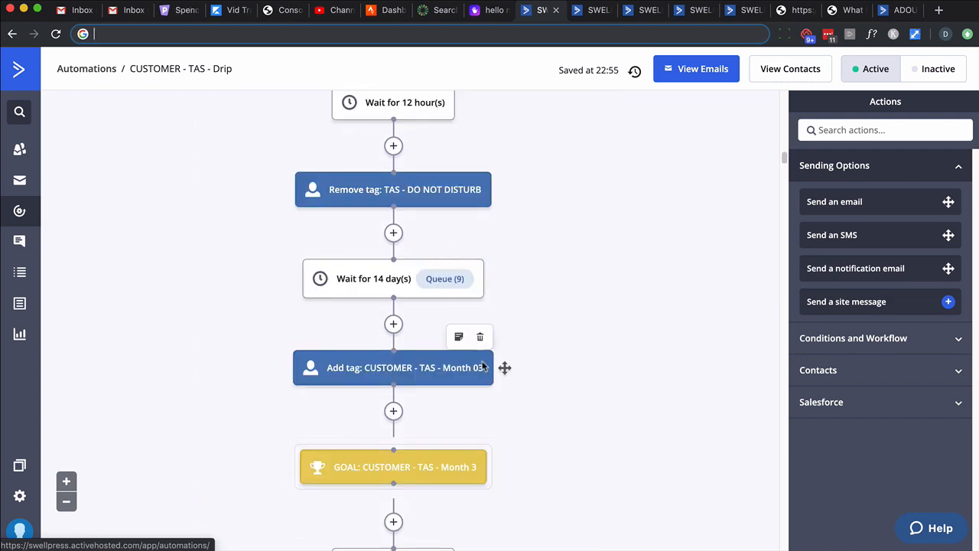
pyautogui.moveTo(783, 157)
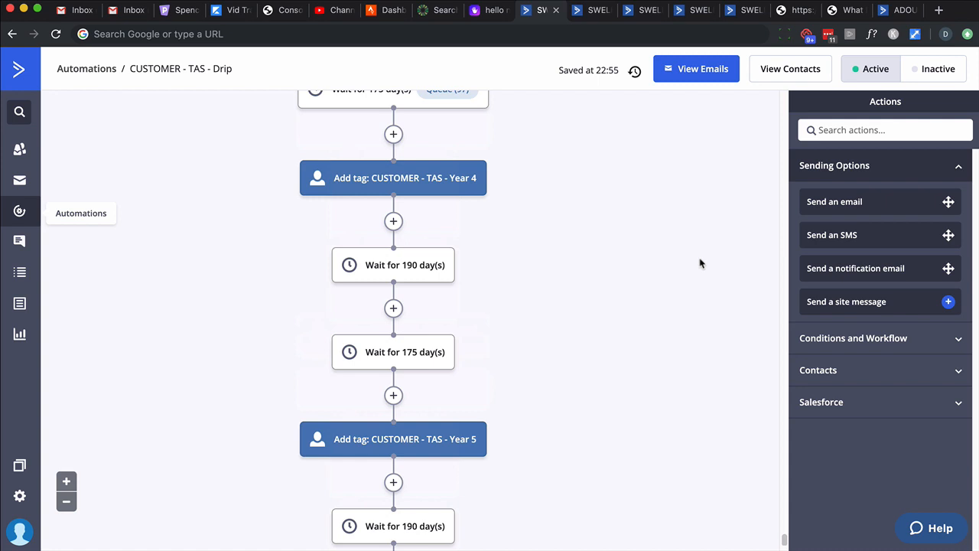
pyautogui.scroll(-3)
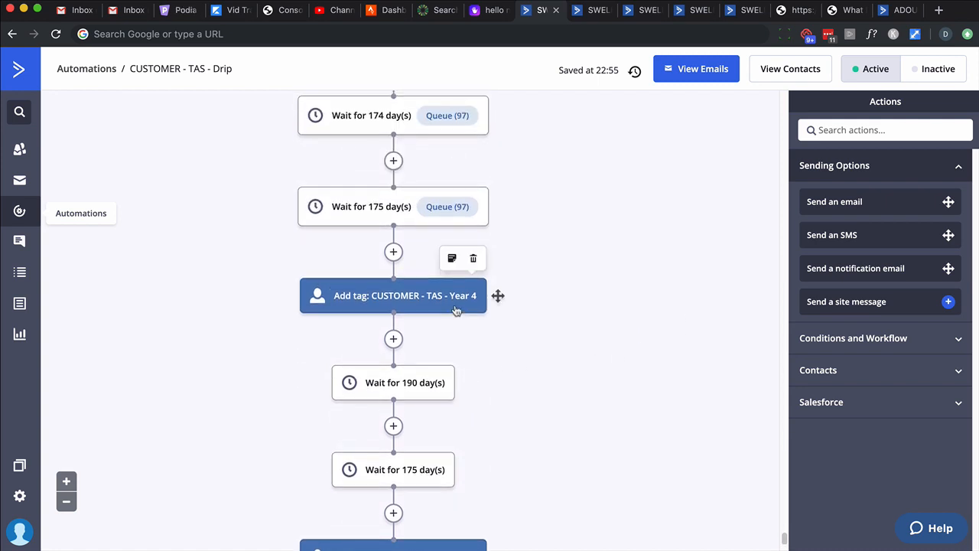
pyautogui.scroll(-3)
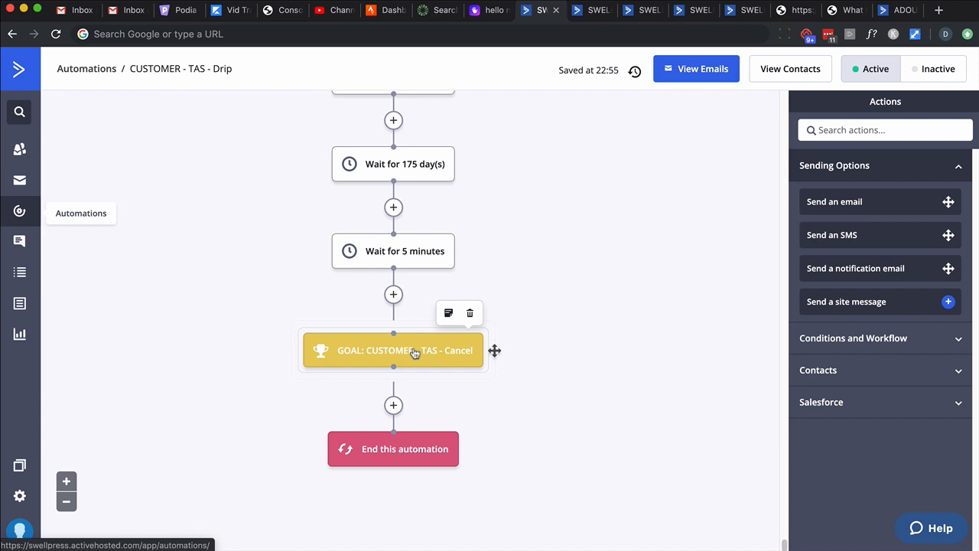
pyautogui.moveTo(410, 337)
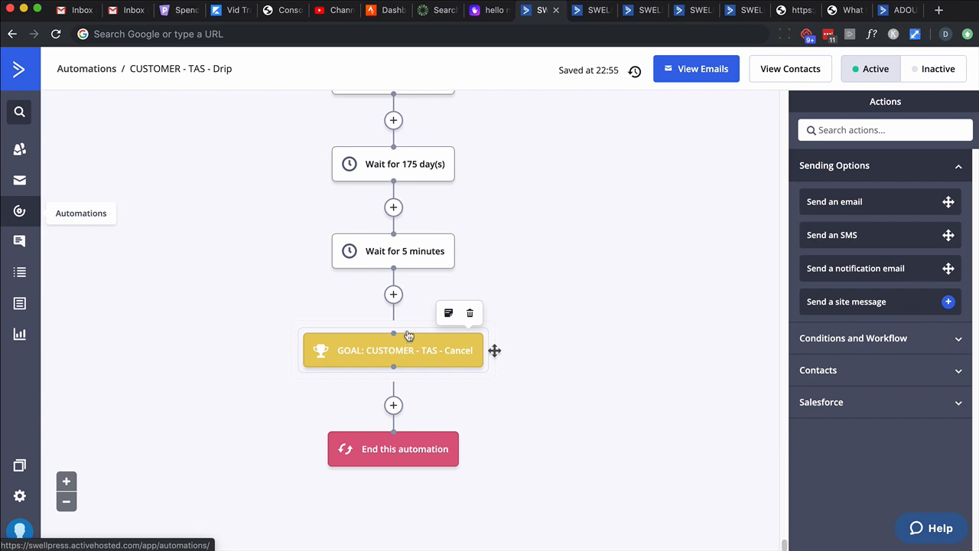
pyautogui.moveTo(410, 354)
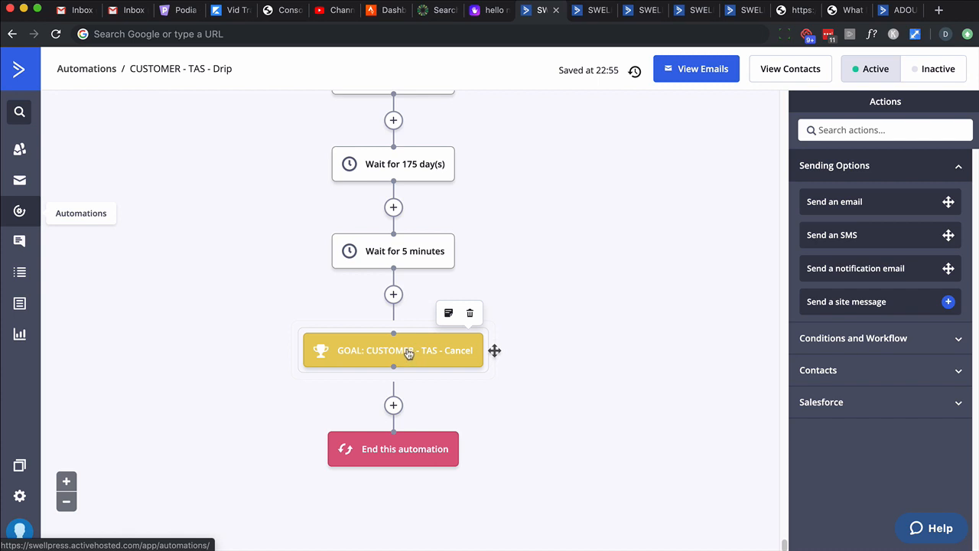
pyautogui.moveTo(407, 364)
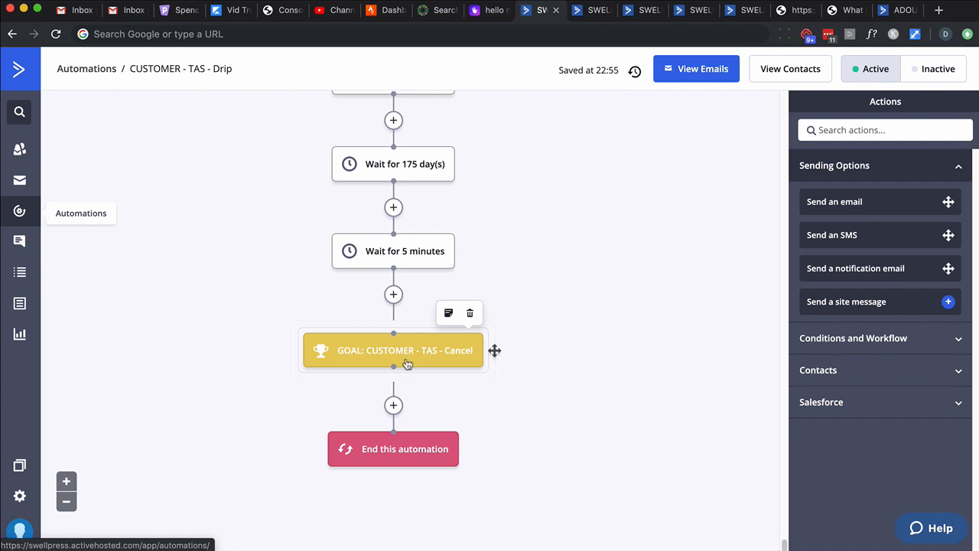
pyautogui.click(593, 9)
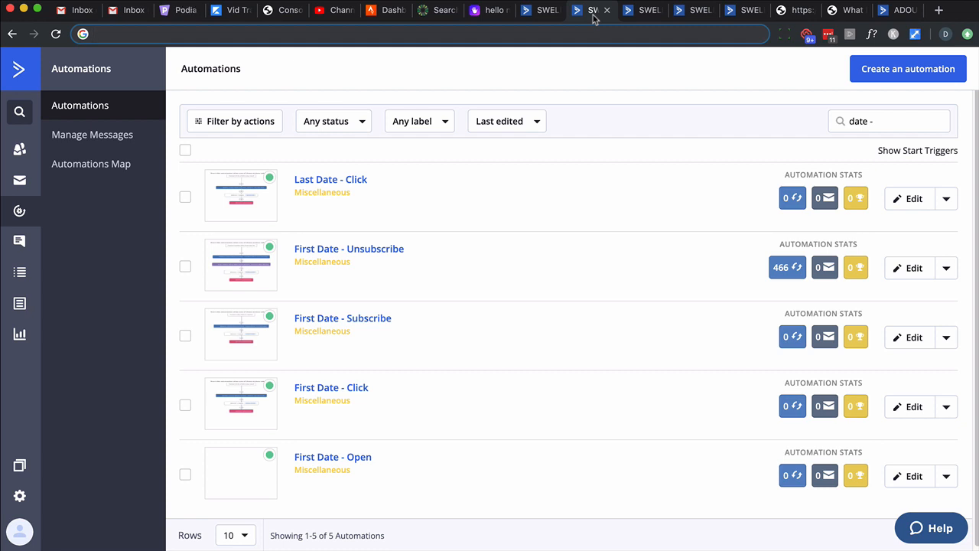
pyautogui.moveTo(343, 317)
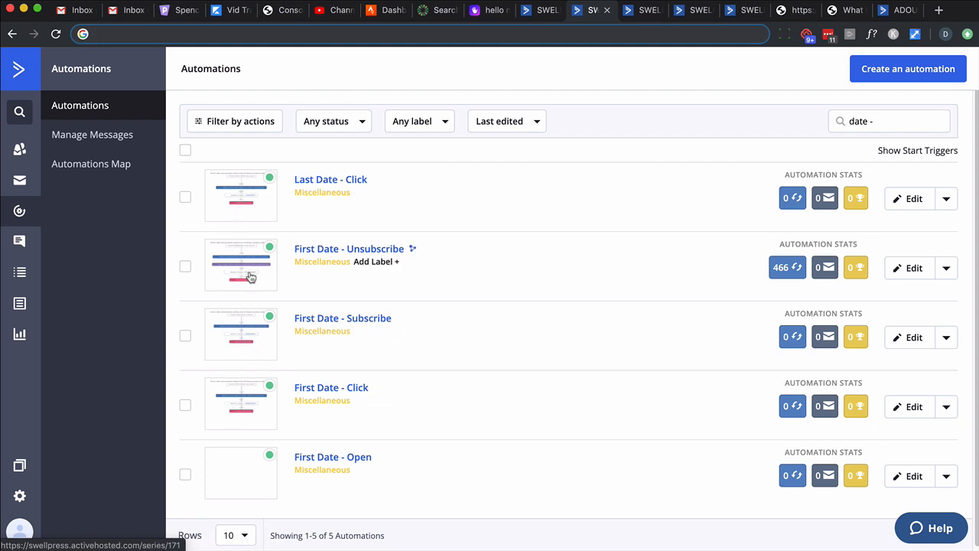
pyautogui.moveTo(342, 317)
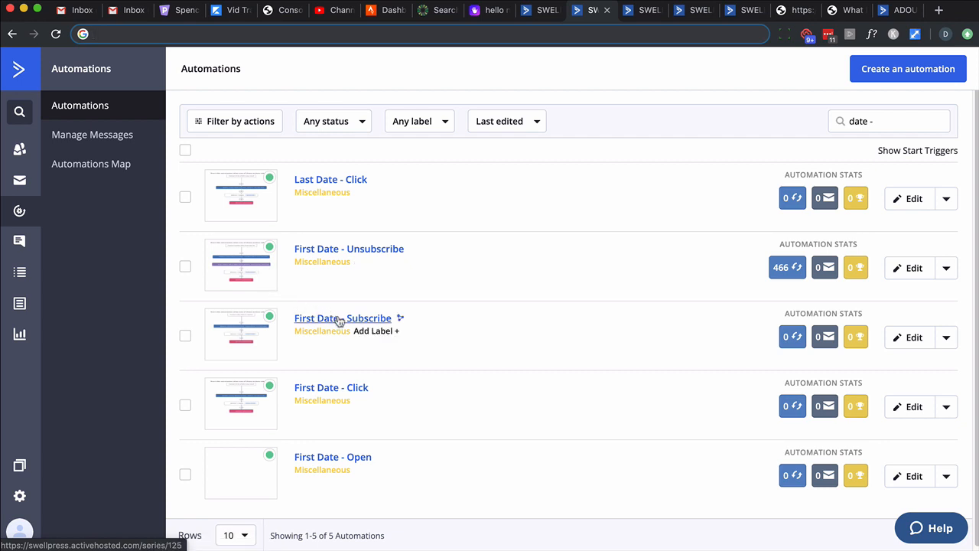
pyautogui.rightClick(343, 317)
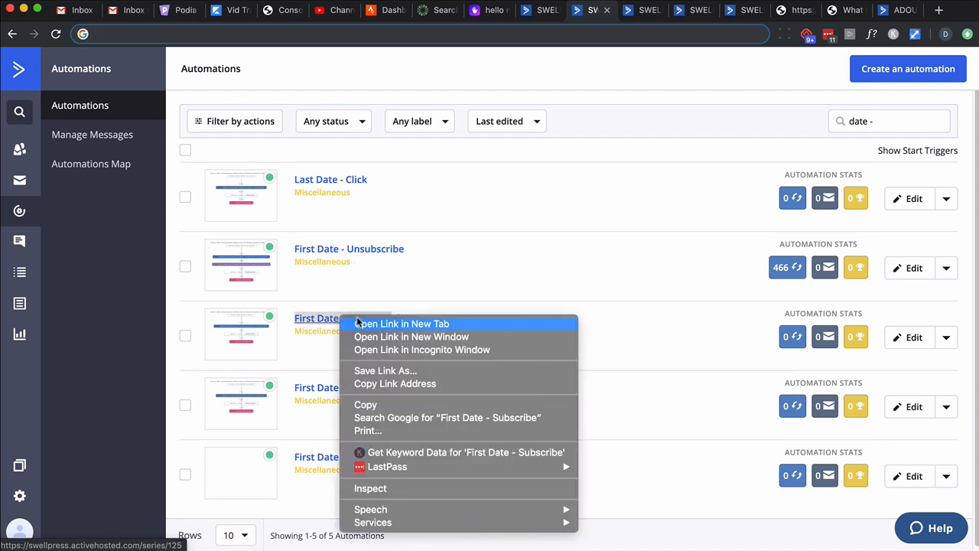
pyautogui.click(401, 325)
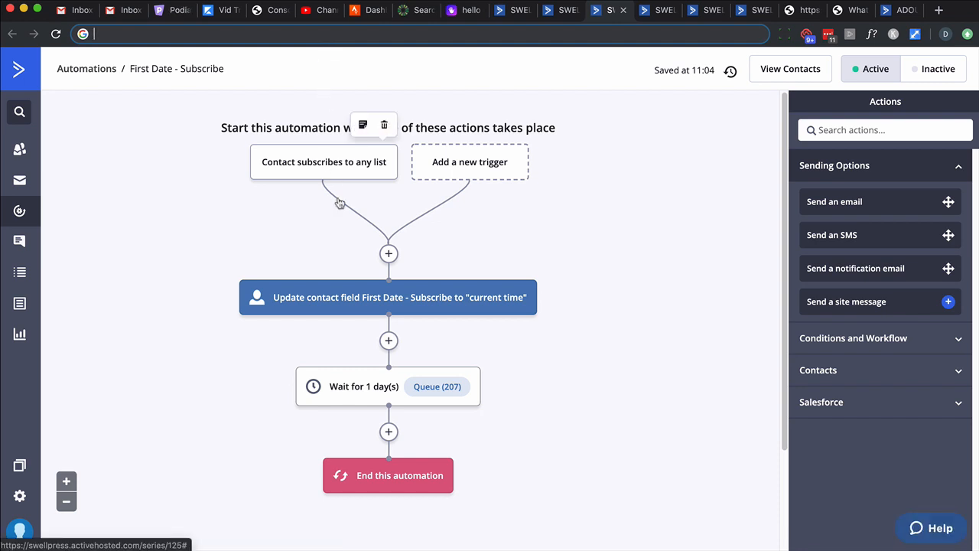
pyautogui.moveTo(367, 296)
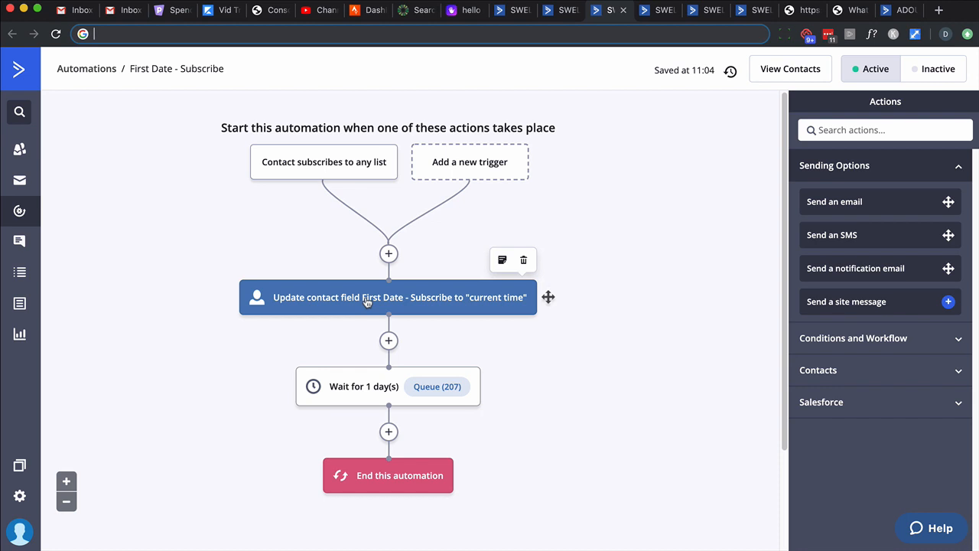
pyautogui.moveTo(469, 306)
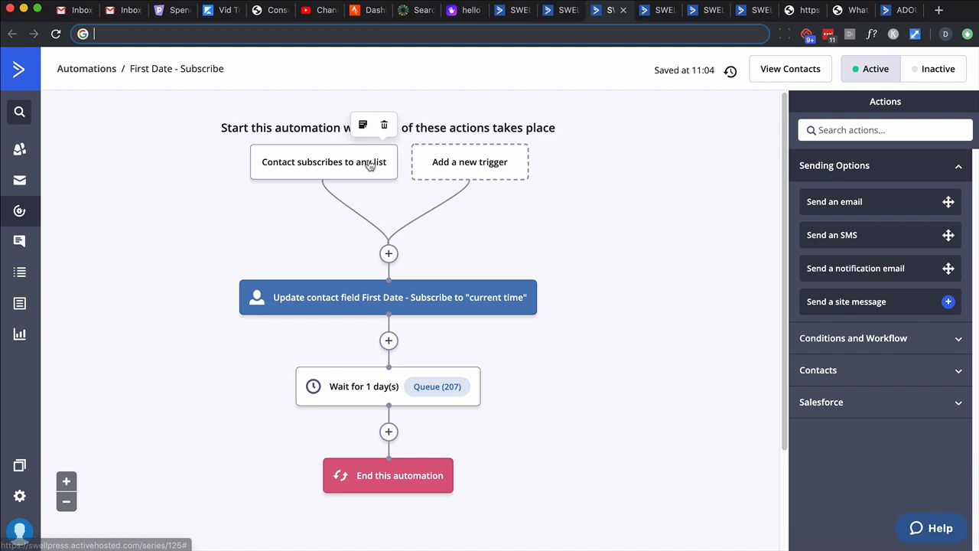
pyautogui.click(325, 162)
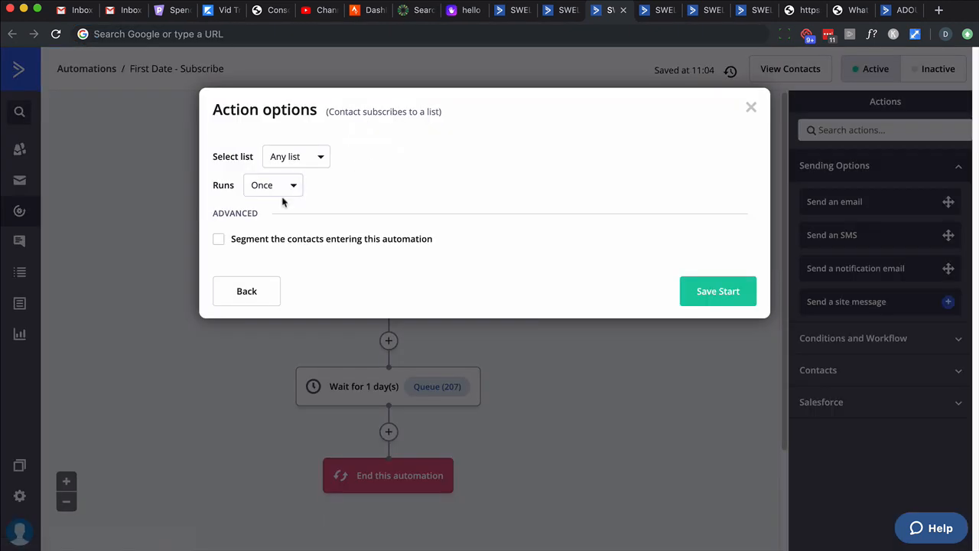
pyautogui.moveTo(746, 126)
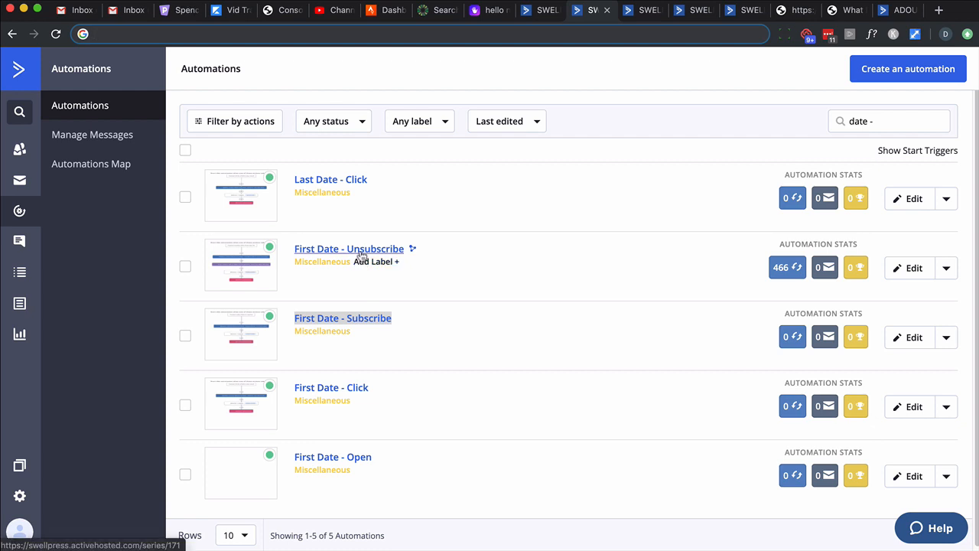
pyautogui.click(348, 248)
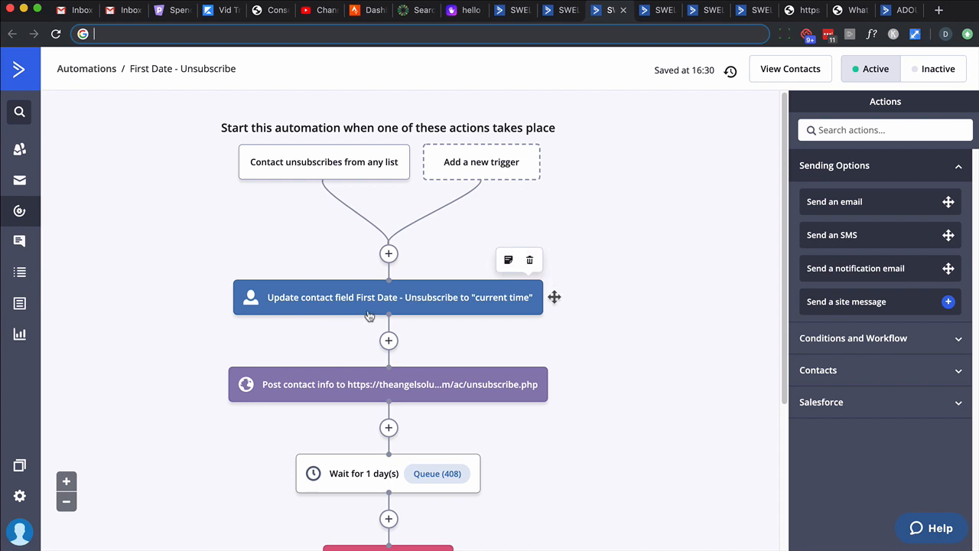
pyautogui.moveTo(480, 312)
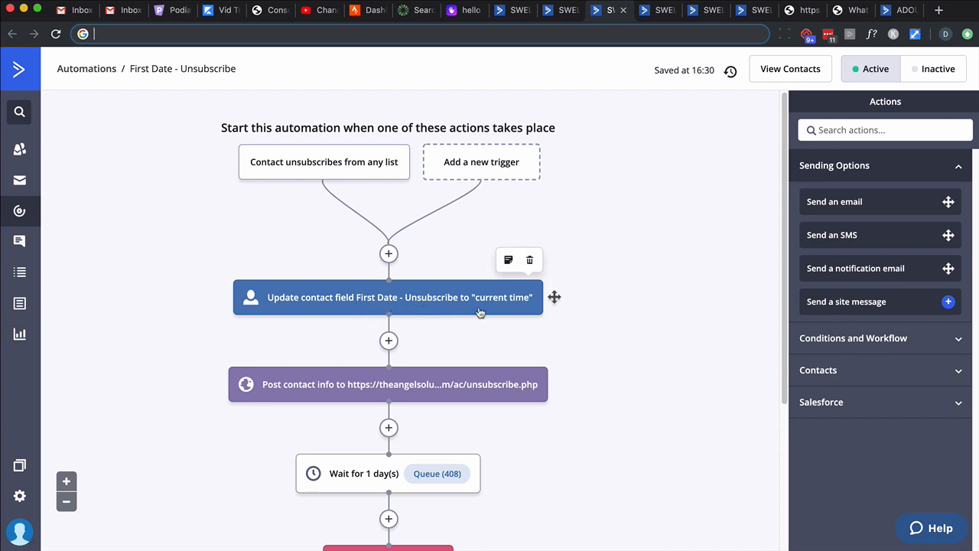
pyautogui.moveTo(375, 390)
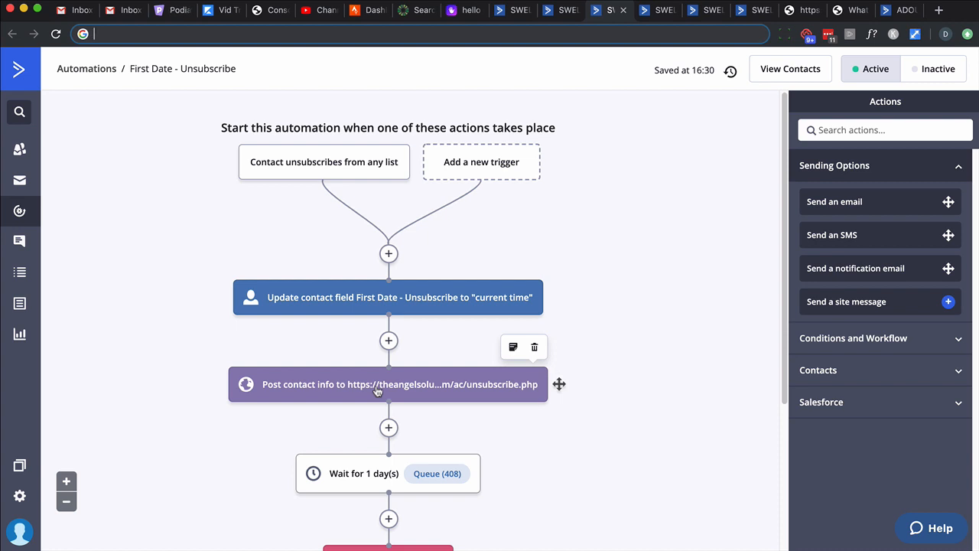
pyautogui.moveTo(381, 385)
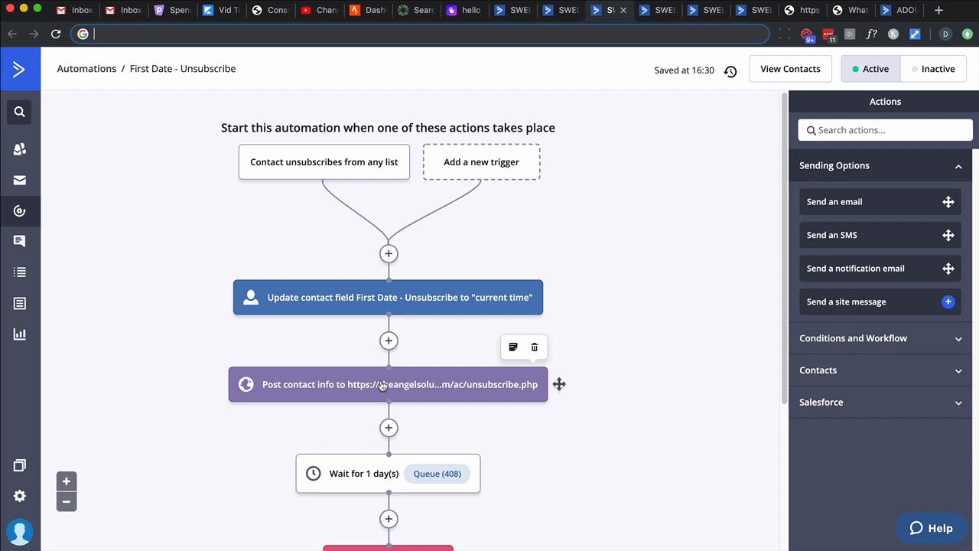
pyautogui.moveTo(427, 514)
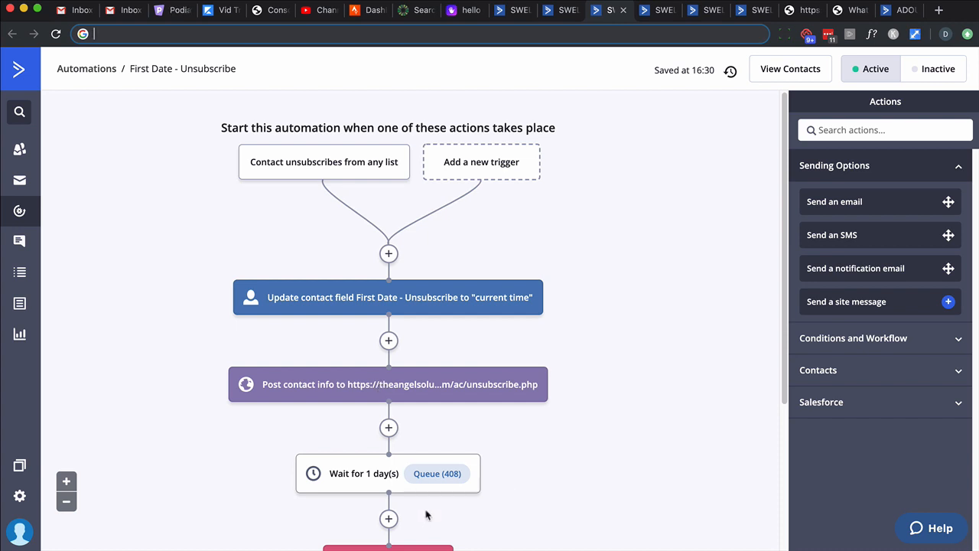
pyautogui.moveTo(429, 514)
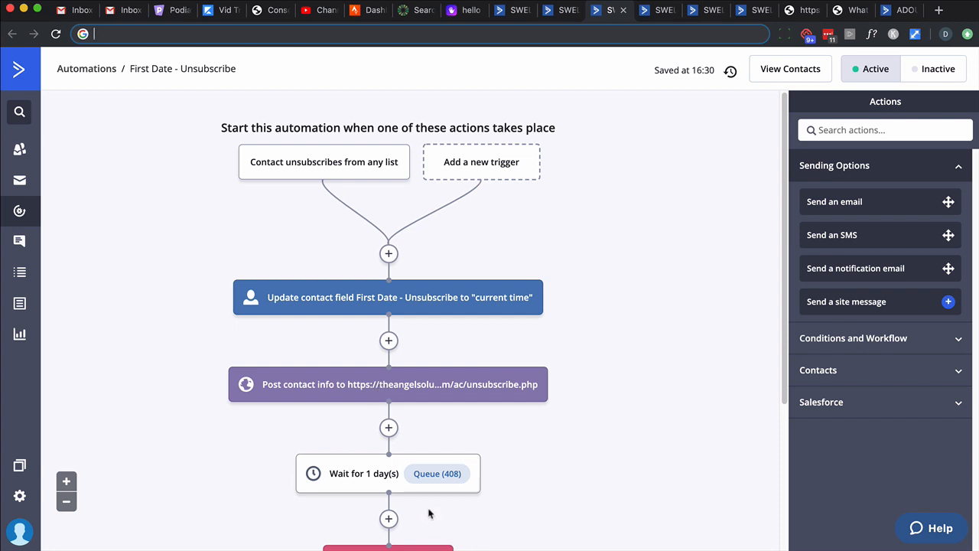
pyautogui.click(86, 67)
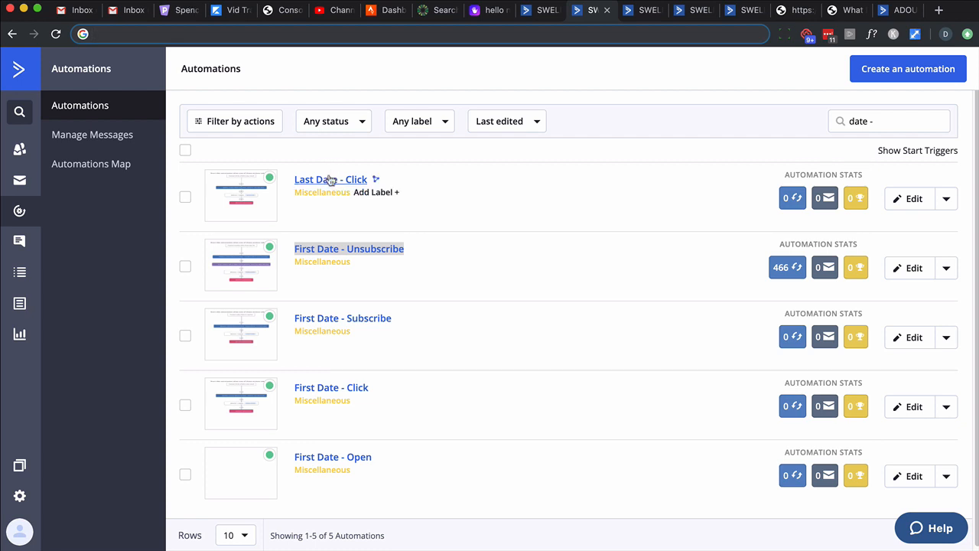
# Open Last Date - Click, view its link-click trigger's Action options and close them unchanged.
pyautogui.click(331, 179)
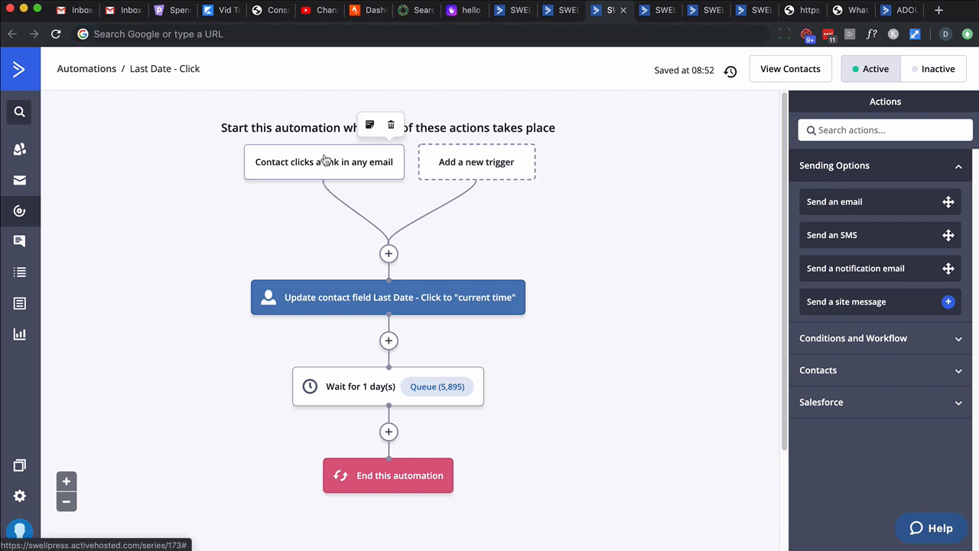
pyautogui.click(324, 162)
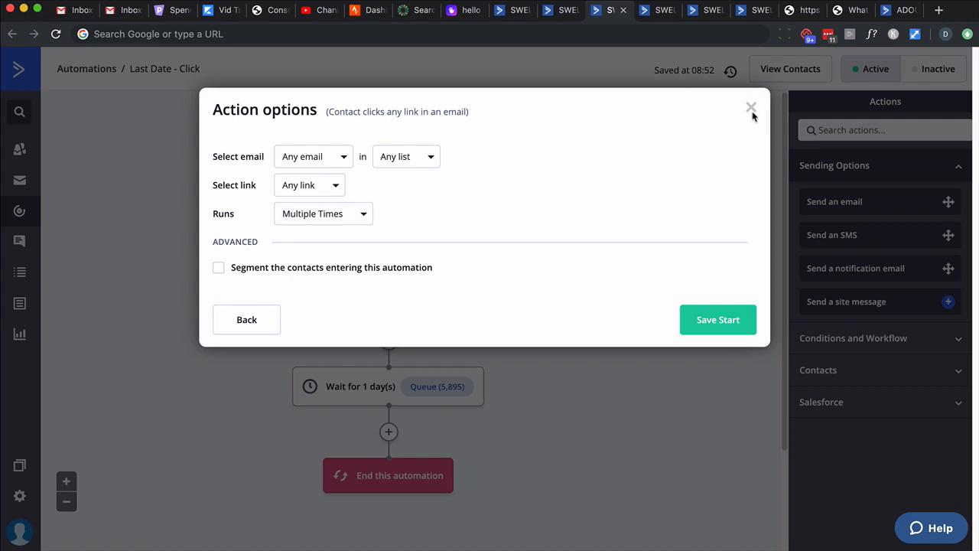
pyautogui.click(749, 107)
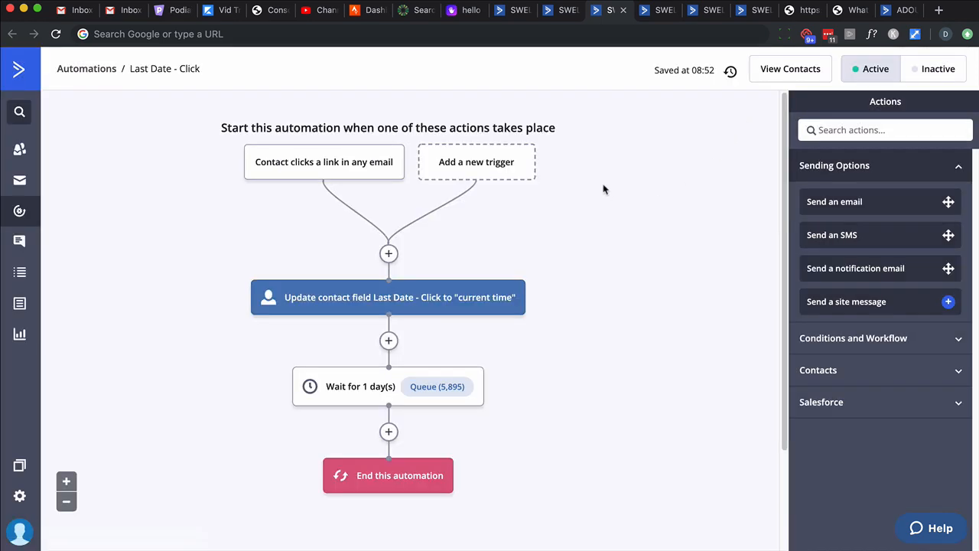
pyautogui.moveTo(297, 122)
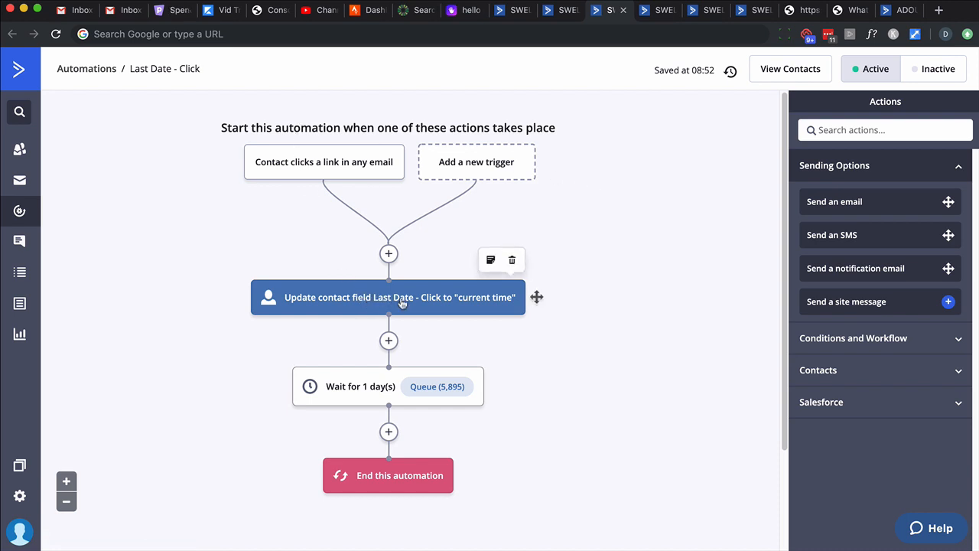
pyautogui.moveTo(451, 306)
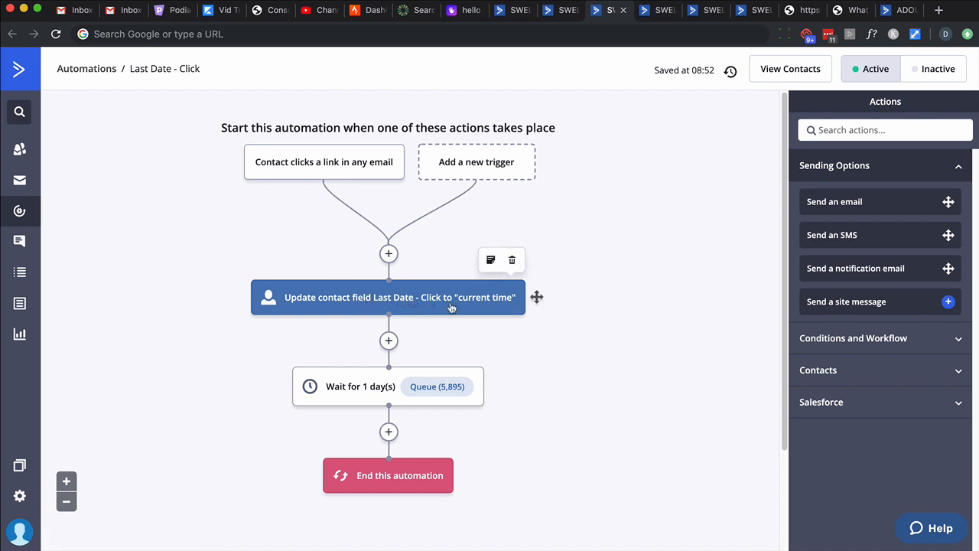
pyautogui.moveTo(428, 427)
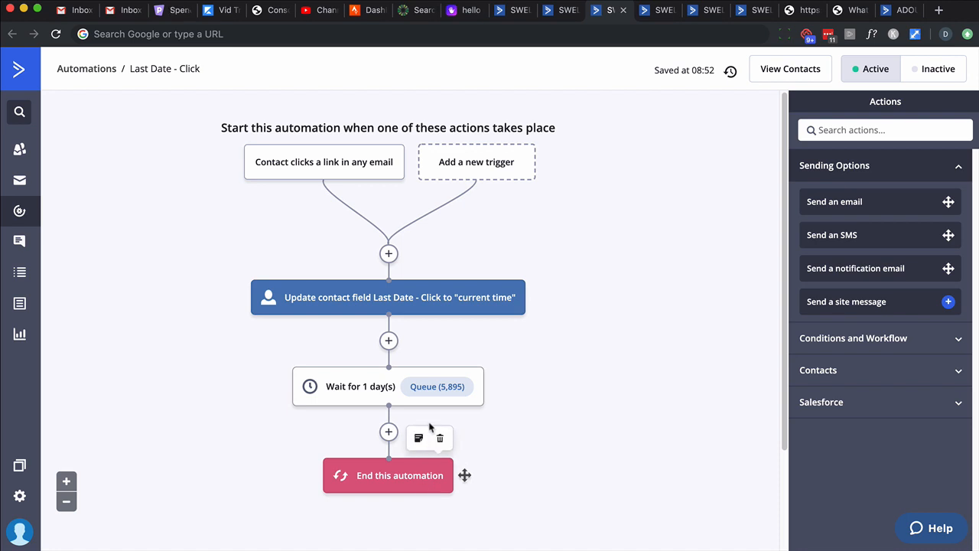
pyautogui.moveTo(431, 432)
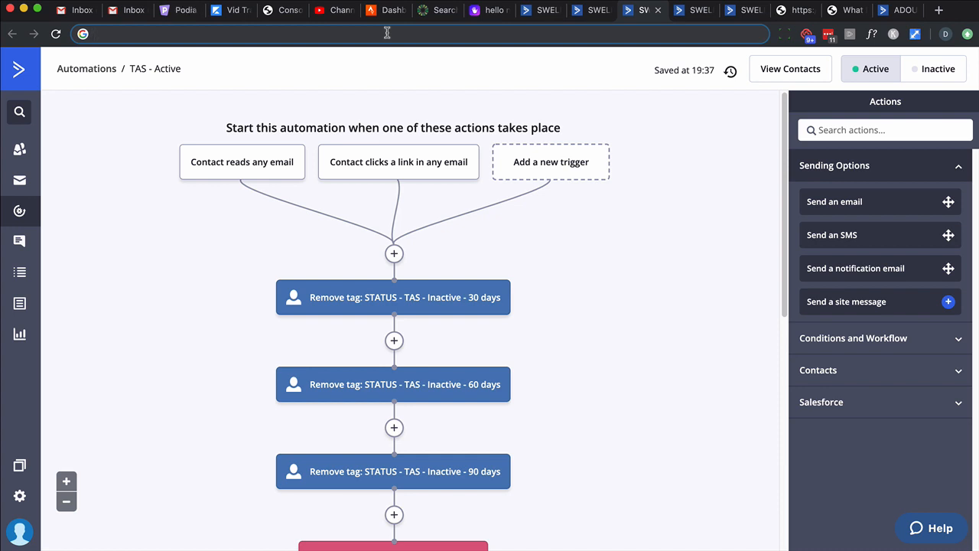
pyautogui.moveTo(443, 251)
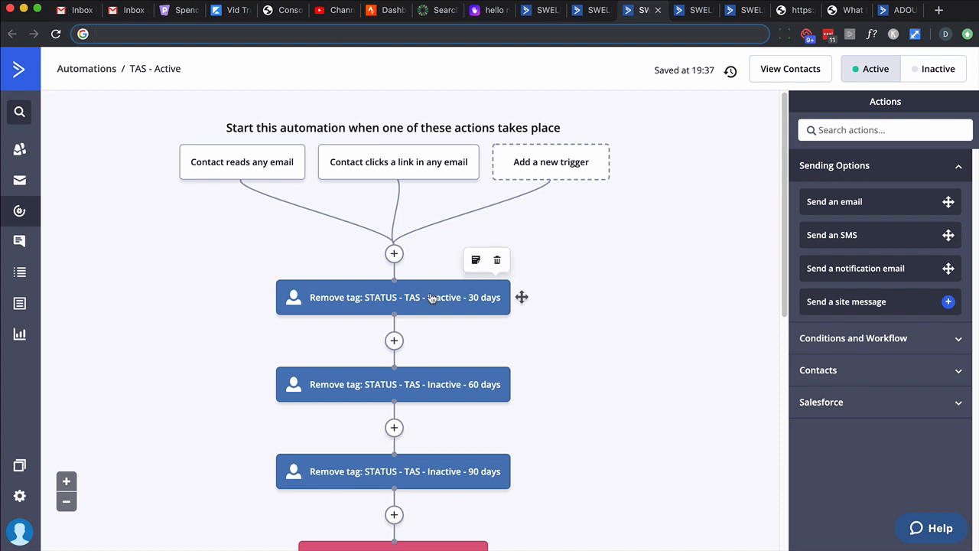
# Scroll TAS - Active past Remove tag and Exit/Enter automation steps to End this automation.
pyautogui.scroll(-3)
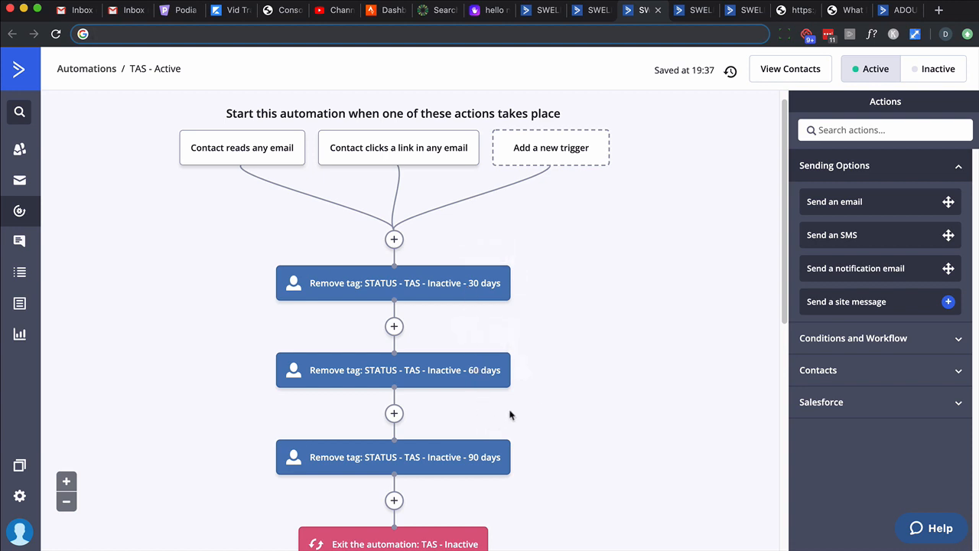
pyautogui.scroll(-3)
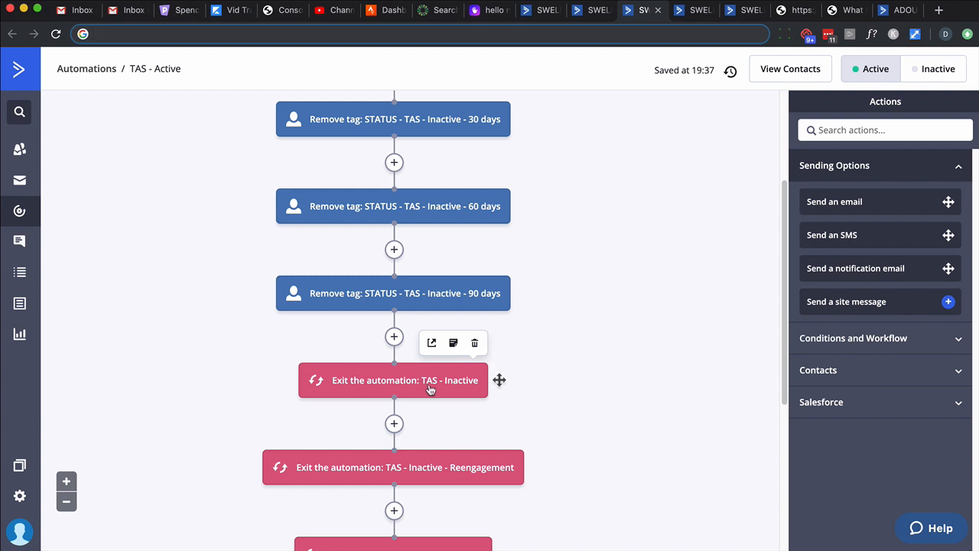
pyautogui.scroll(-3)
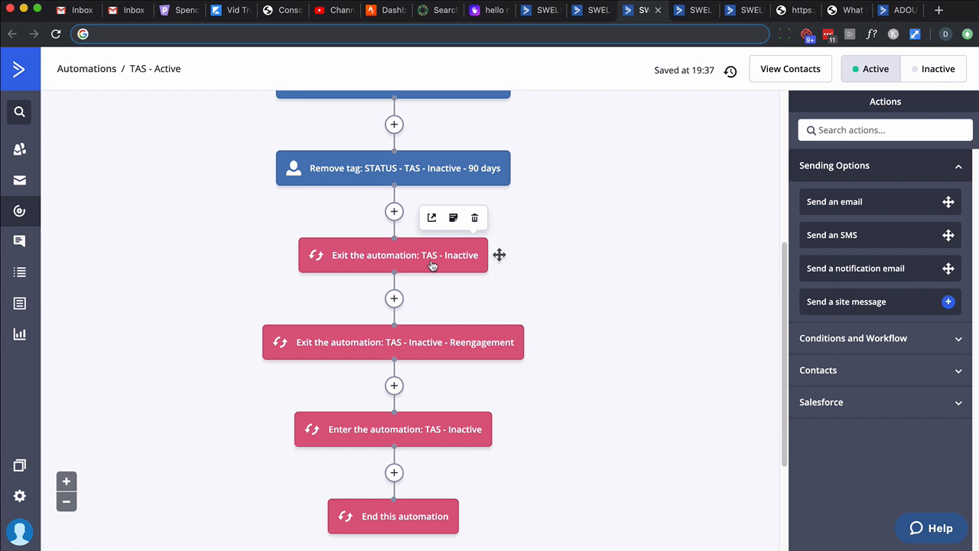
pyautogui.moveTo(432, 407)
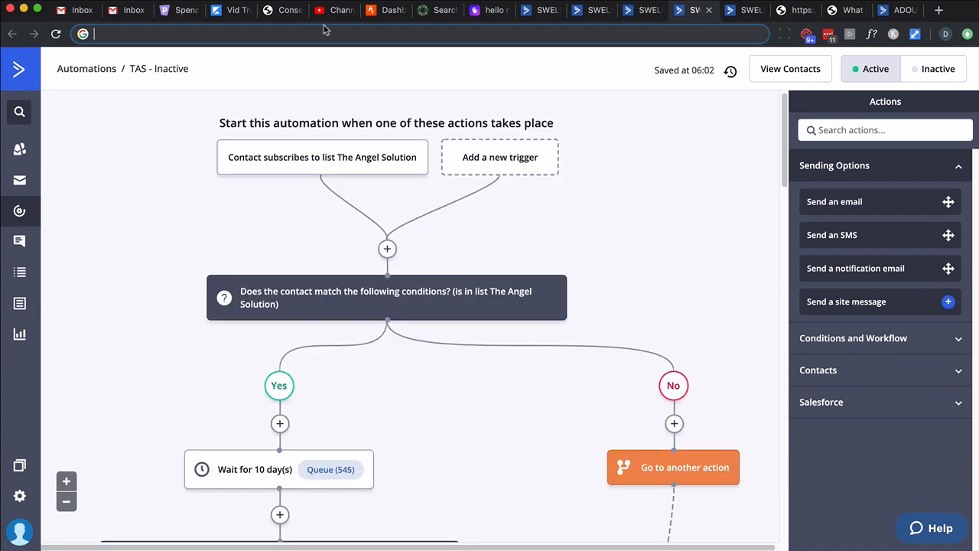
pyautogui.moveTo(280, 171)
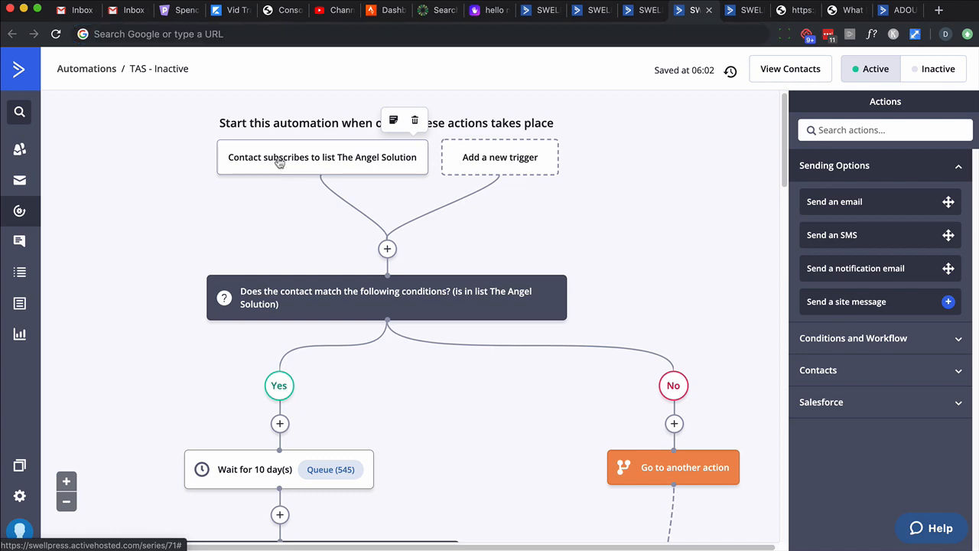
# View the list-subscription trigger's Action options, close unchanged, and reach the never-opened condition.
pyautogui.click(321, 156)
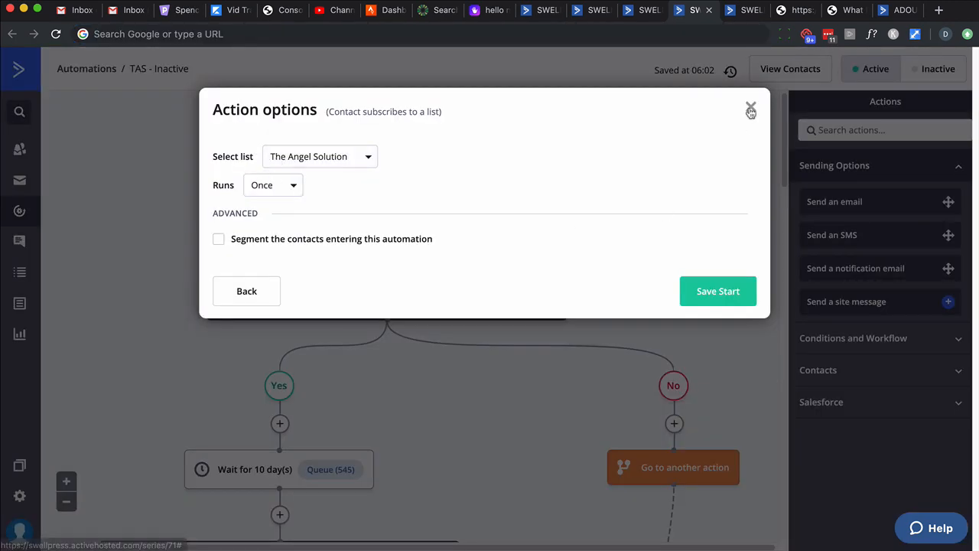
pyautogui.click(749, 107)
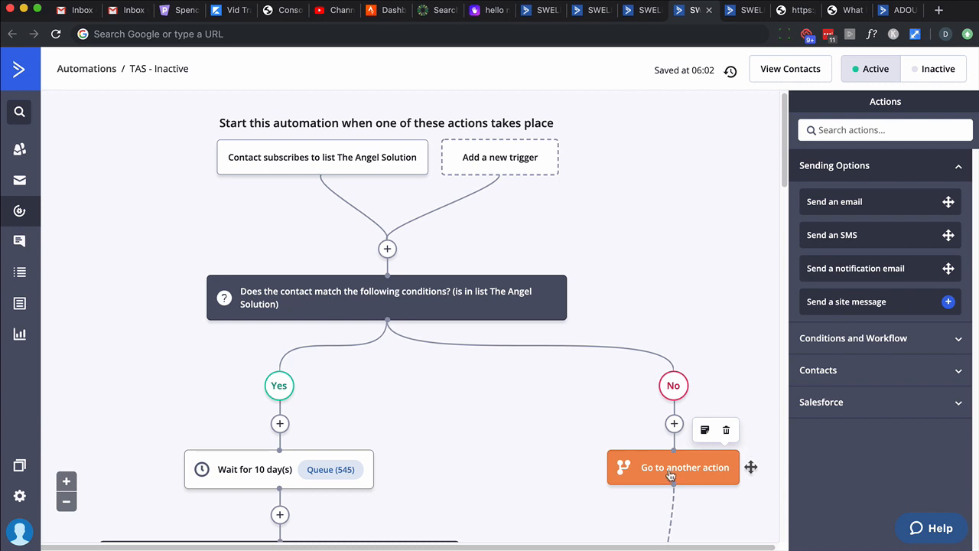
pyautogui.scroll(-3)
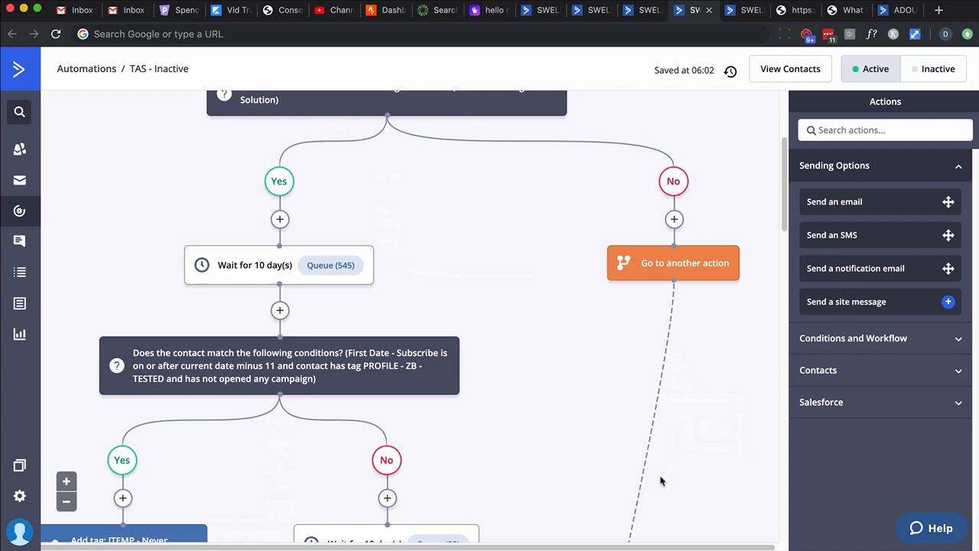
pyautogui.scroll(-3)
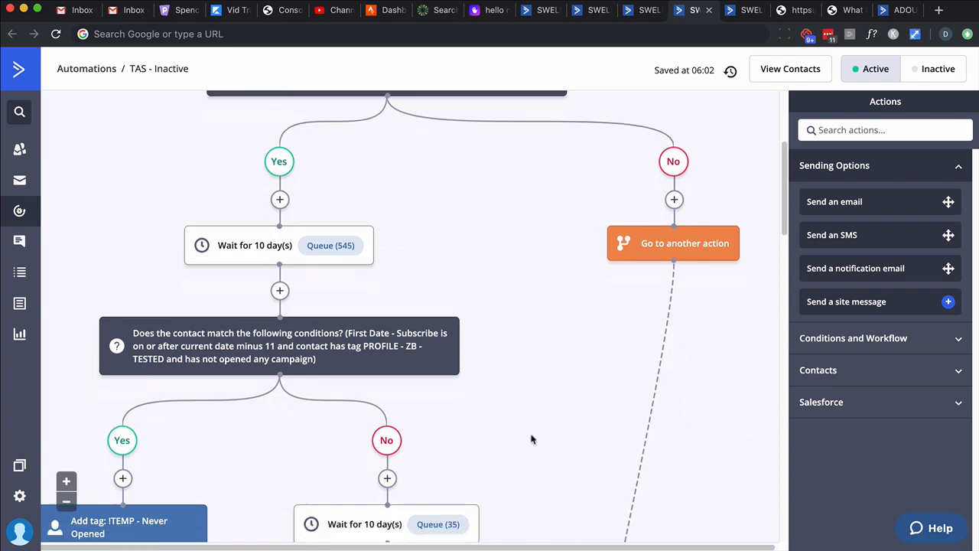
pyautogui.scroll(-3)
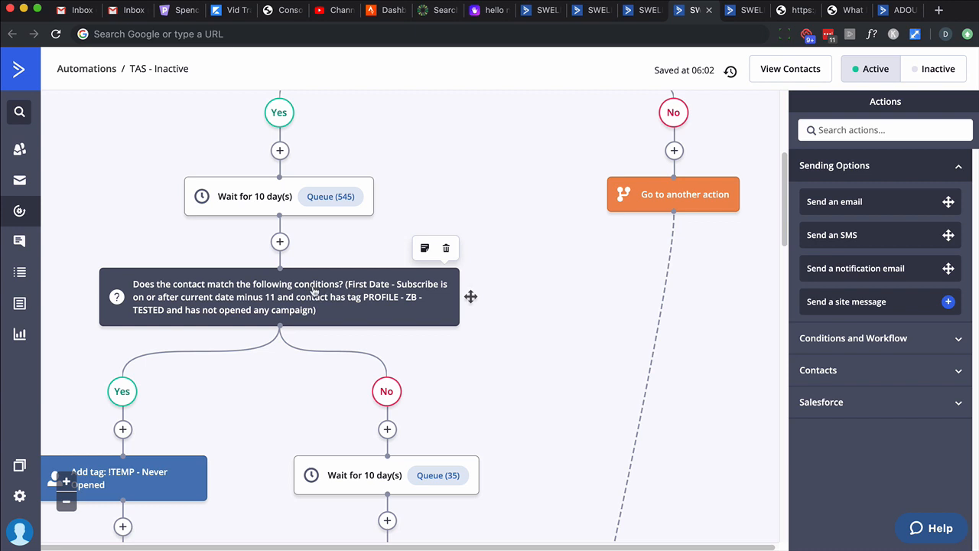
pyautogui.moveTo(355, 298)
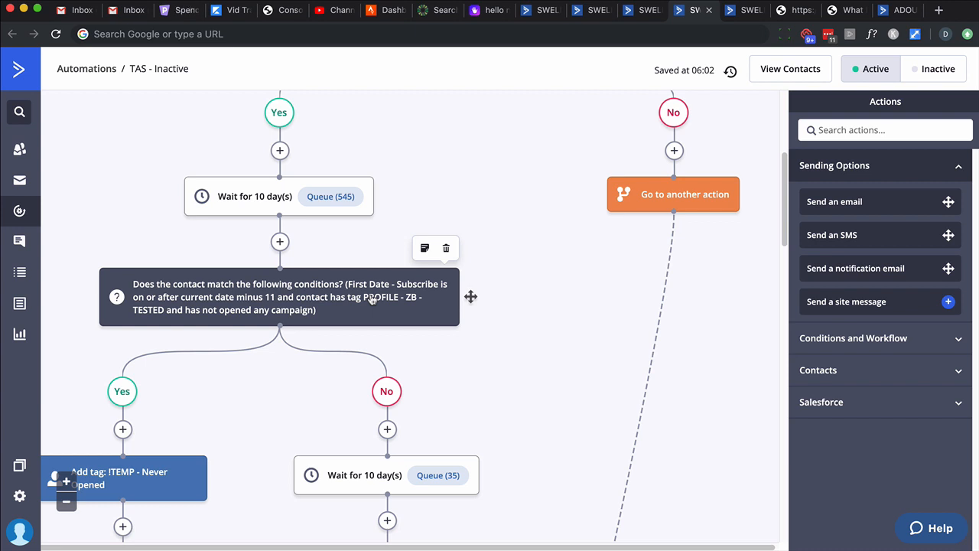
# Scroll past the 10-day waits and Inactive 30, 60, 90-day tags to the Reengagement entry.
pyautogui.scroll(-3)
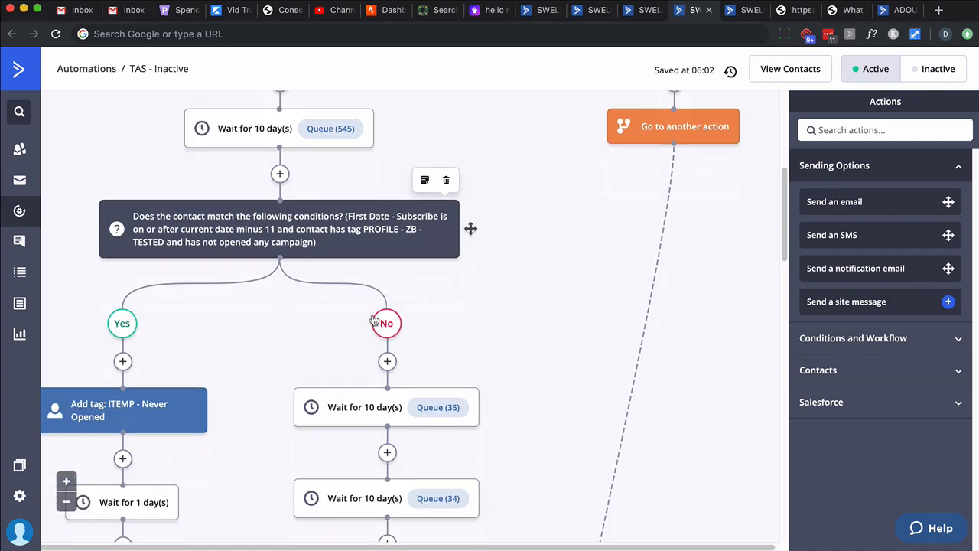
pyautogui.scroll(-3)
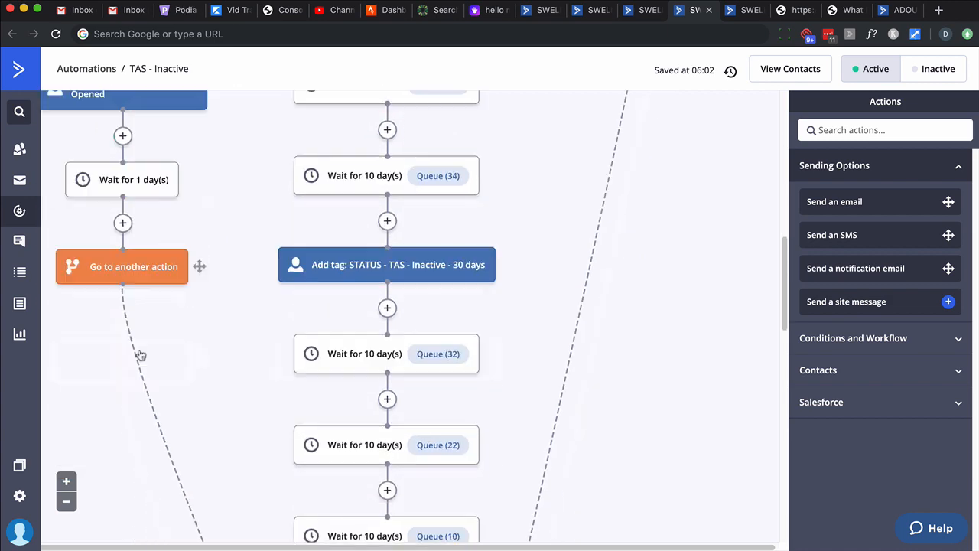
pyautogui.scroll(-3)
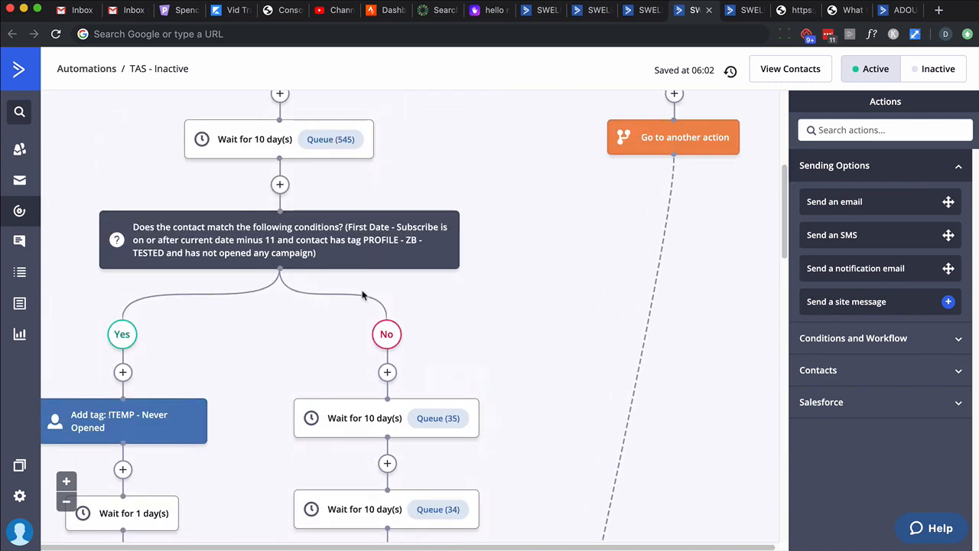
pyautogui.scroll(-3)
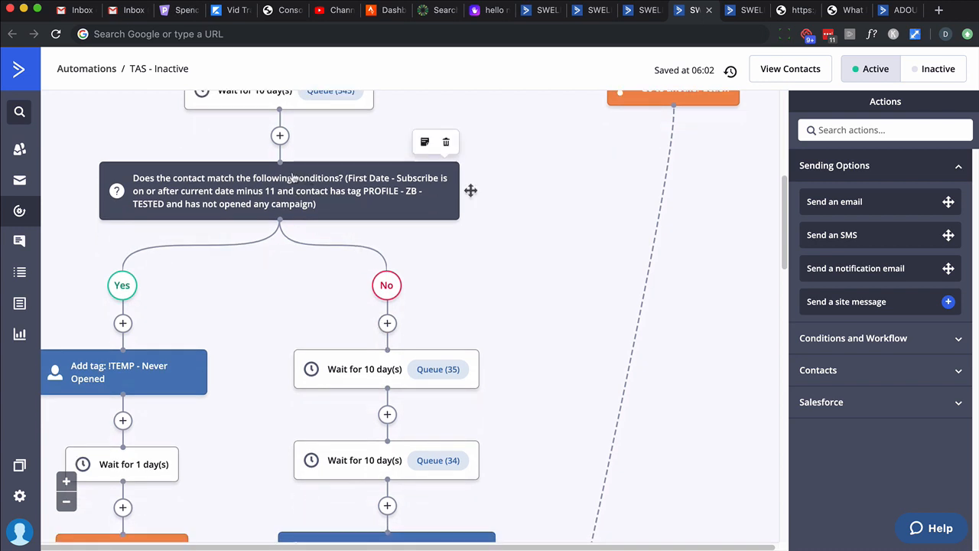
pyautogui.moveTo(297, 177)
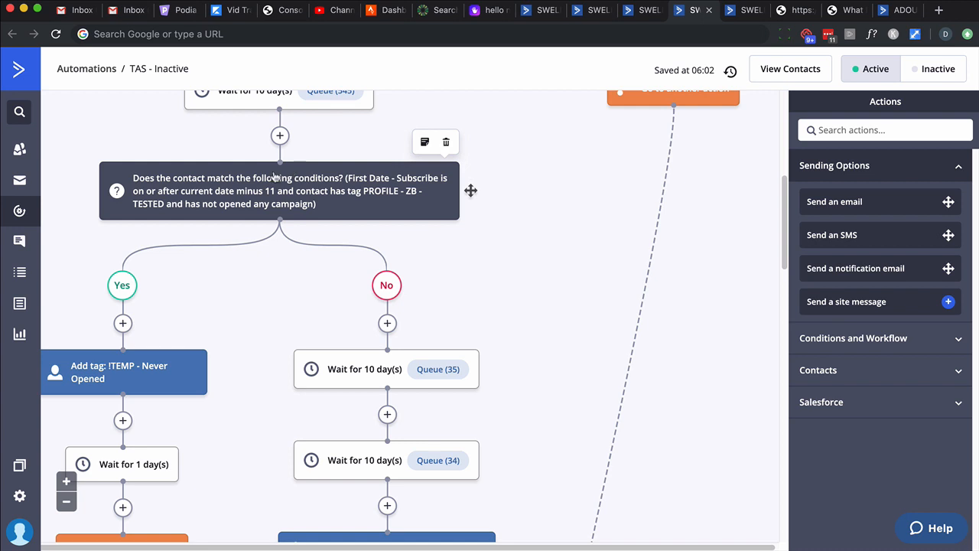
pyautogui.moveTo(20, 495)
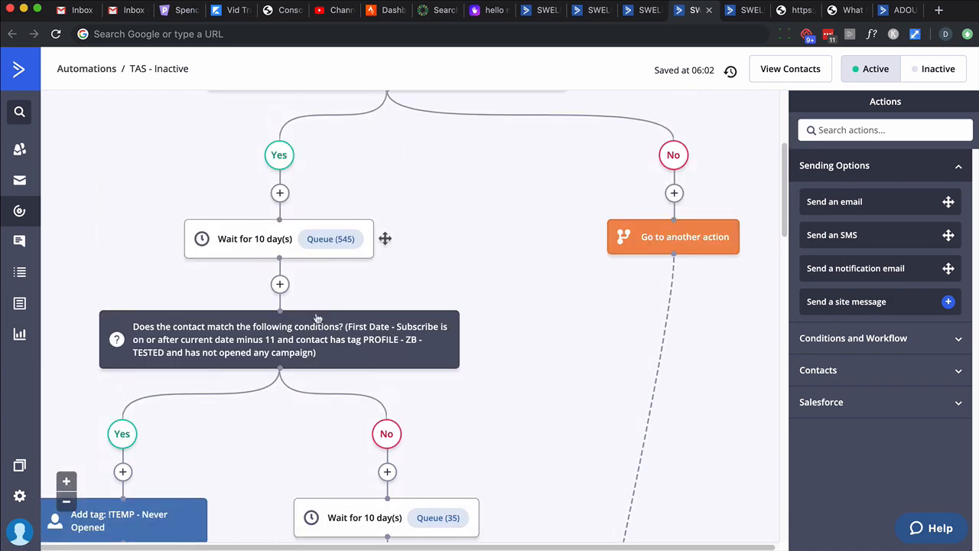
pyautogui.scroll(-3)
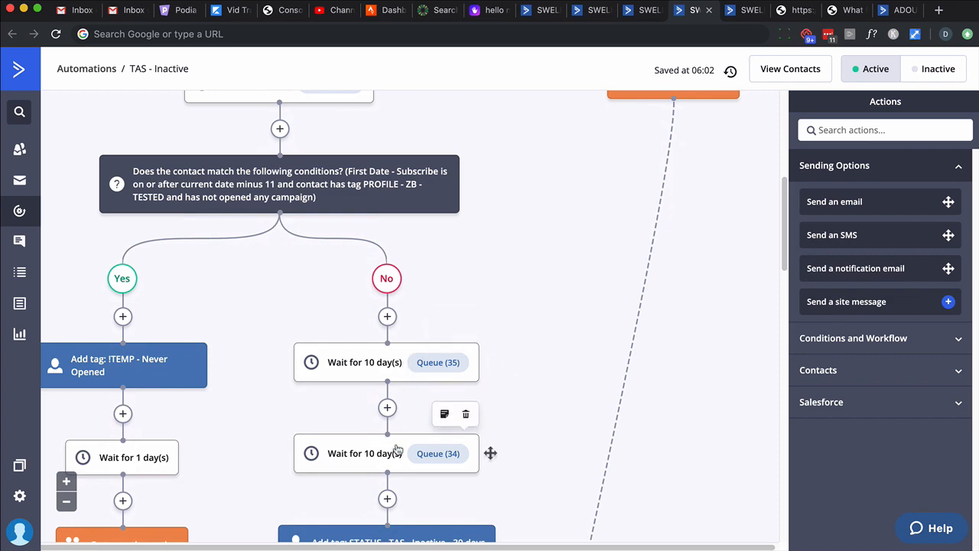
pyautogui.scroll(-3)
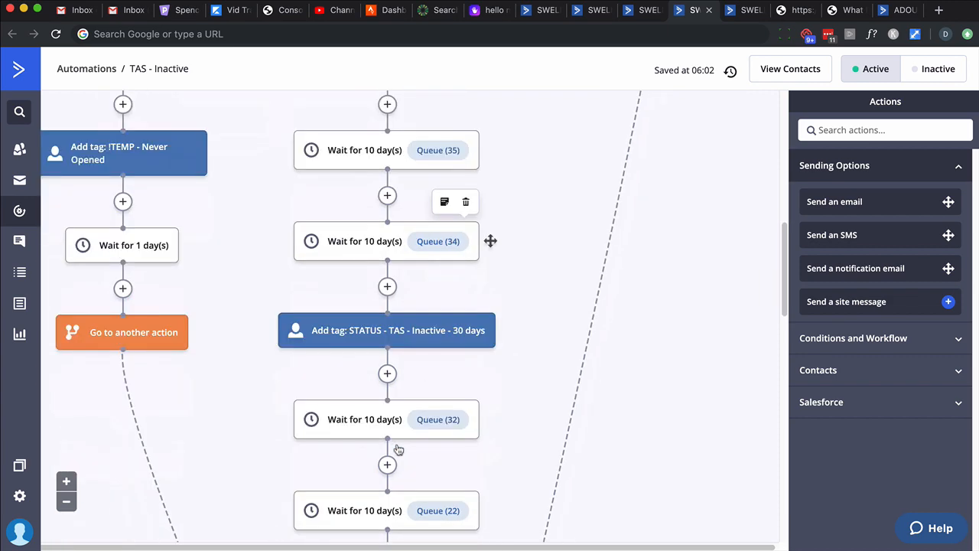
pyautogui.moveTo(413, 339)
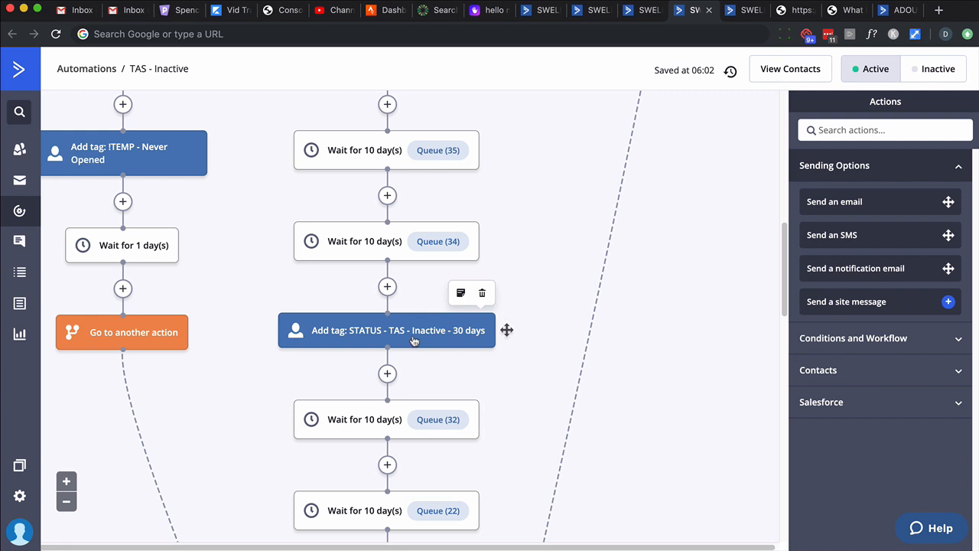
pyautogui.scroll(-3)
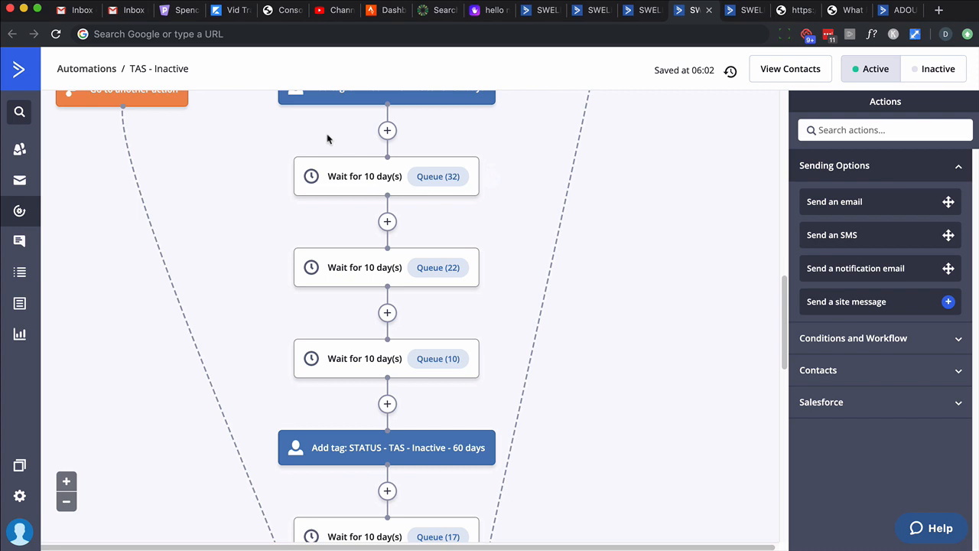
pyautogui.scroll(-3)
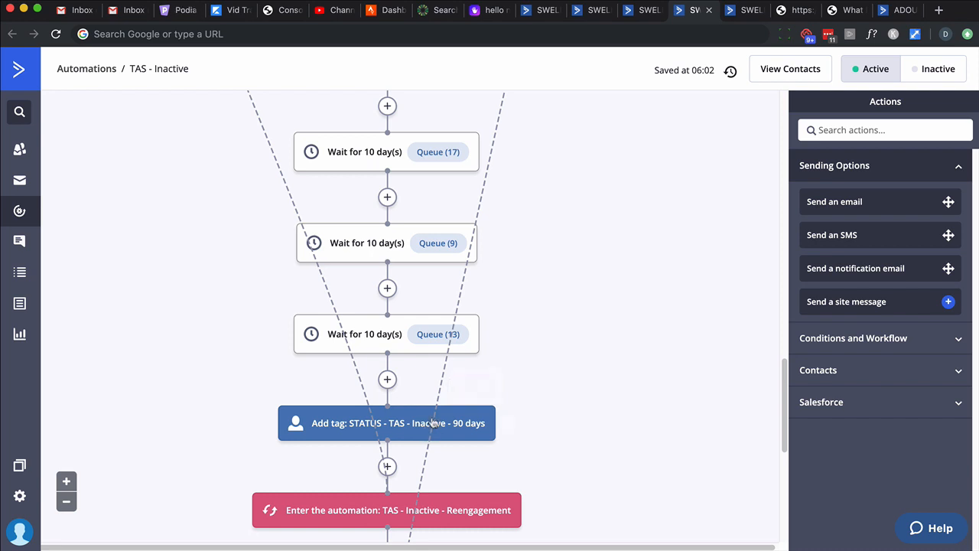
pyautogui.scroll(-3)
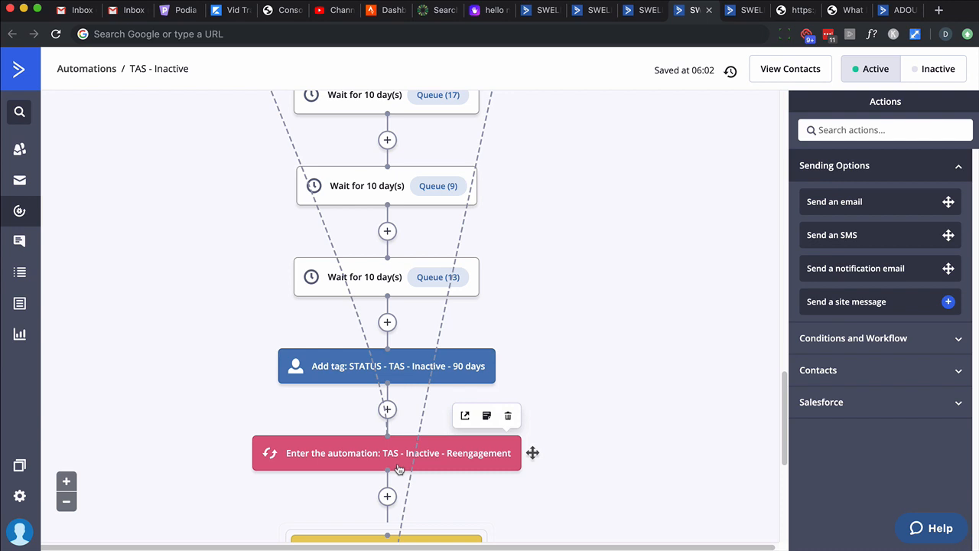
pyautogui.moveTo(391, 472)
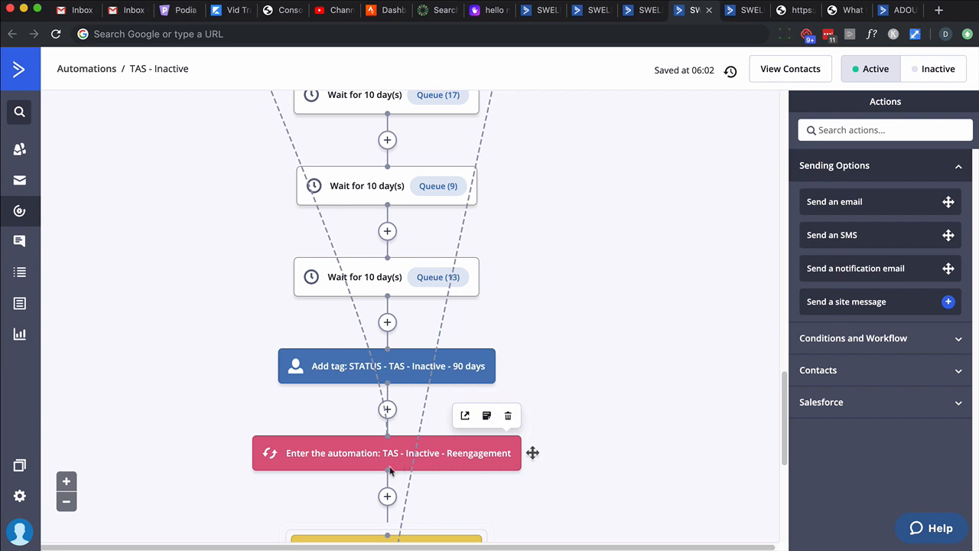
pyautogui.moveTo(471, 462)
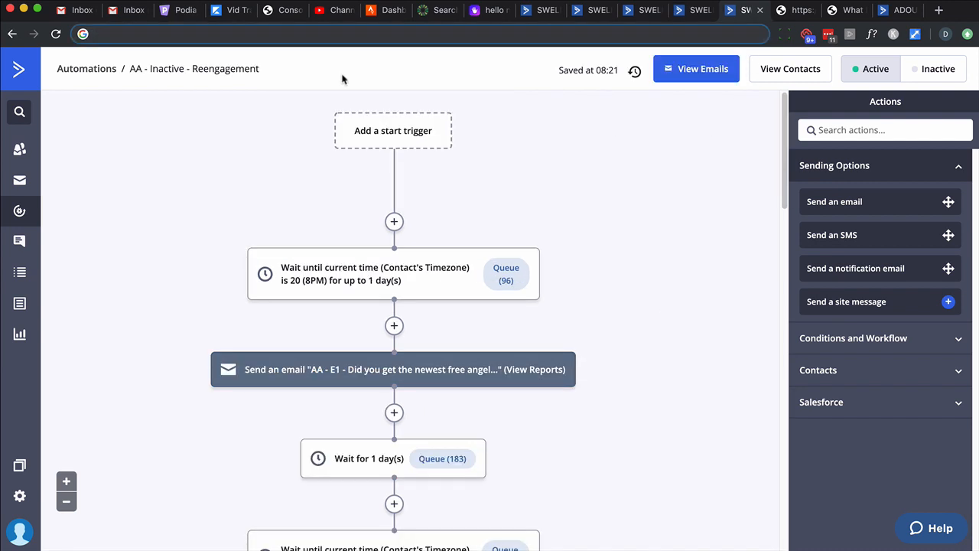
pyautogui.moveTo(207, 68)
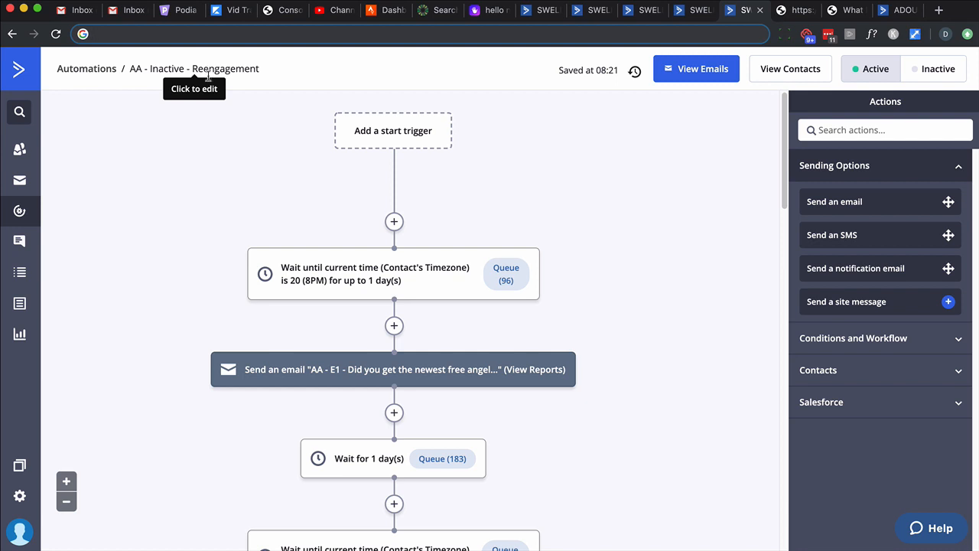
# Scroll past the wait steps to the Ask Angels unsubscribe, unsub tag and End blocks.
pyautogui.scroll(-3)
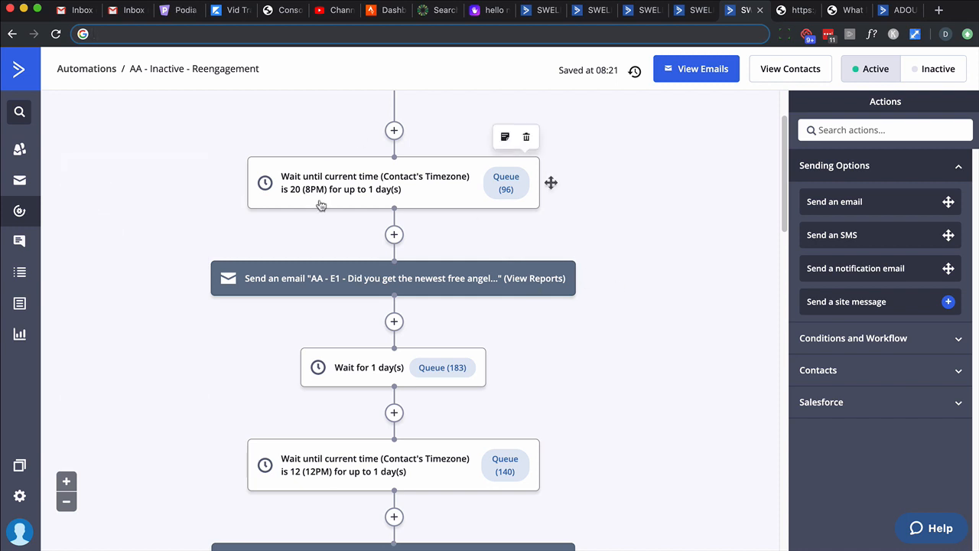
pyautogui.moveTo(381, 187)
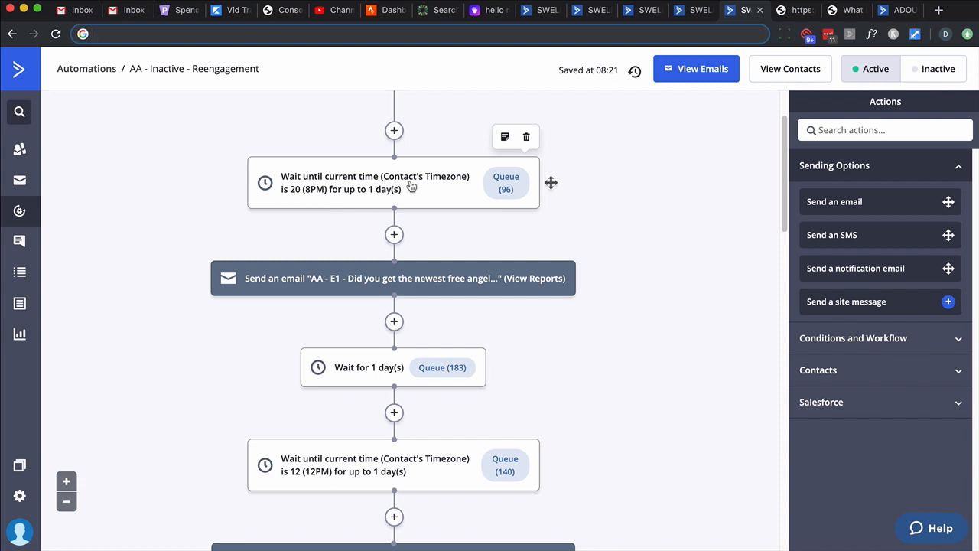
pyautogui.moveTo(324, 199)
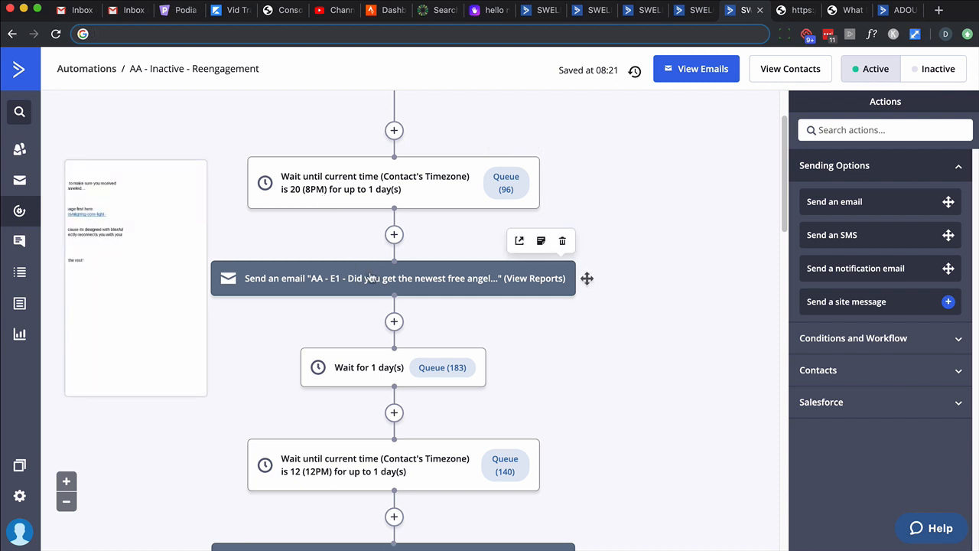
pyautogui.scroll(-3)
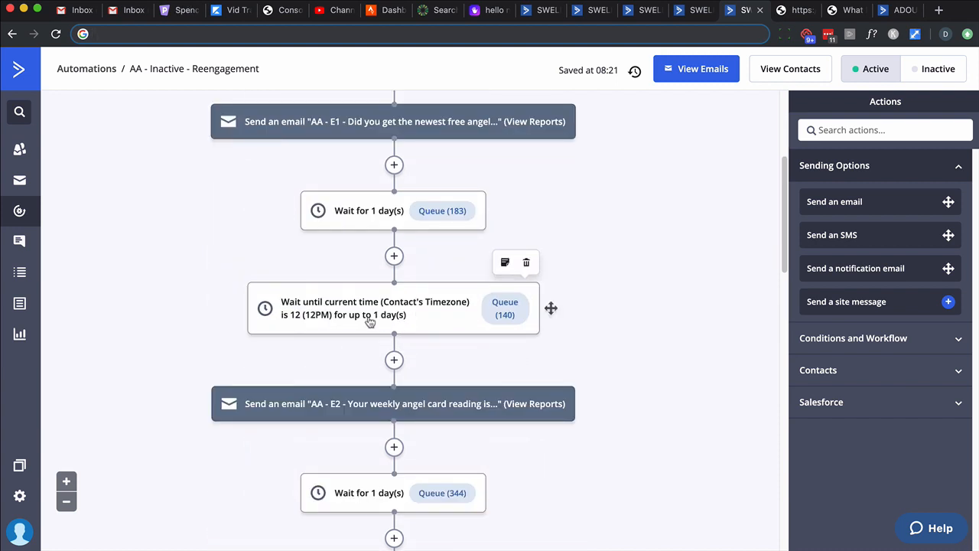
pyautogui.scroll(-3)
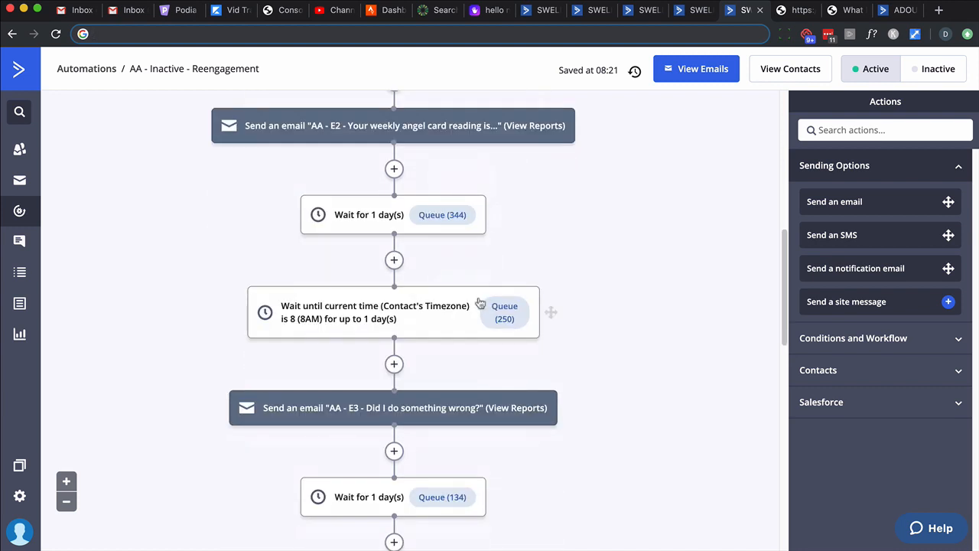
pyautogui.scroll(-3)
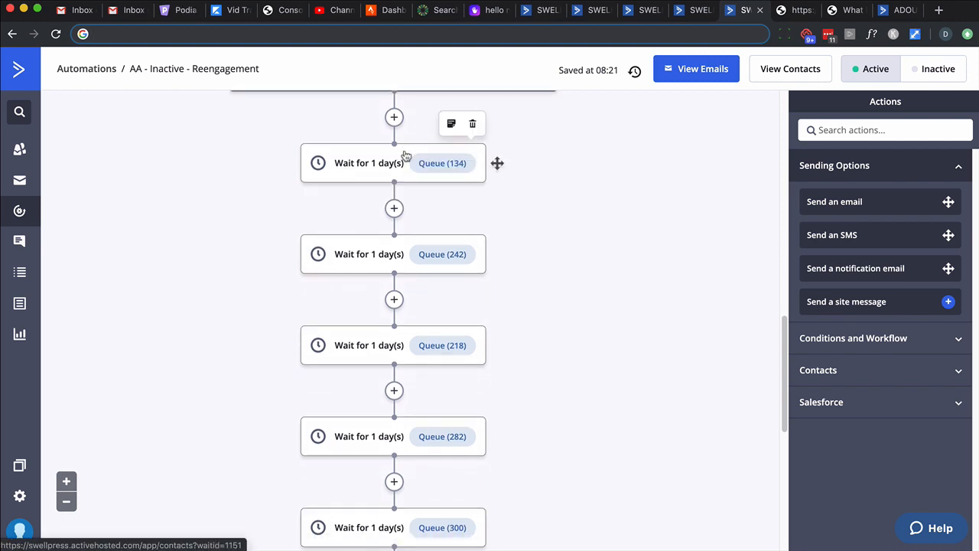
pyautogui.moveTo(526, 416)
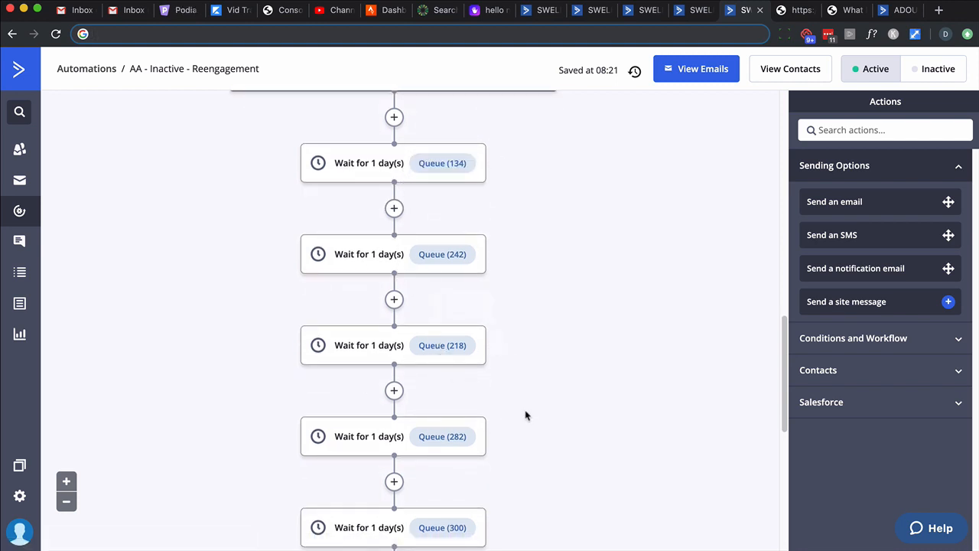
pyautogui.scroll(-3)
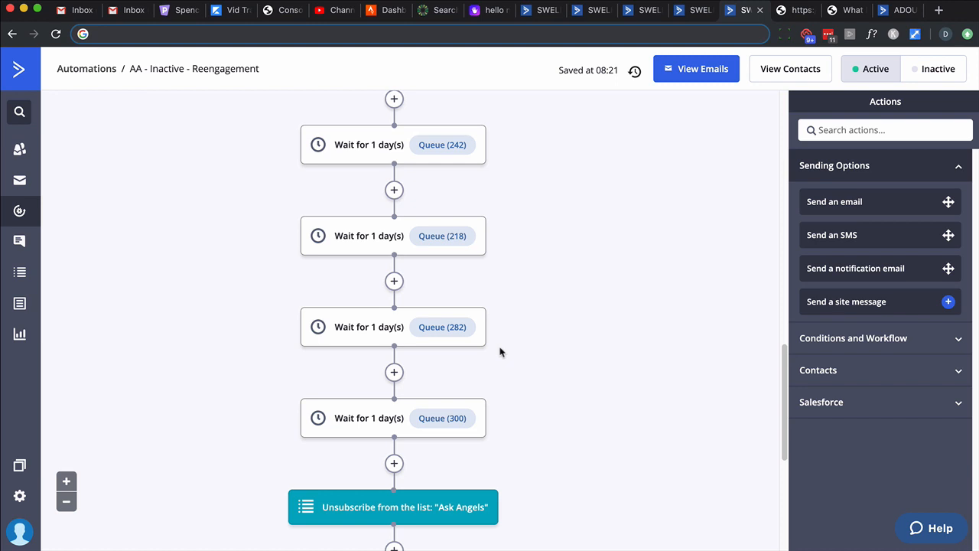
pyautogui.scroll(-3)
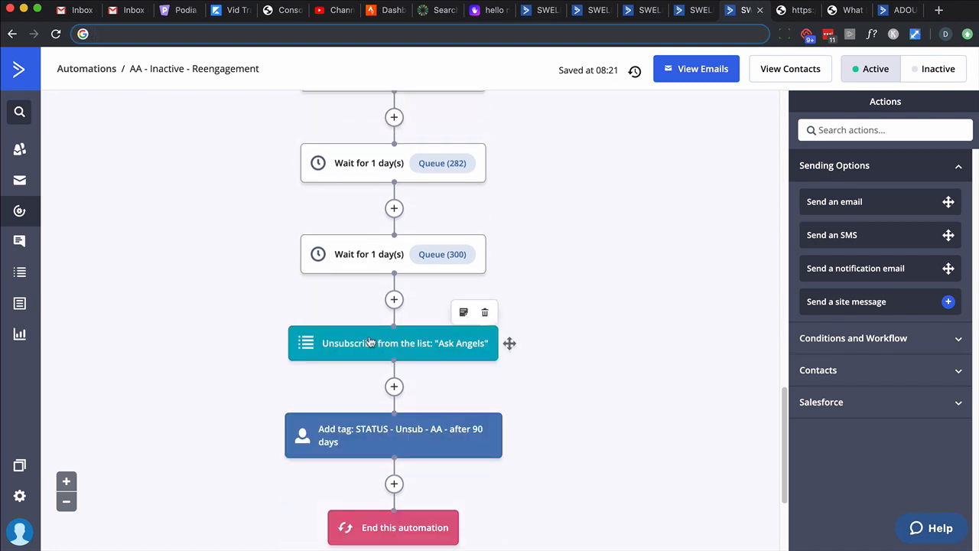
pyautogui.moveTo(407, 441)
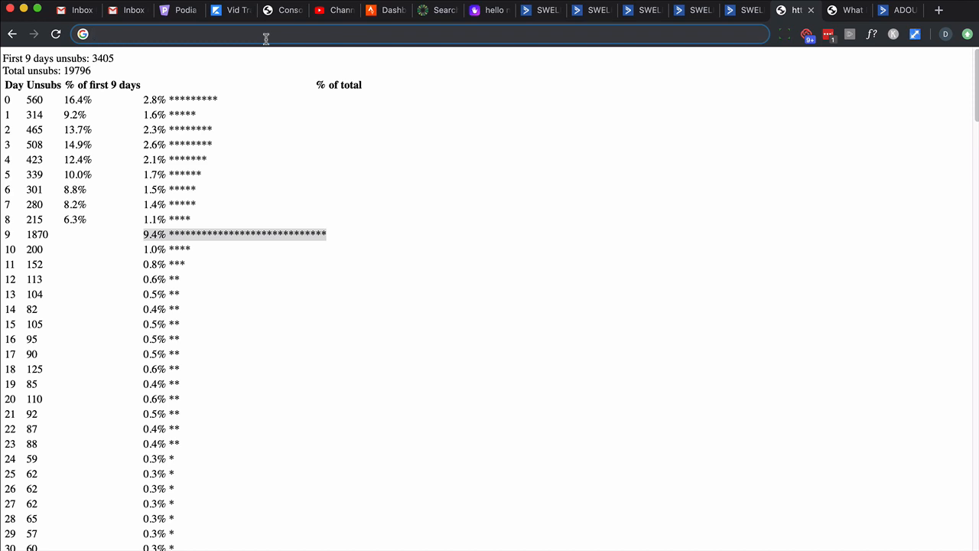
# Switch to the stats tab and highlight the day 0–8 unsubscribe rows, then the day 9 spike of 1870.
pyautogui.doubleClick(76, 70)
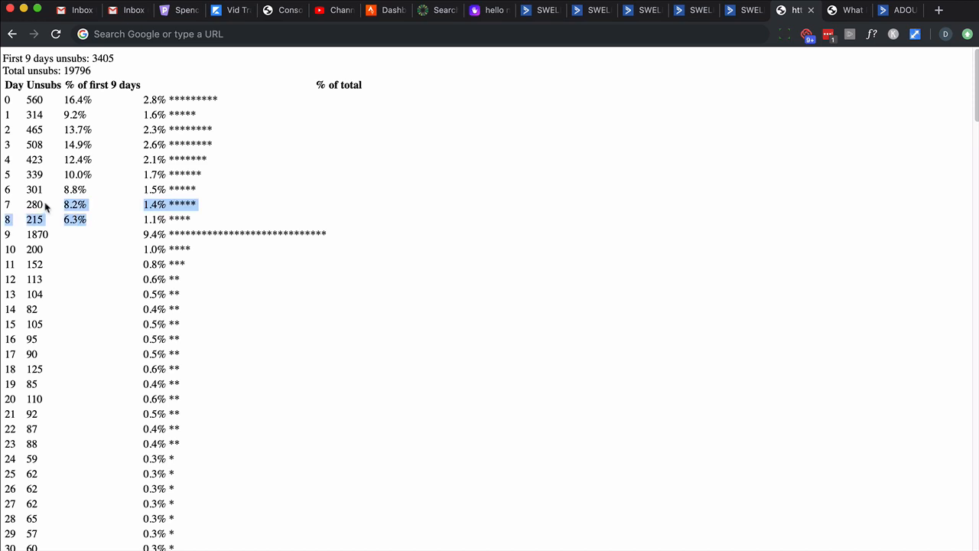
pyautogui.moveTo(46, 205); pyautogui.dragTo(7, 99)
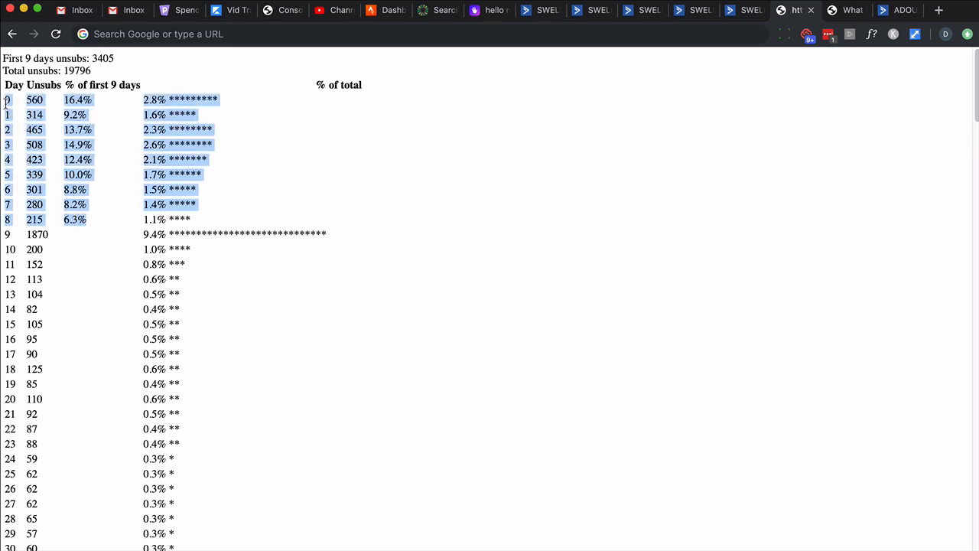
pyautogui.moveTo(70, 115)
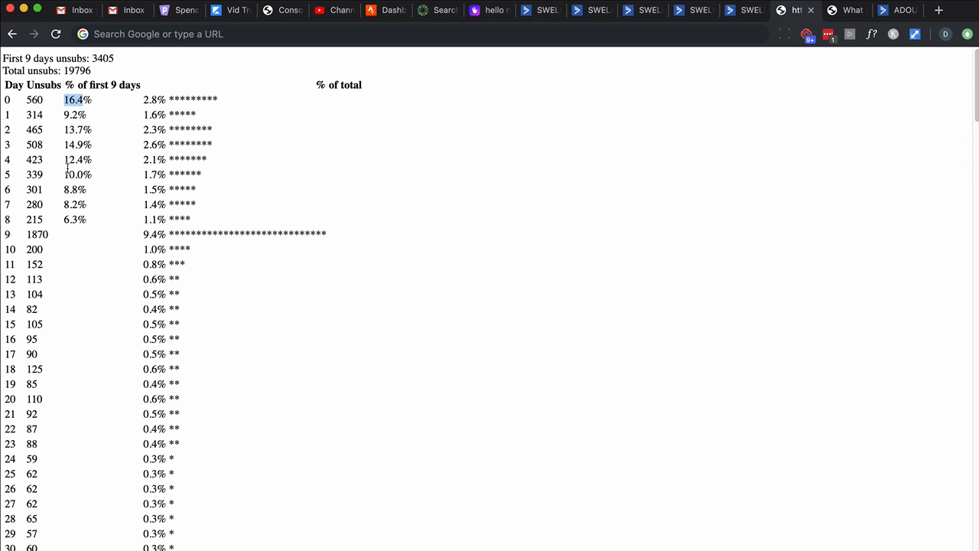
pyautogui.moveTo(80, 210)
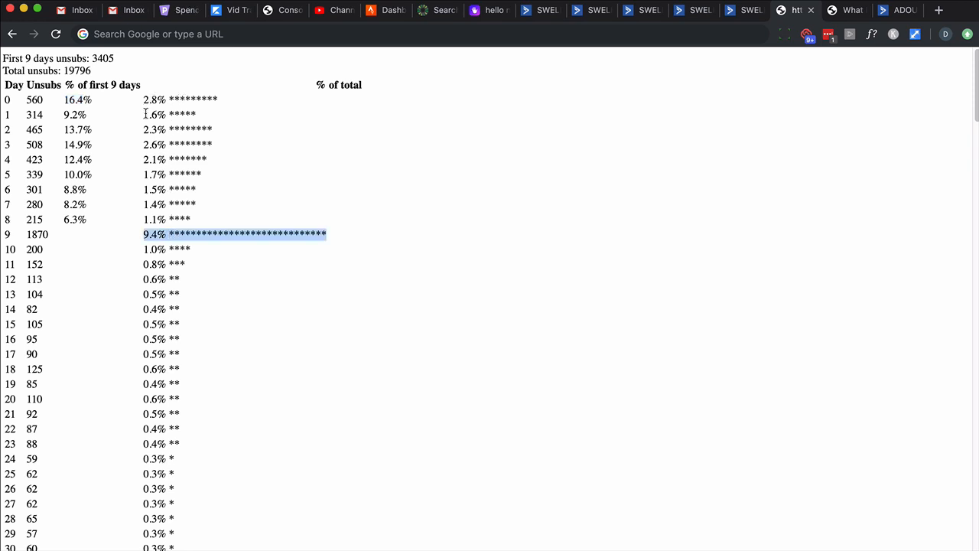
pyautogui.scroll(-3)
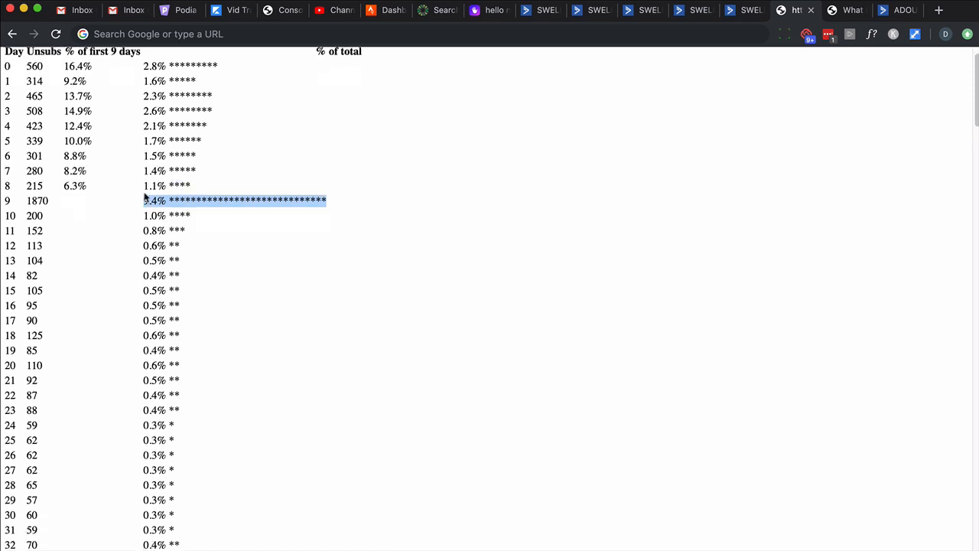
pyautogui.scroll(-3)
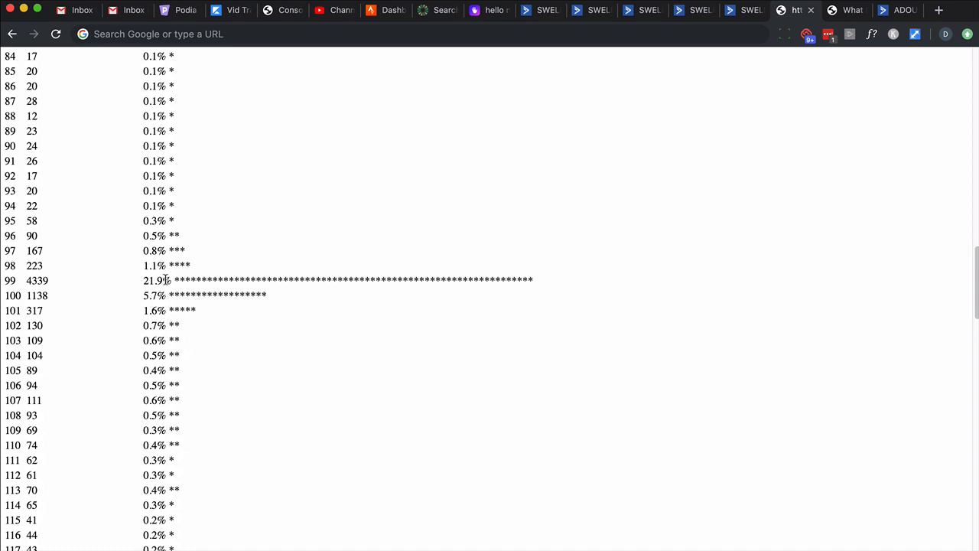
# Highlight the day 99 row showing 4,339 unsubscribes, 21.9% of the total.
pyautogui.tripleClick(337, 280)
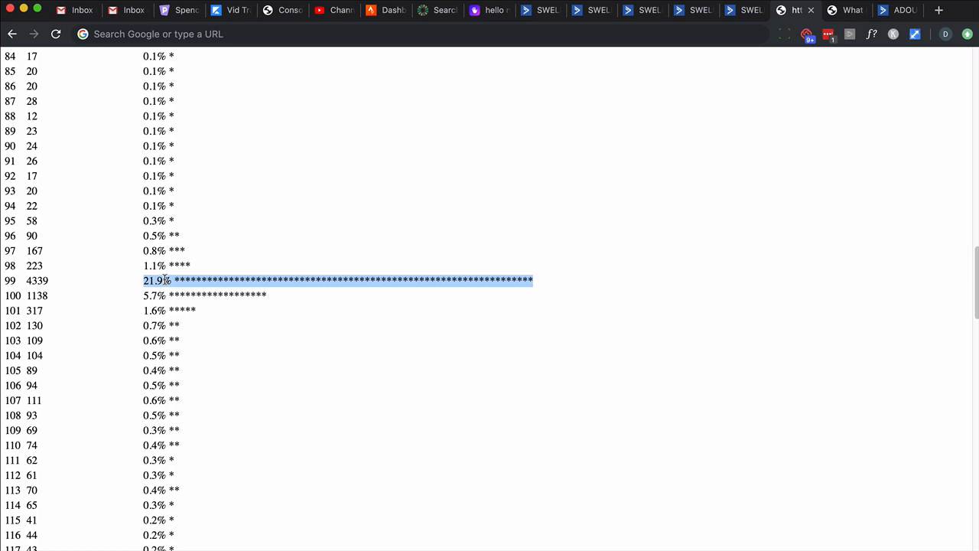
pyautogui.moveTo(150, 290)
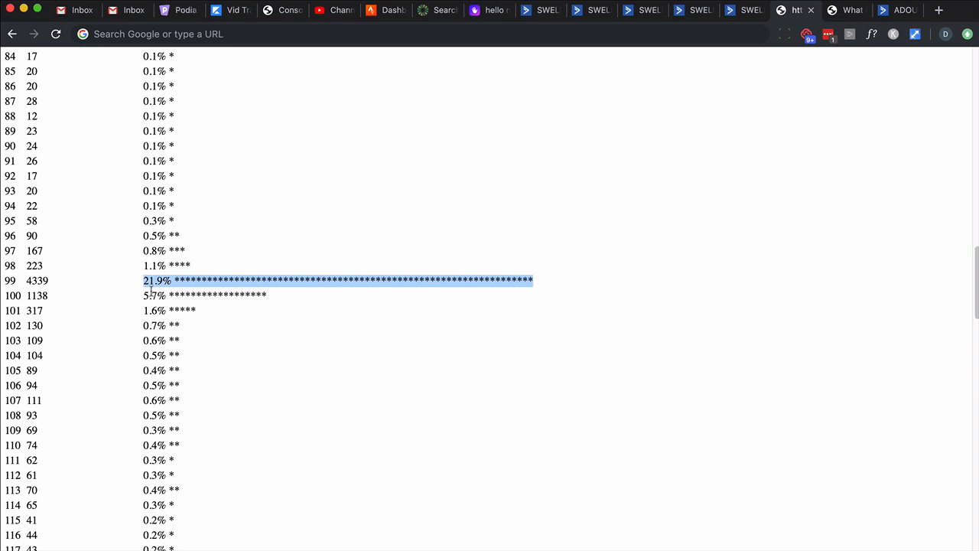
pyautogui.moveTo(154, 291)
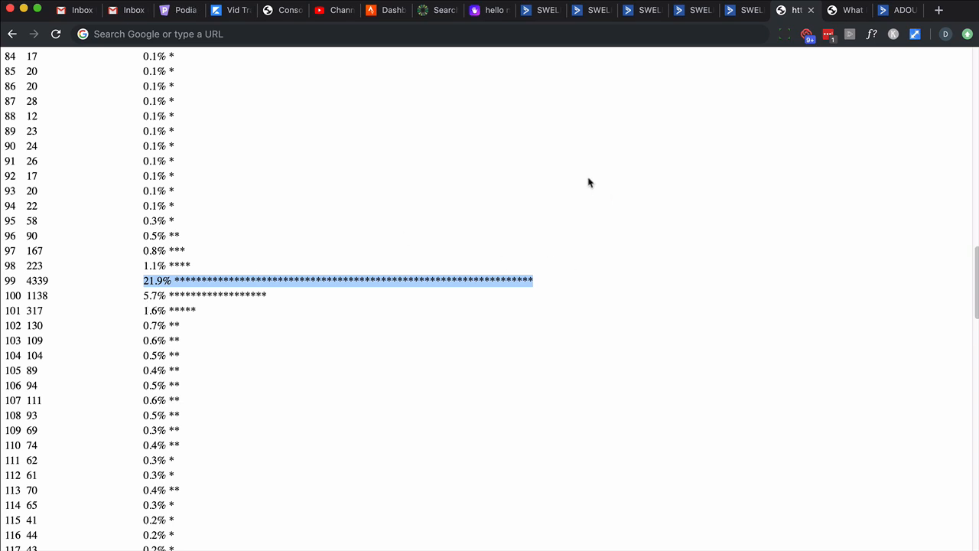
pyautogui.moveTo(813, 86)
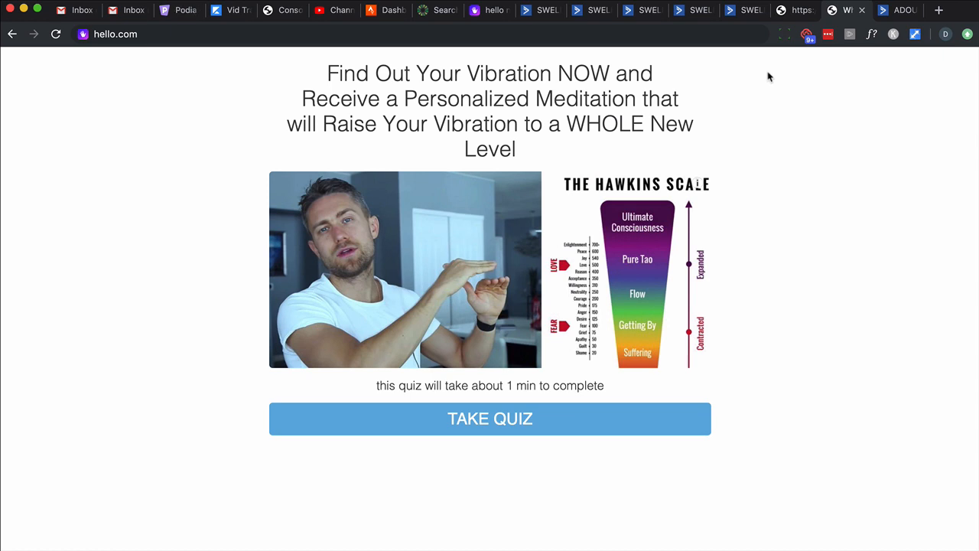
pyautogui.moveTo(532, 428)
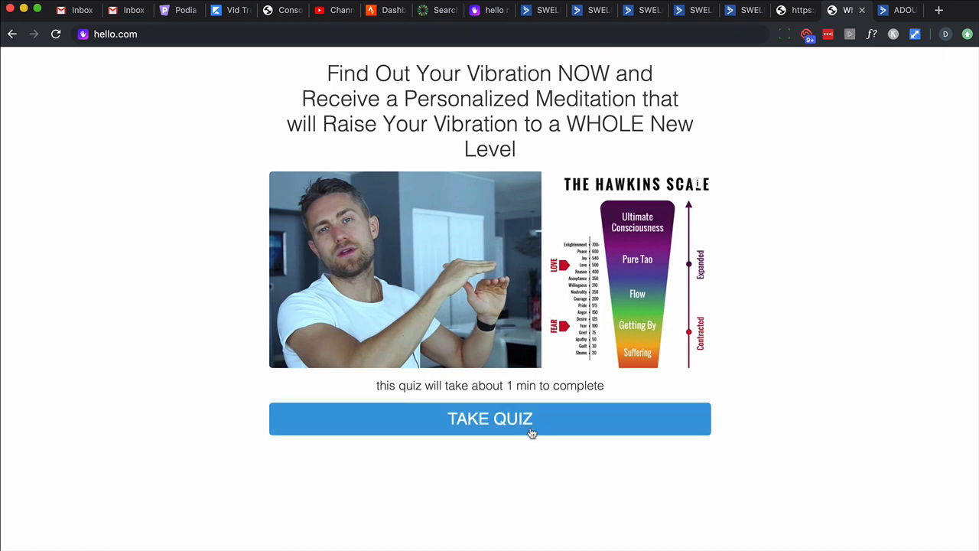
# Start the hello.com vibration quiz, then switch back to the ActiveCampaign vibe profile automations.
pyautogui.click(490, 419)
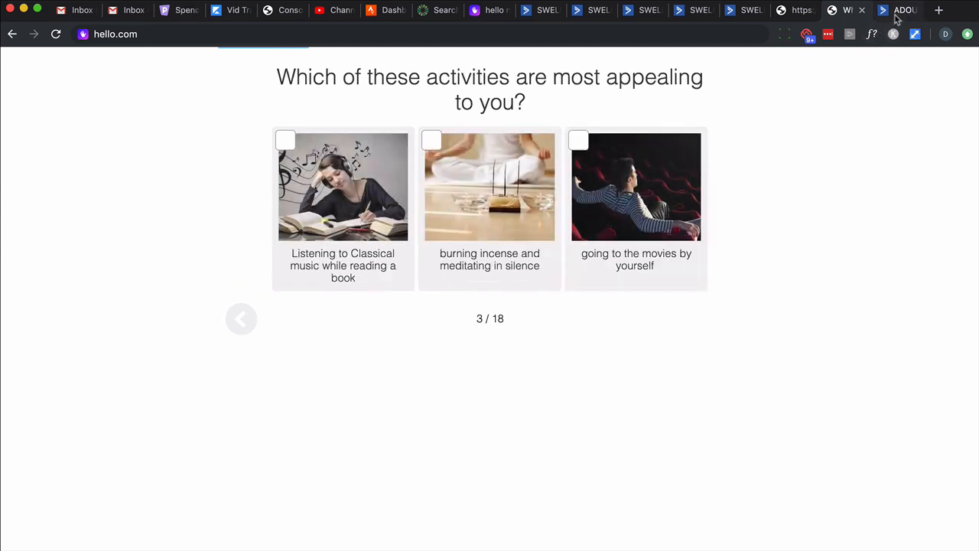
pyautogui.click(903, 9)
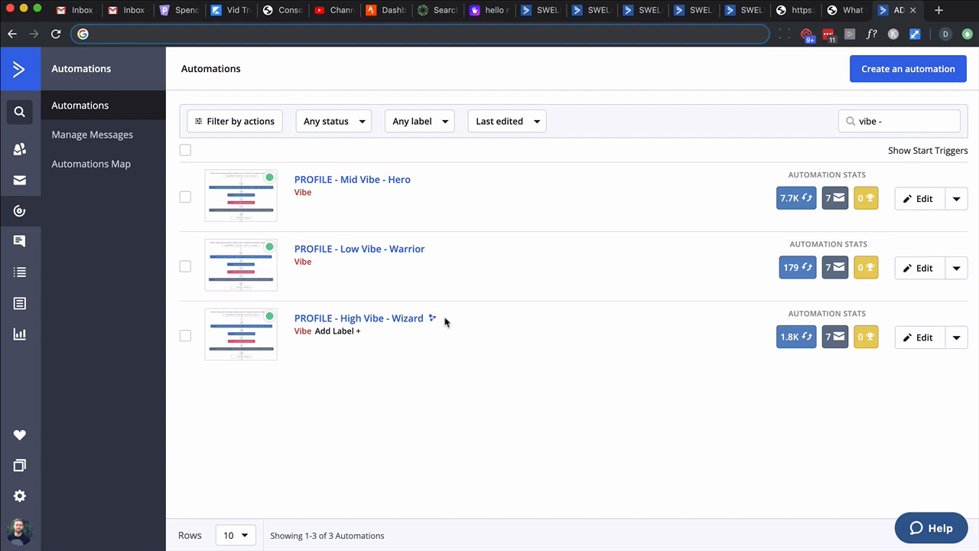
pyautogui.moveTo(398, 295)
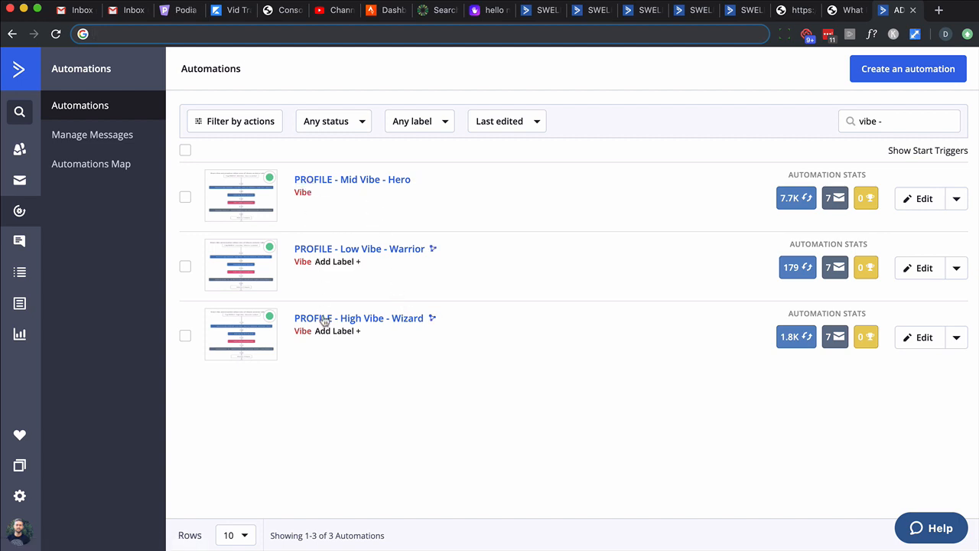
pyautogui.moveTo(795, 198)
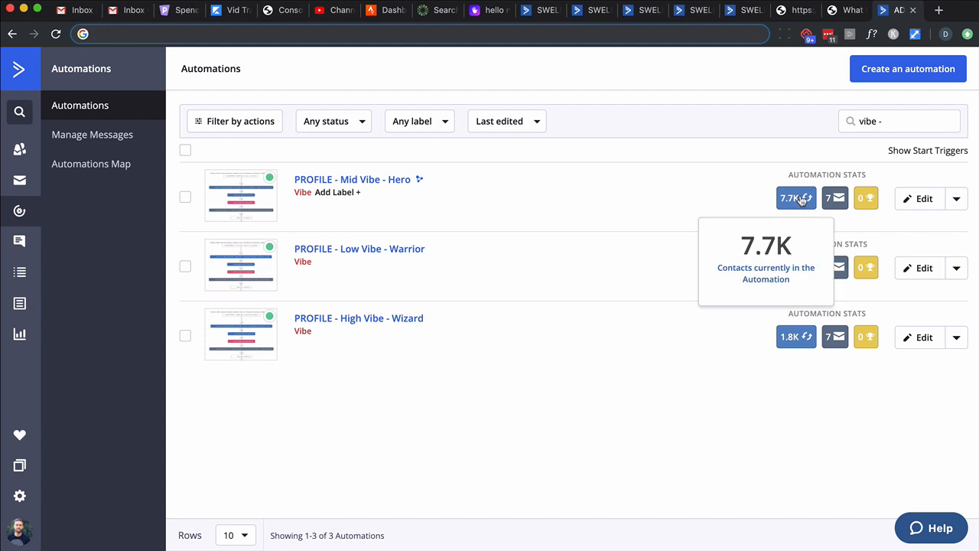
pyautogui.moveTo(334, 200)
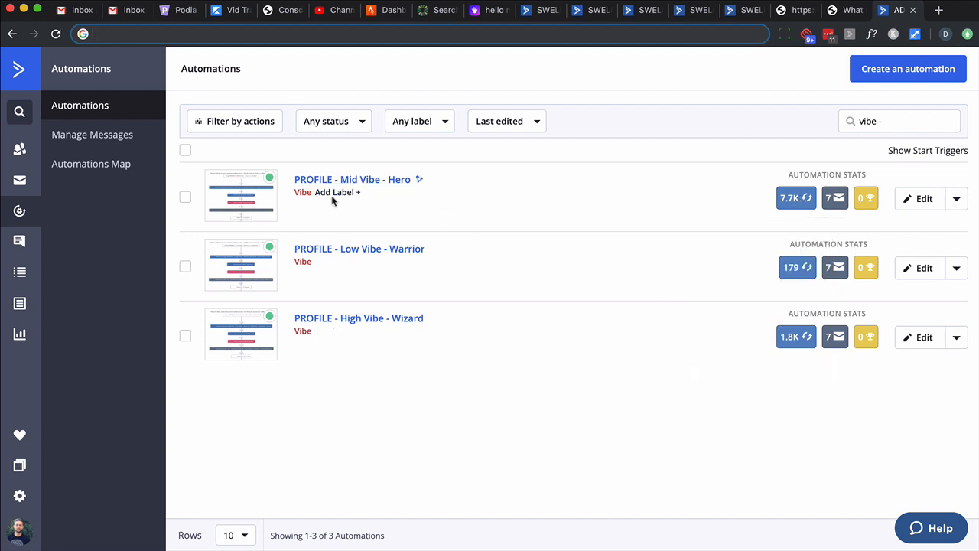
pyautogui.moveTo(336, 193)
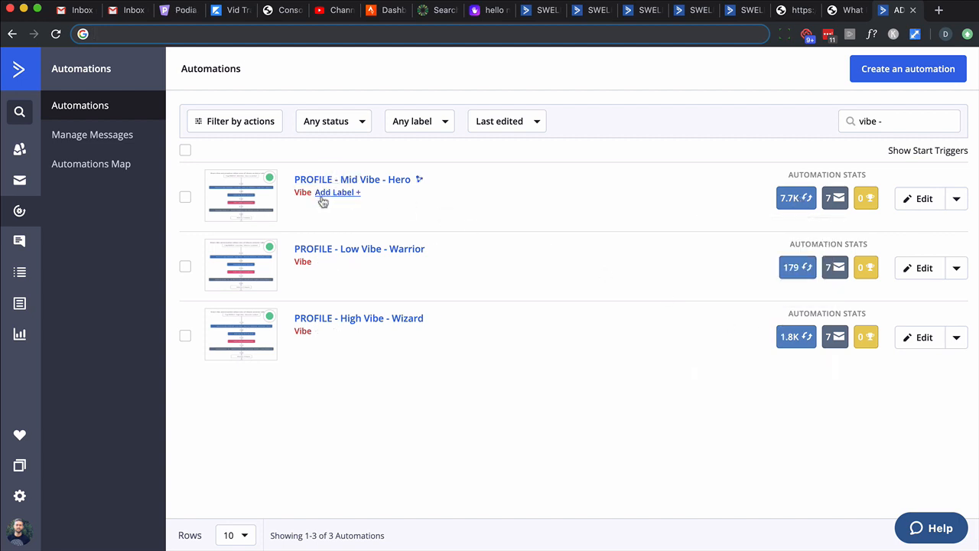
pyautogui.moveTo(324, 211)
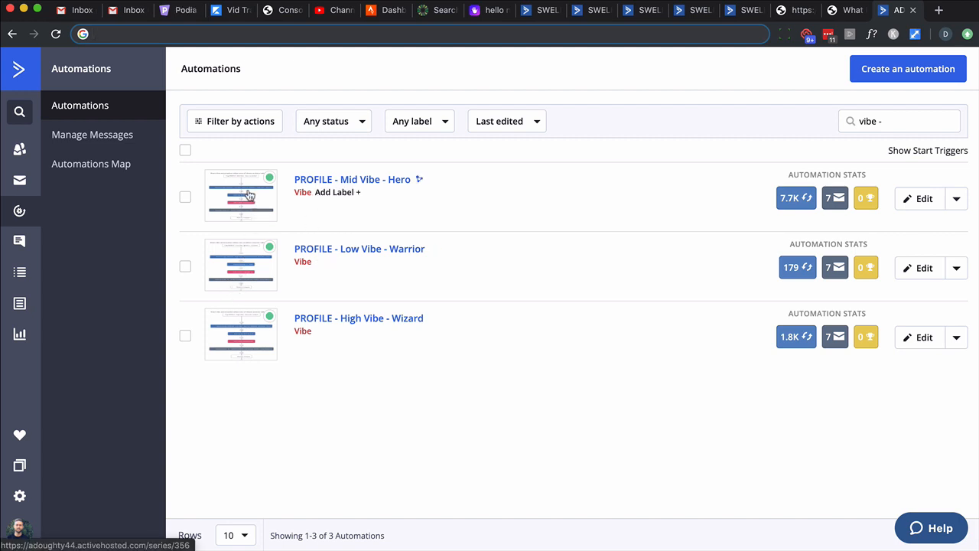
pyautogui.moveTo(245, 243)
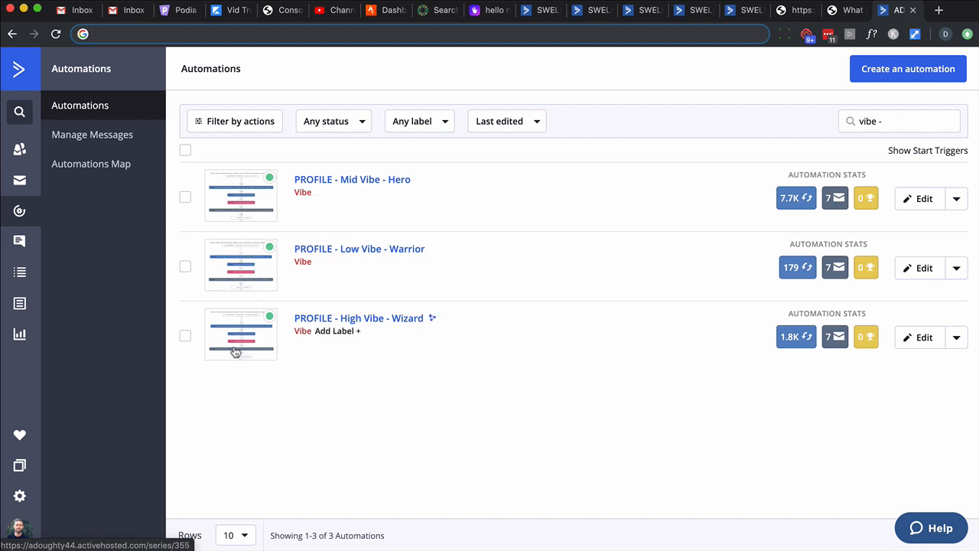
pyautogui.moveTo(276, 254)
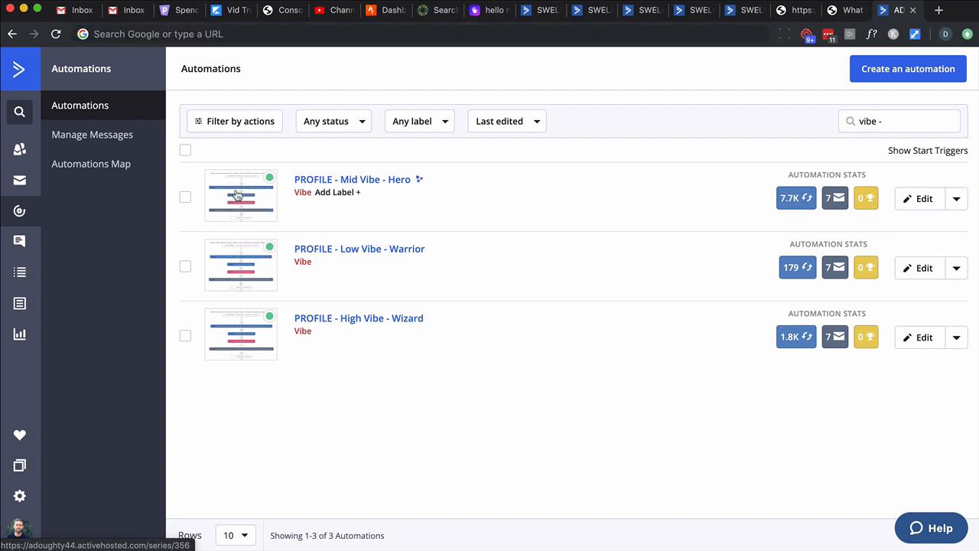
# Open PROFILE - Mid Vibe - Hero and scroll to the exit of two automations before the E1 results email.
pyautogui.click(352, 179)
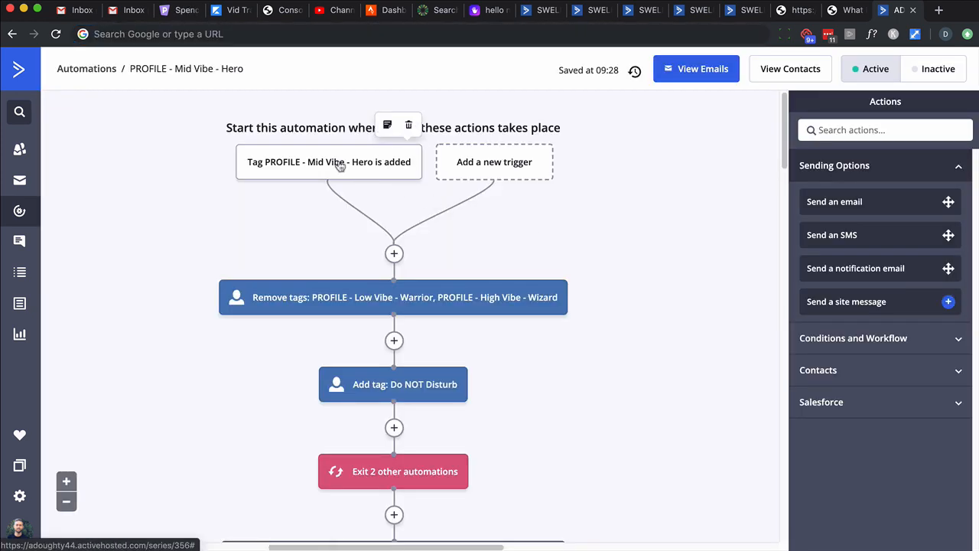
pyautogui.click(329, 162)
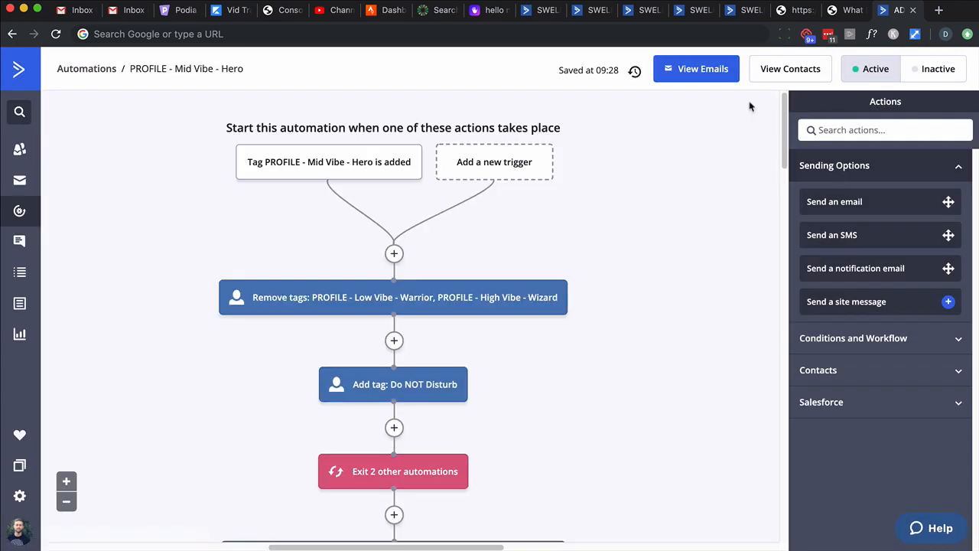
pyautogui.moveTo(406, 297)
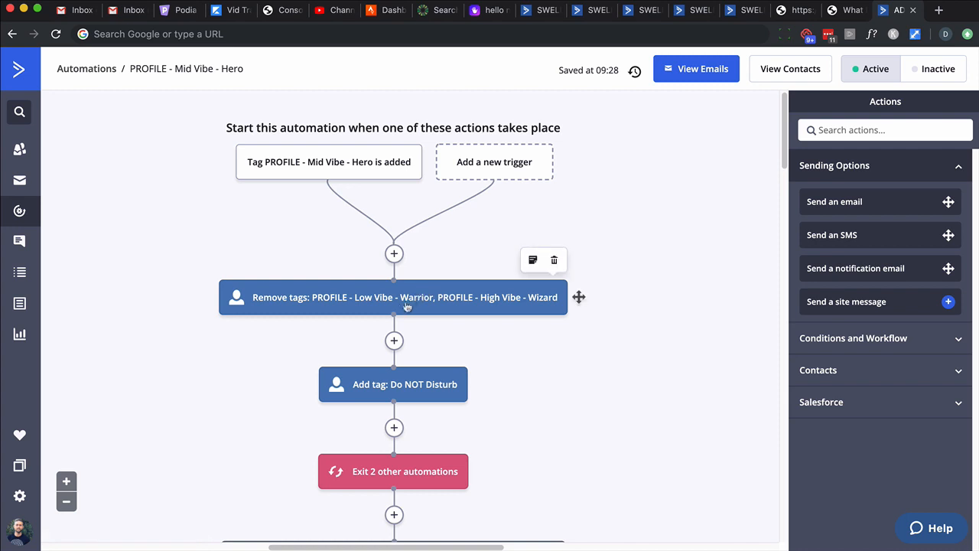
pyautogui.moveTo(466, 312)
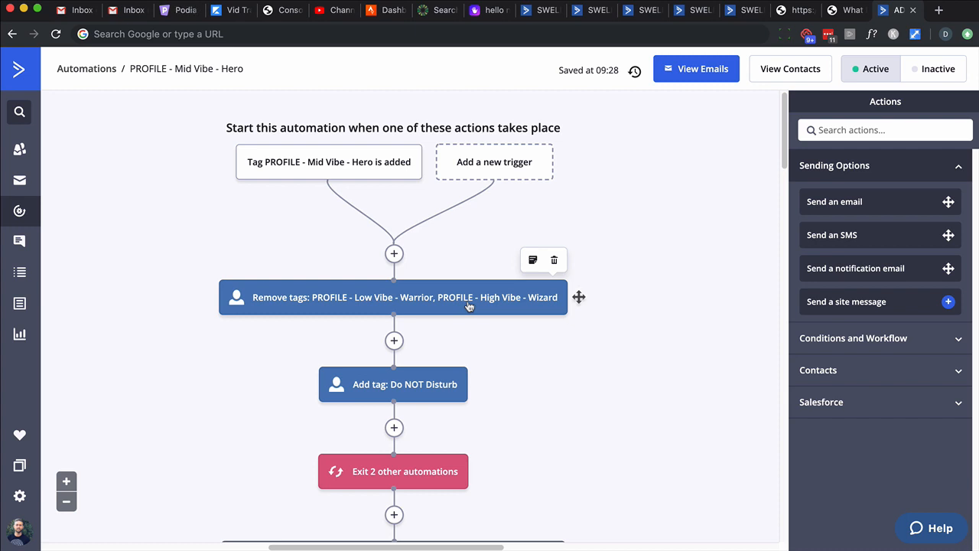
pyautogui.moveTo(432, 303)
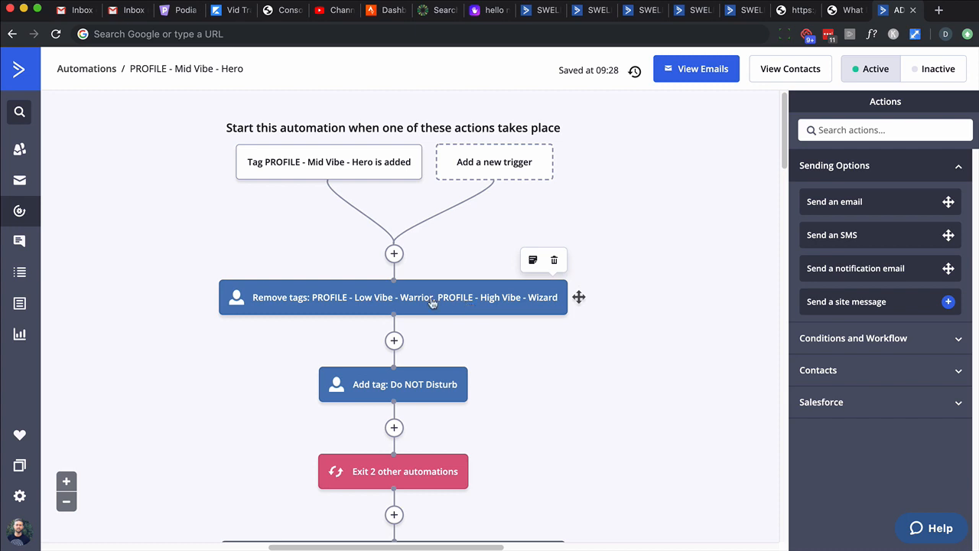
pyautogui.moveTo(343, 162)
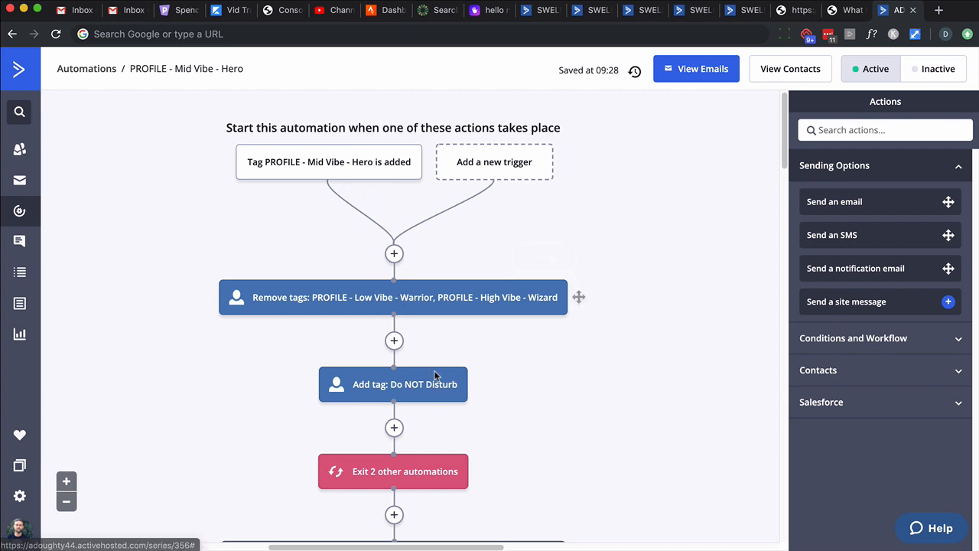
pyautogui.scroll(-3)
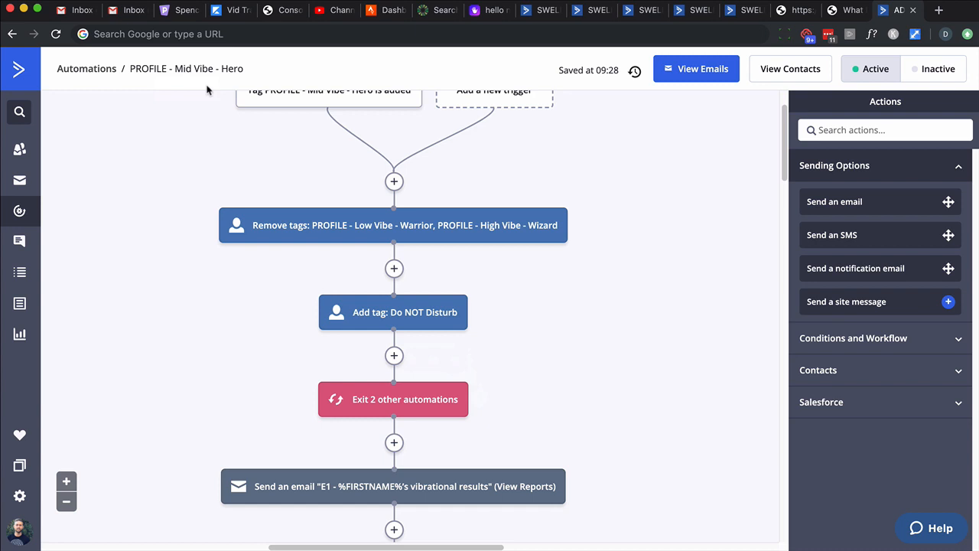
pyautogui.moveTo(214, 91)
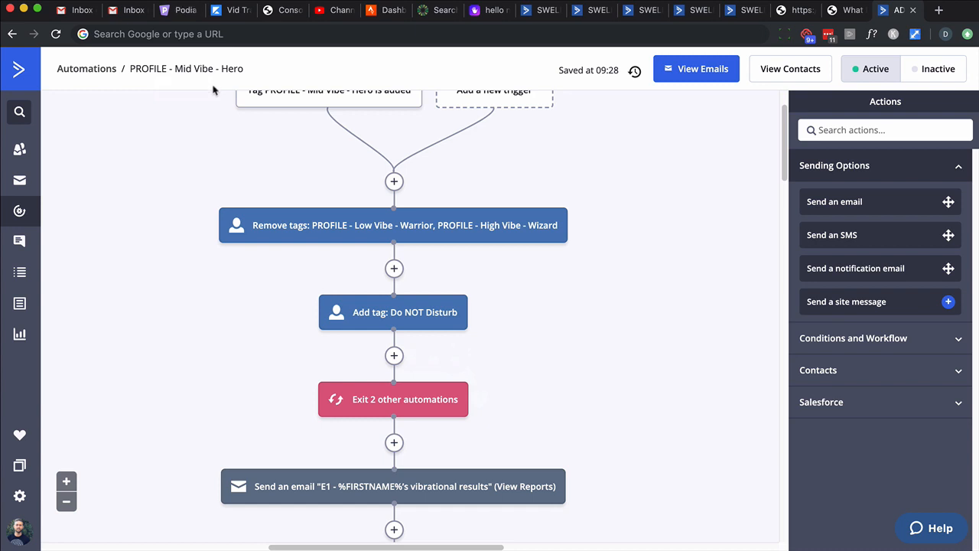
pyautogui.scroll(-3)
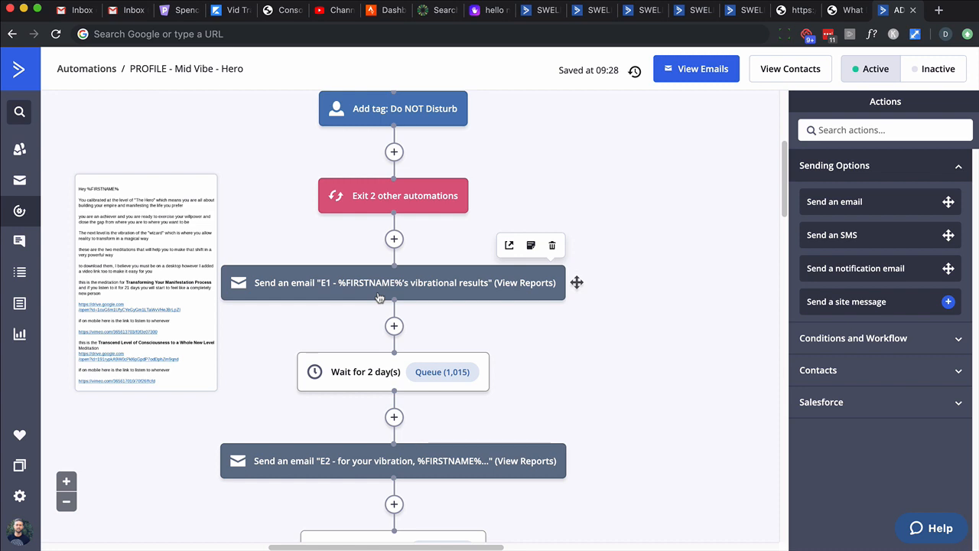
pyautogui.moveTo(172, 272)
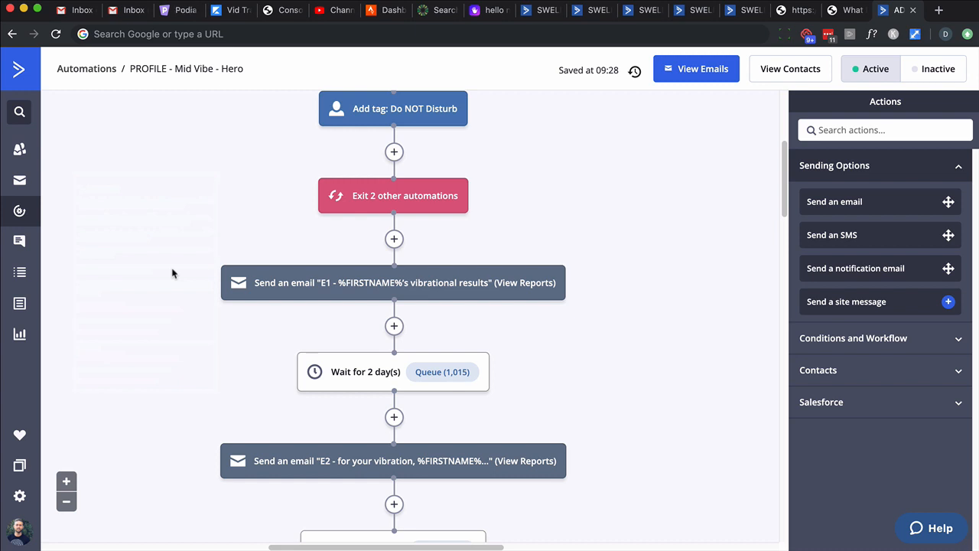
pyautogui.moveTo(429, 364)
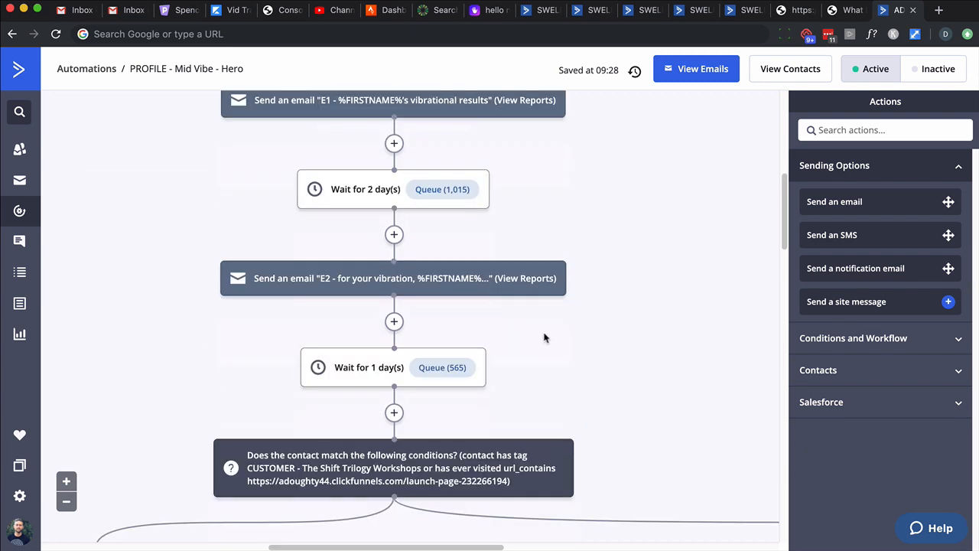
pyautogui.scroll(-3)
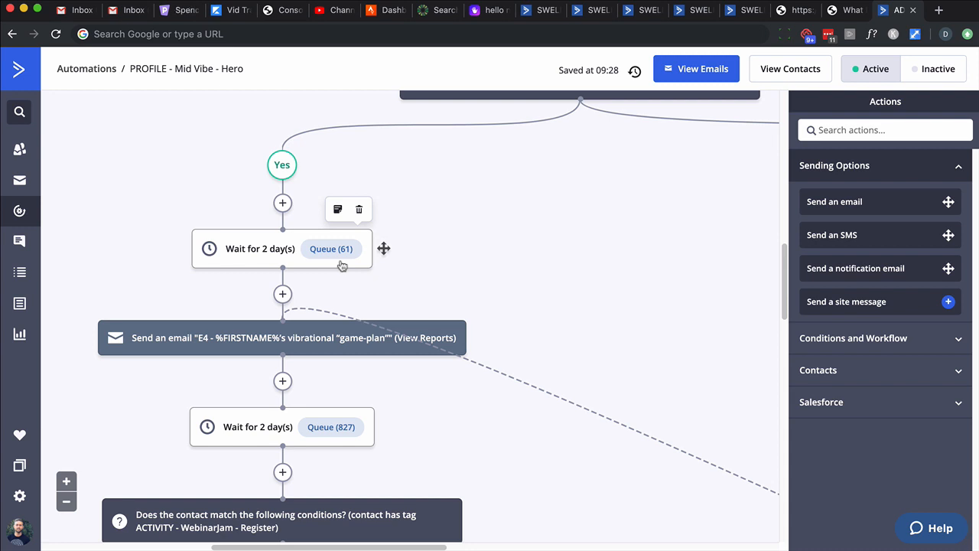
pyautogui.moveTo(416, 230)
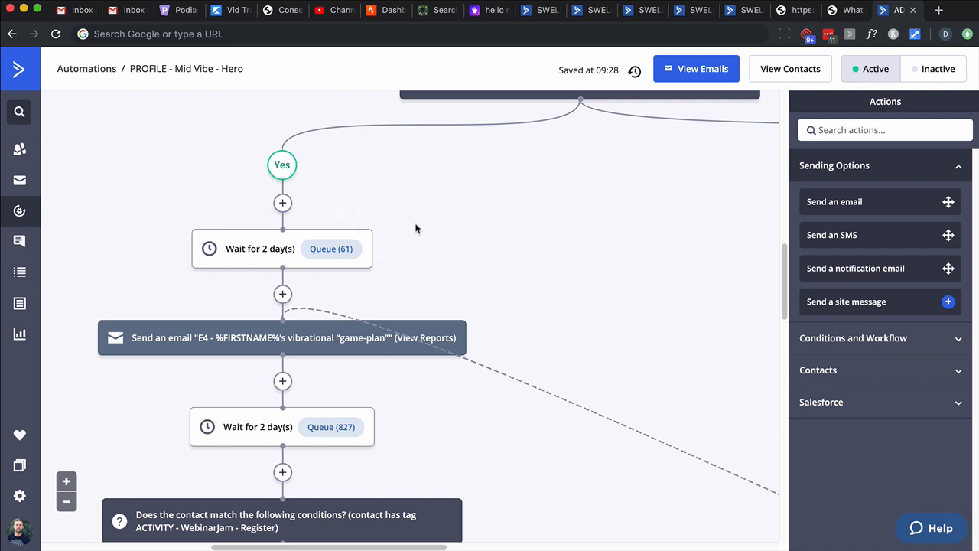
pyautogui.scroll(-3)
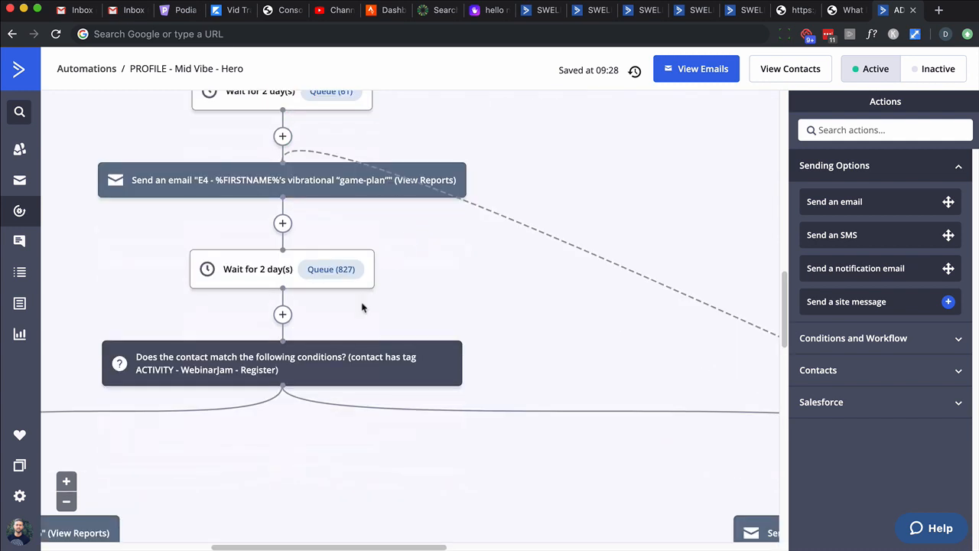
pyautogui.moveTo(298, 447)
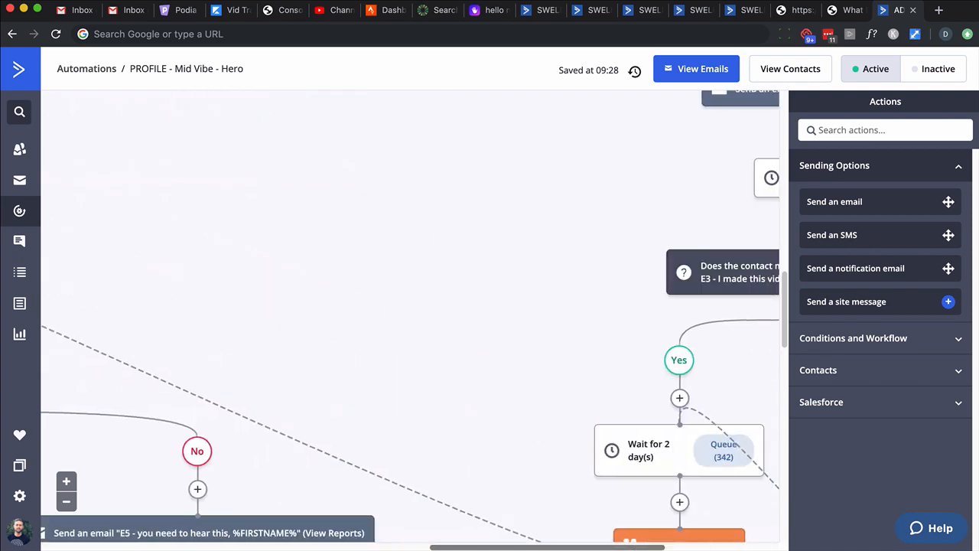
pyautogui.scroll(-3)
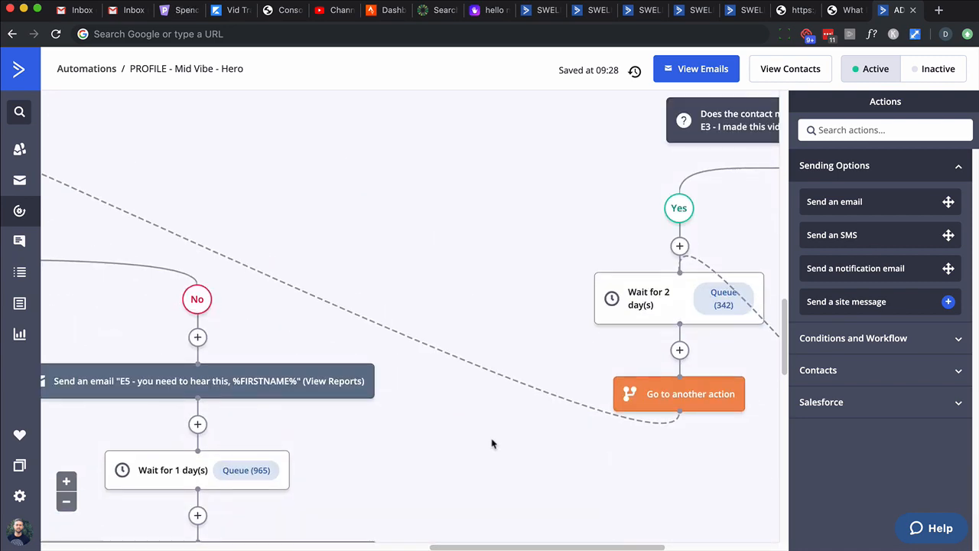
pyautogui.scroll(-3)
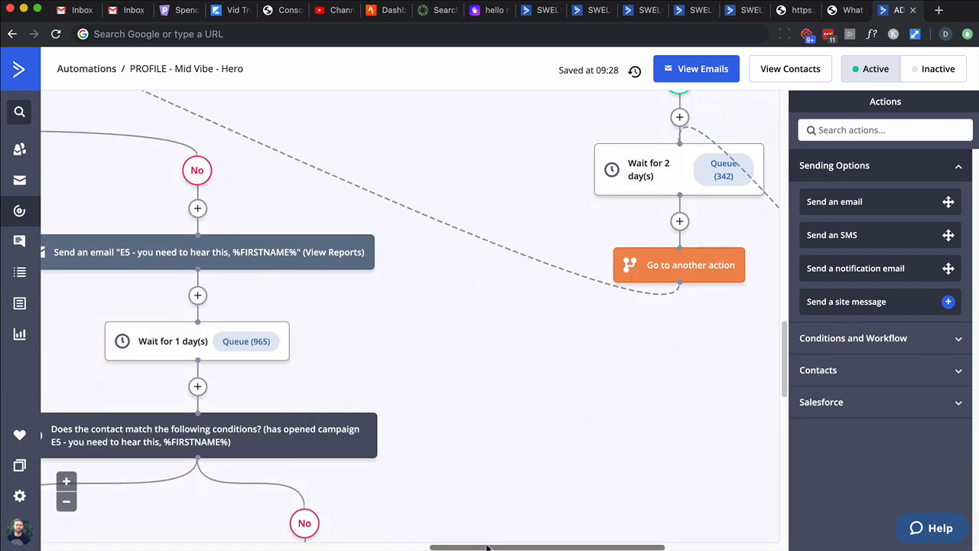
pyautogui.scroll(-3)
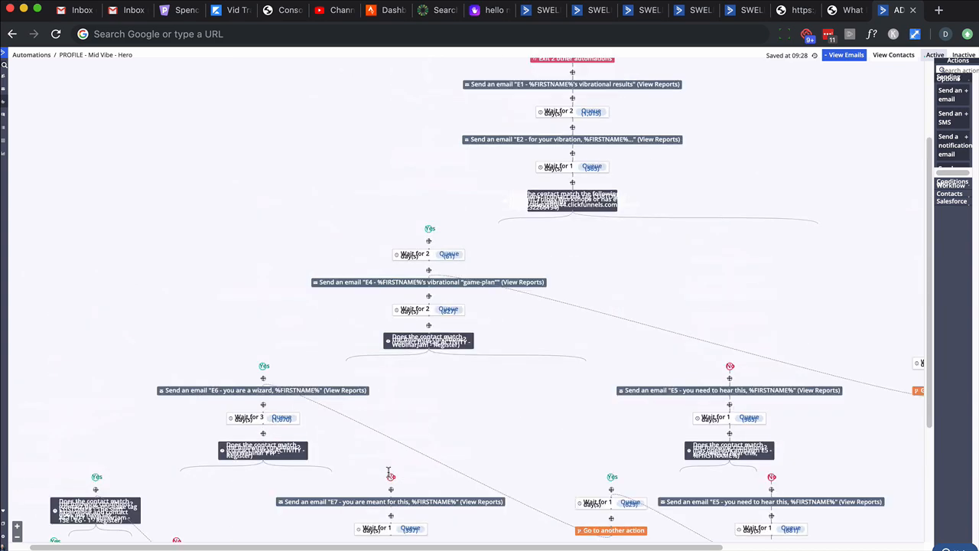
pyautogui.scroll(-3)
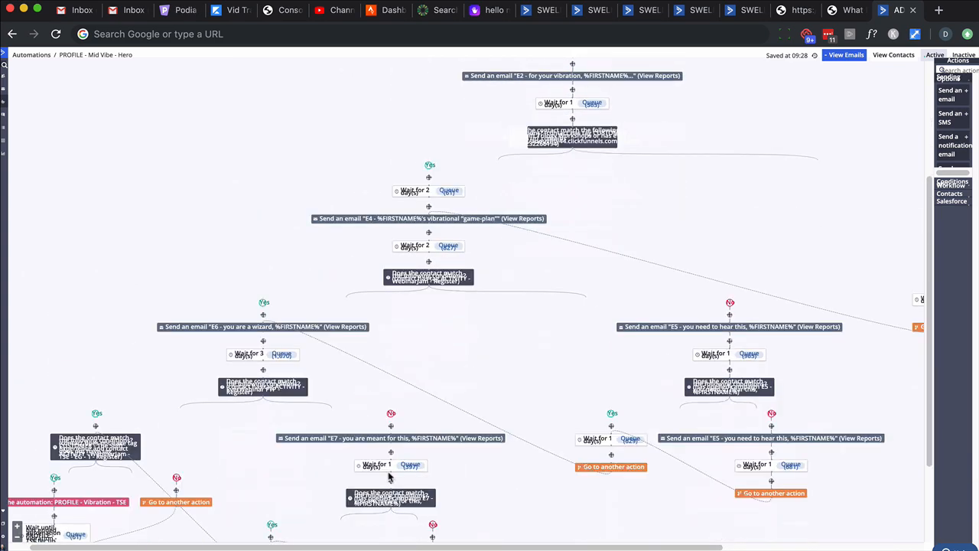
pyautogui.scroll(-3)
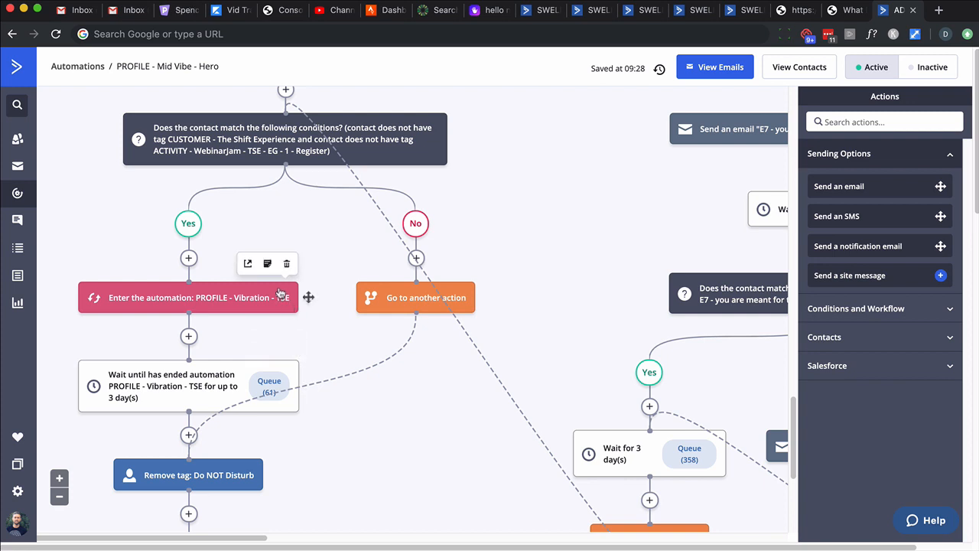
pyautogui.moveTo(202, 297)
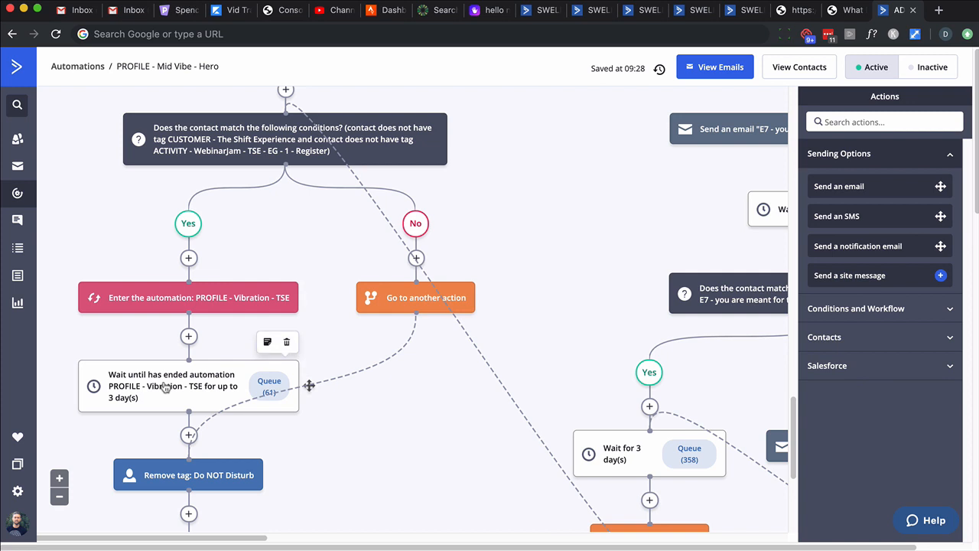
pyautogui.moveTo(174, 306)
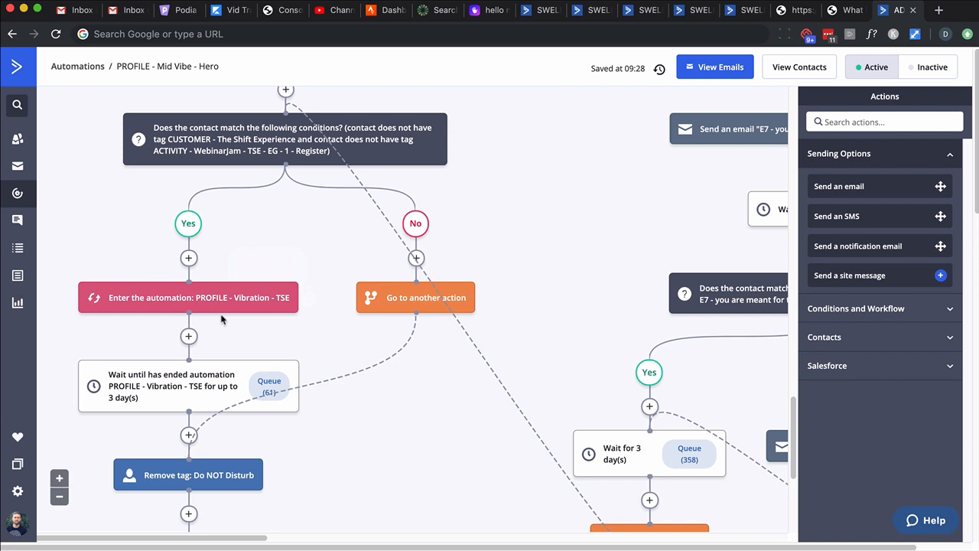
pyautogui.moveTo(227, 321)
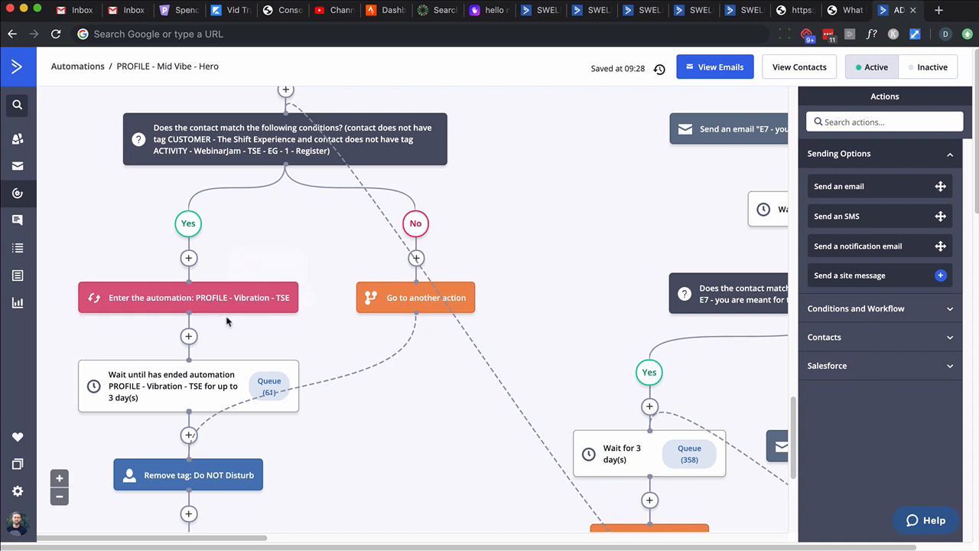
pyautogui.scroll(-3)
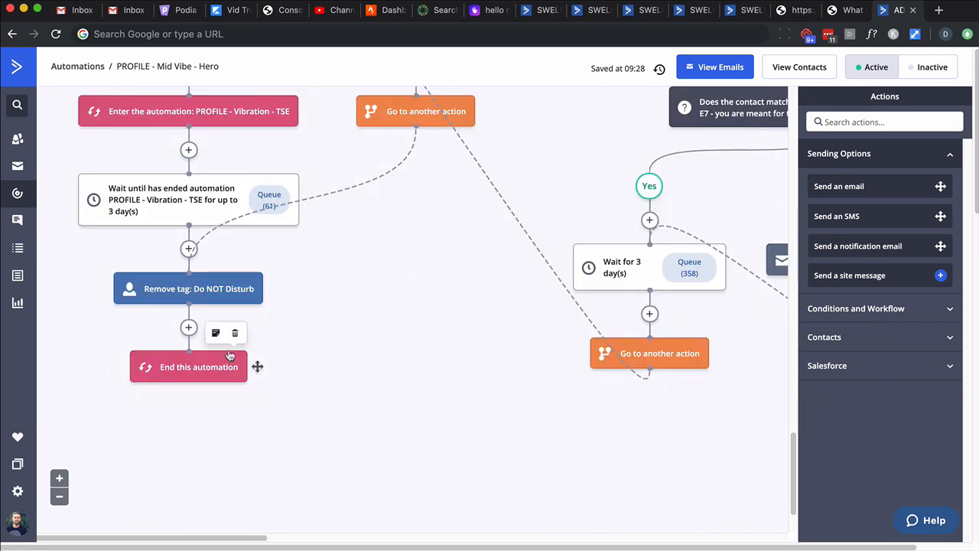